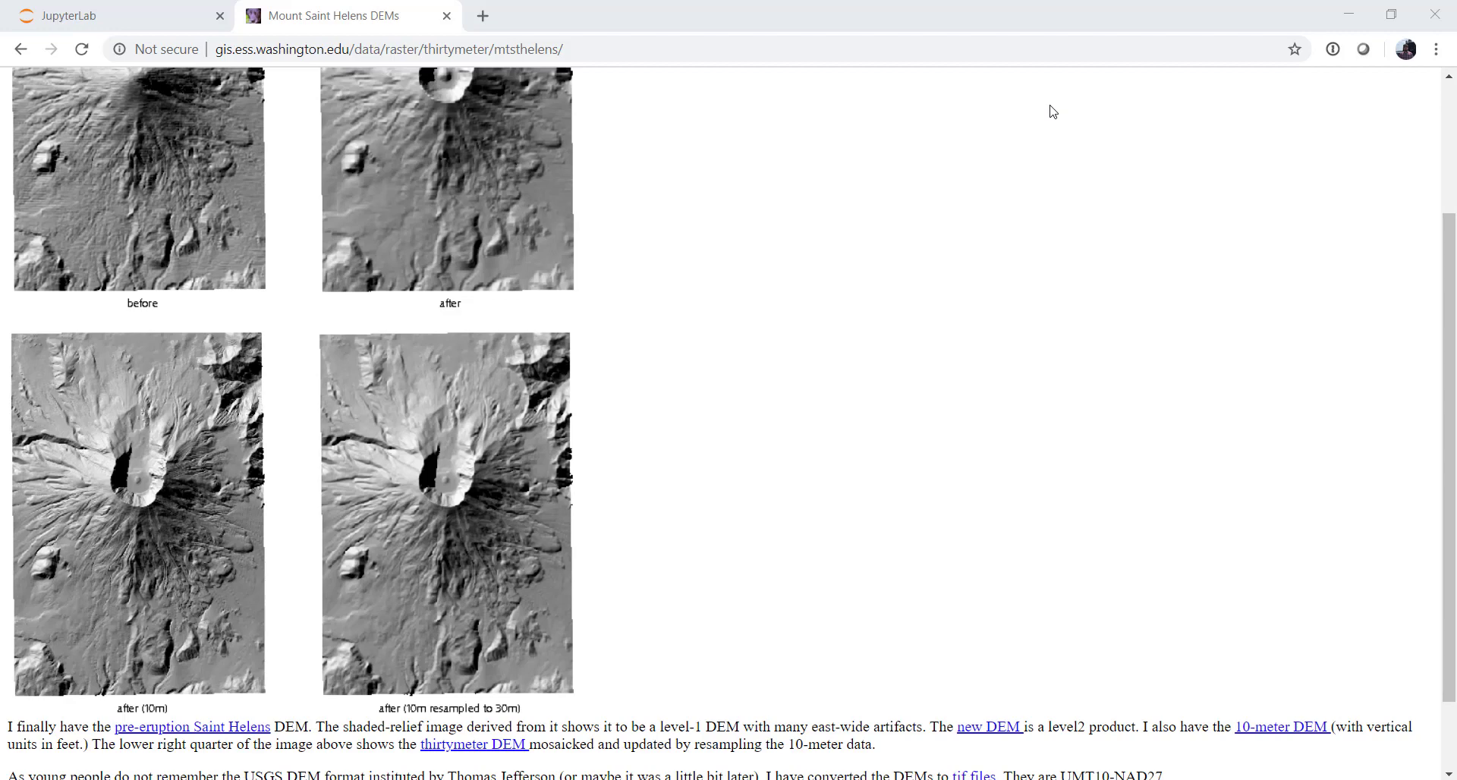
mouse_move(905, 332)
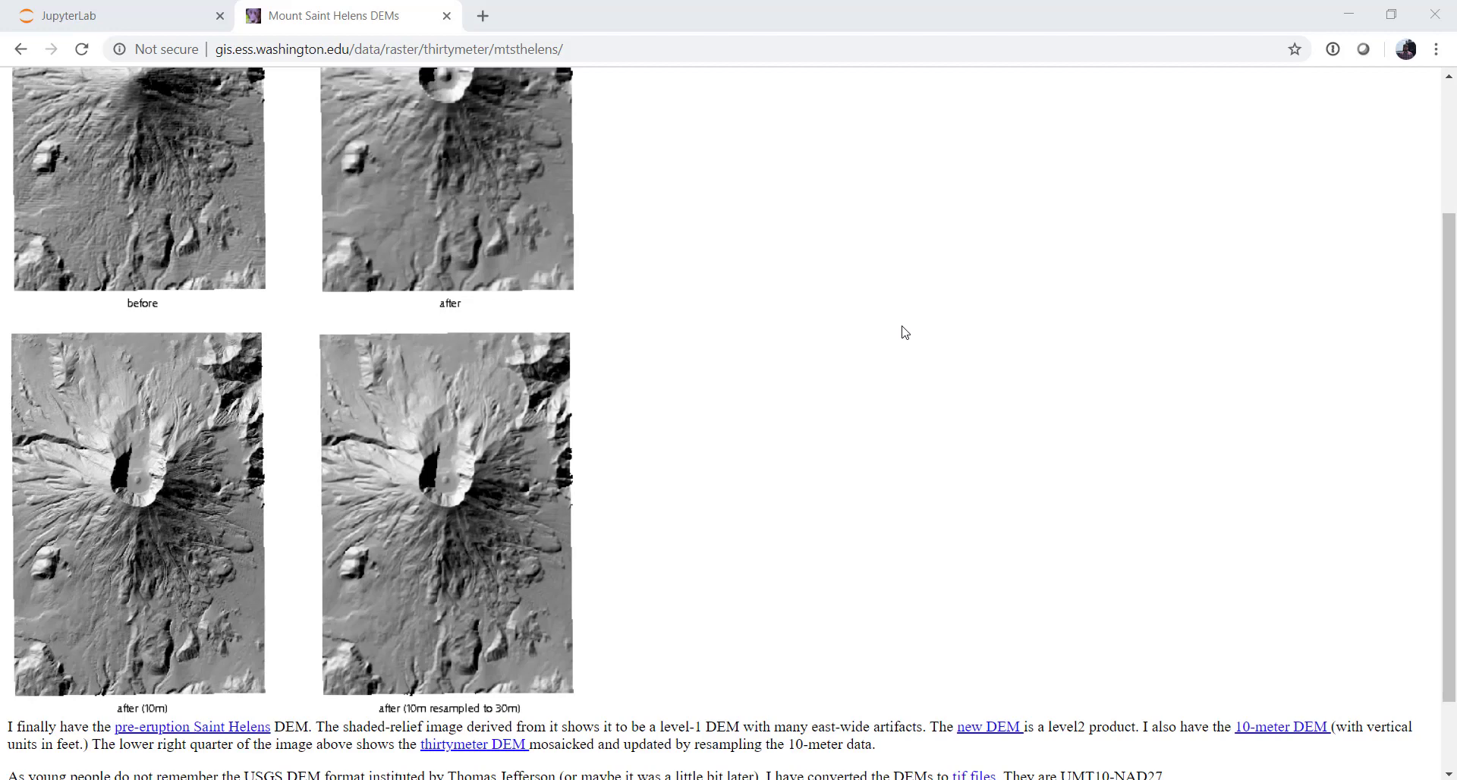
mouse_move(196, 77)
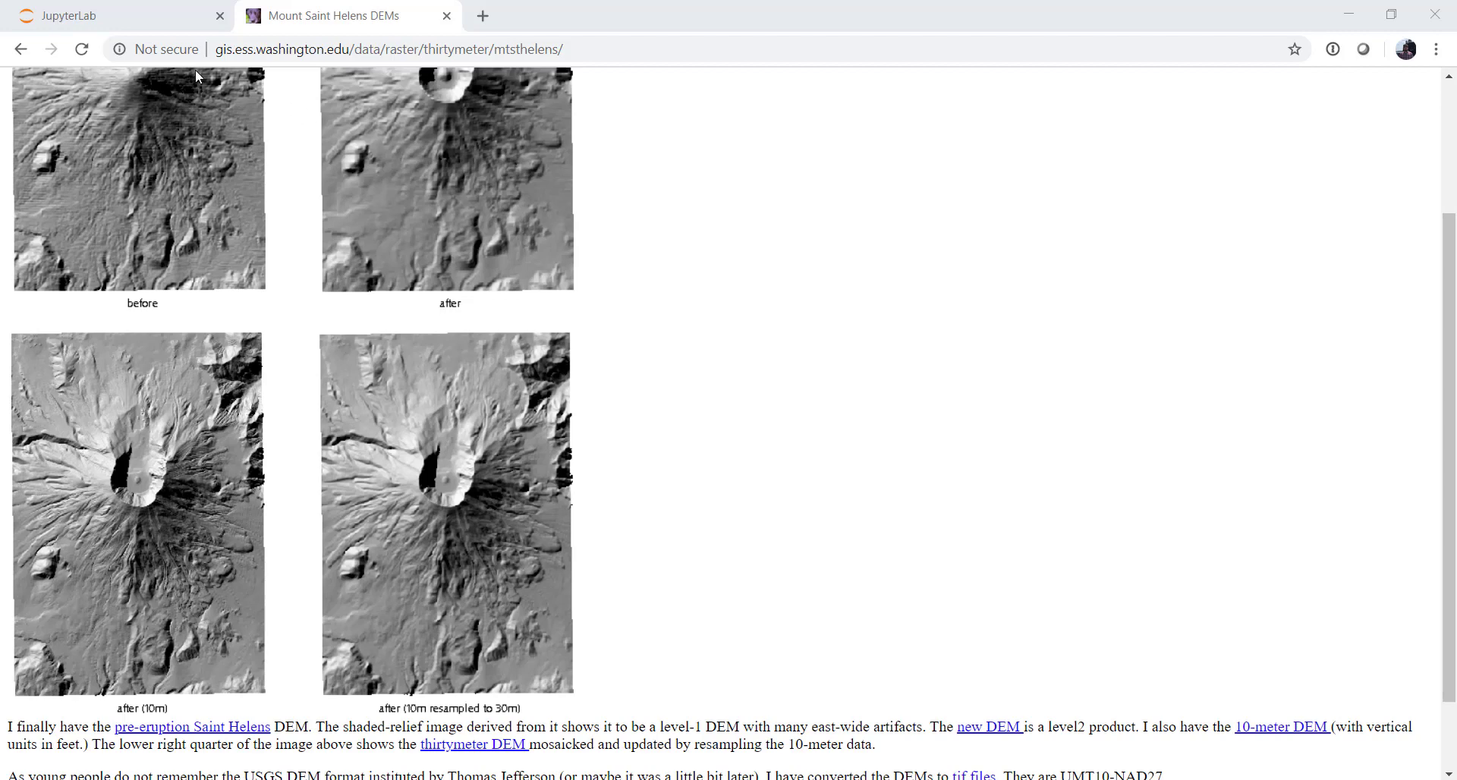
Write the first cell 'import matplotlib.pyplot as plt' with '%matplotlib inline' in the custom_segmap notebook.
click(111, 16)
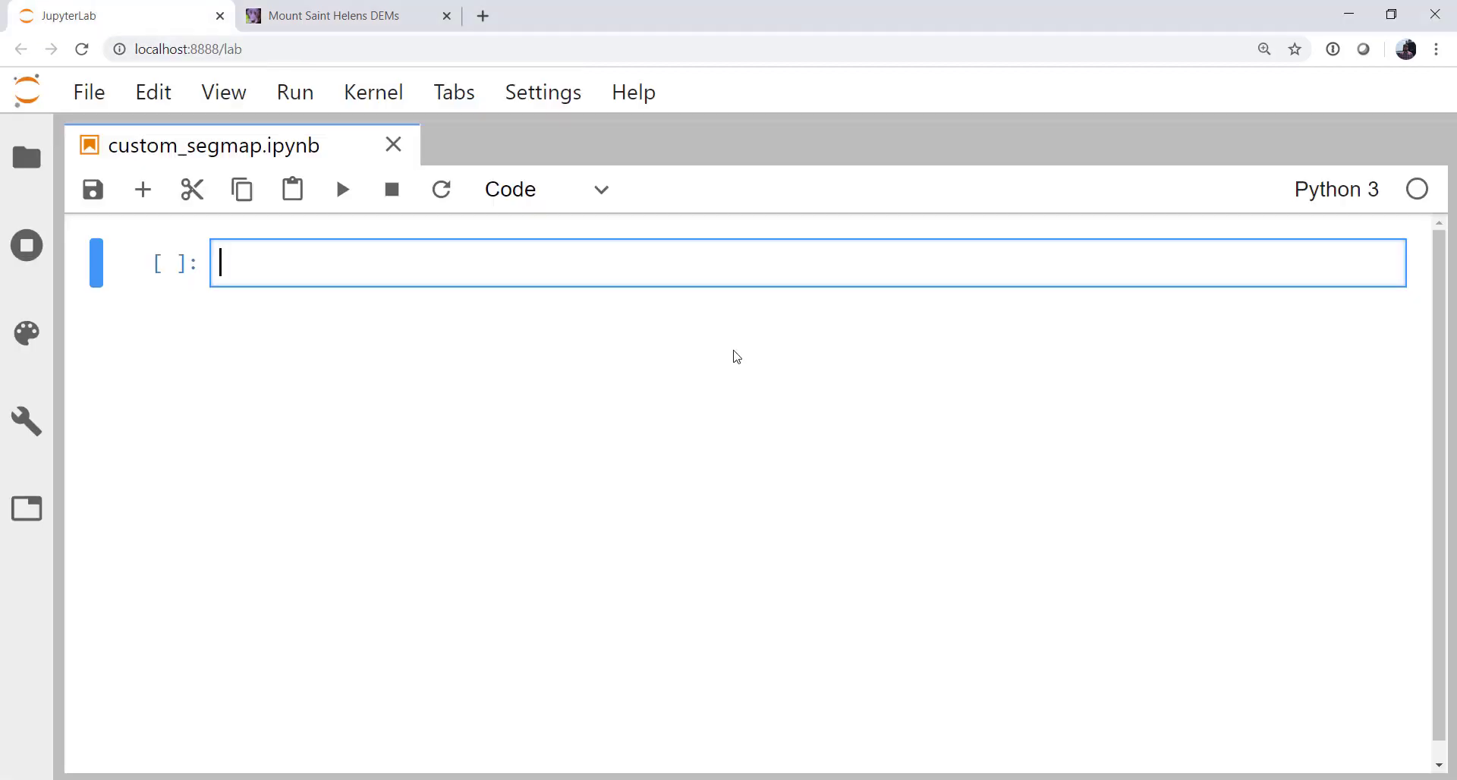
text(i)
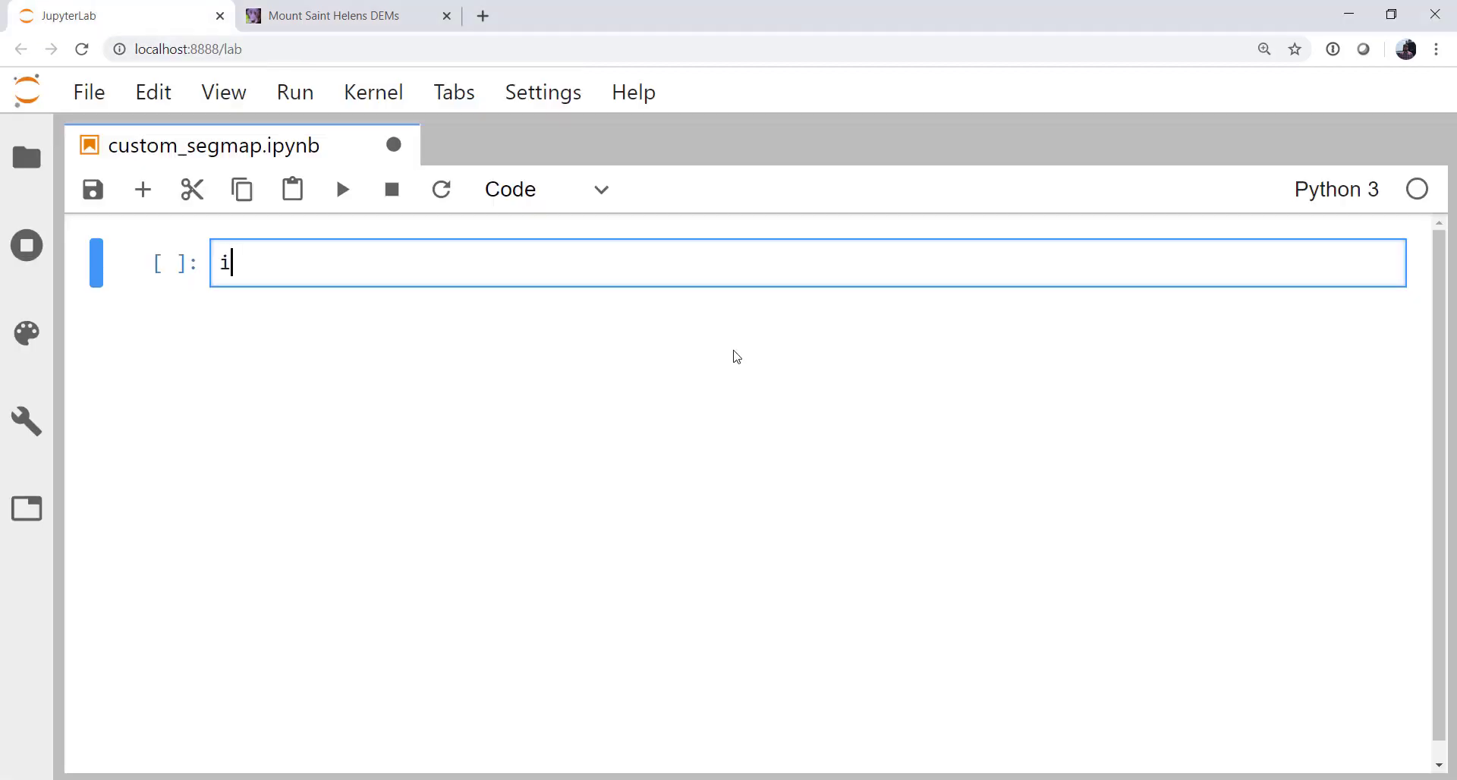
text(mport matplotlib)
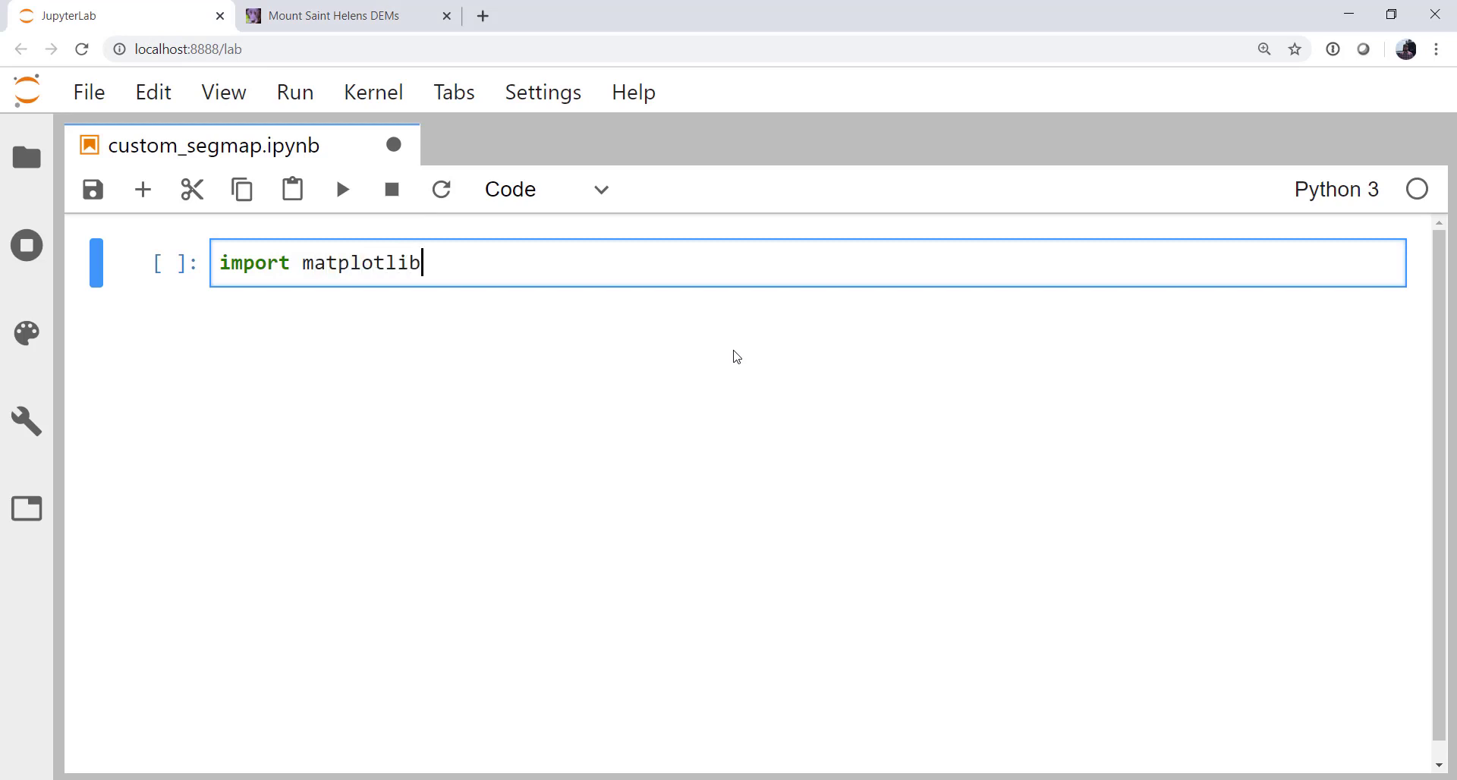
text(.pyplot as plt)
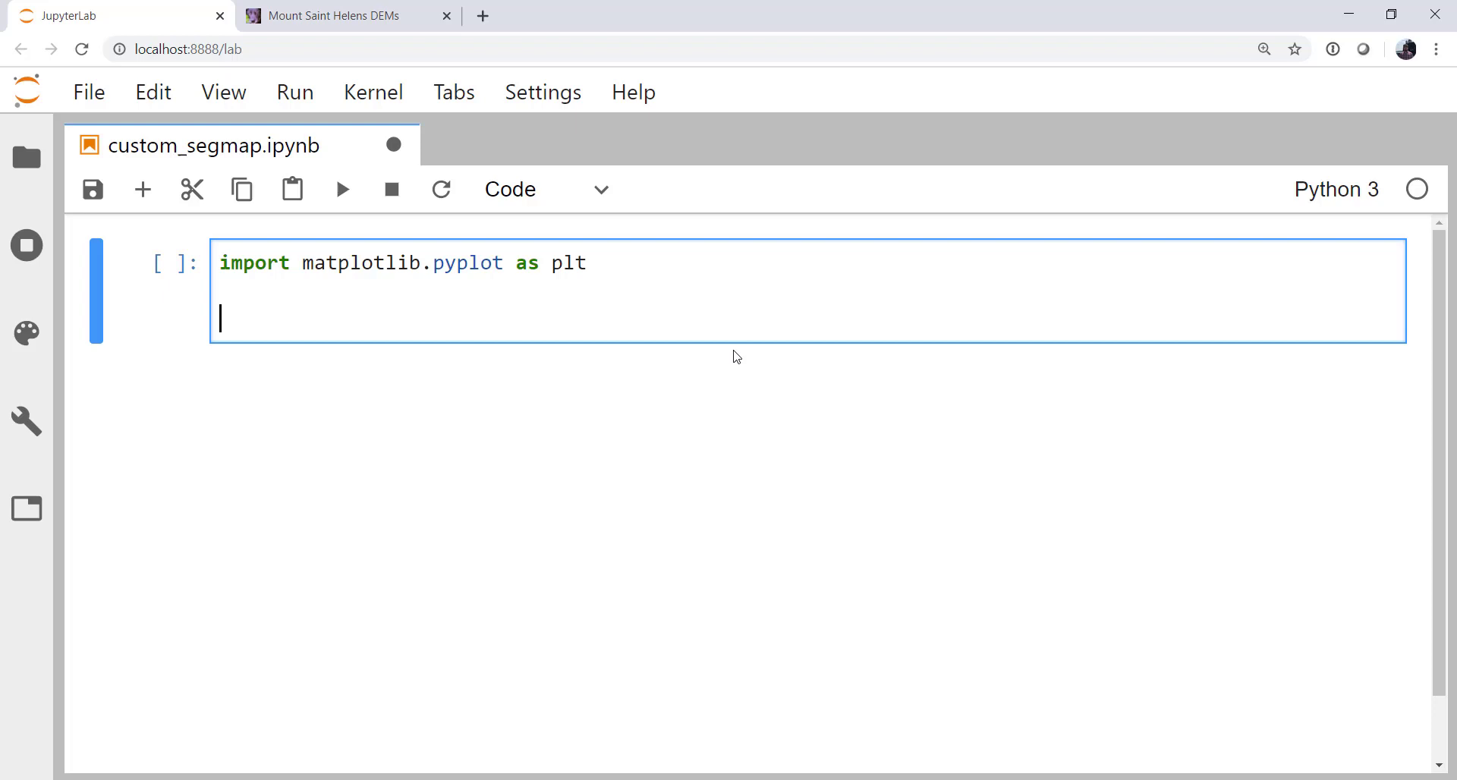
text(%matplotlib inline)
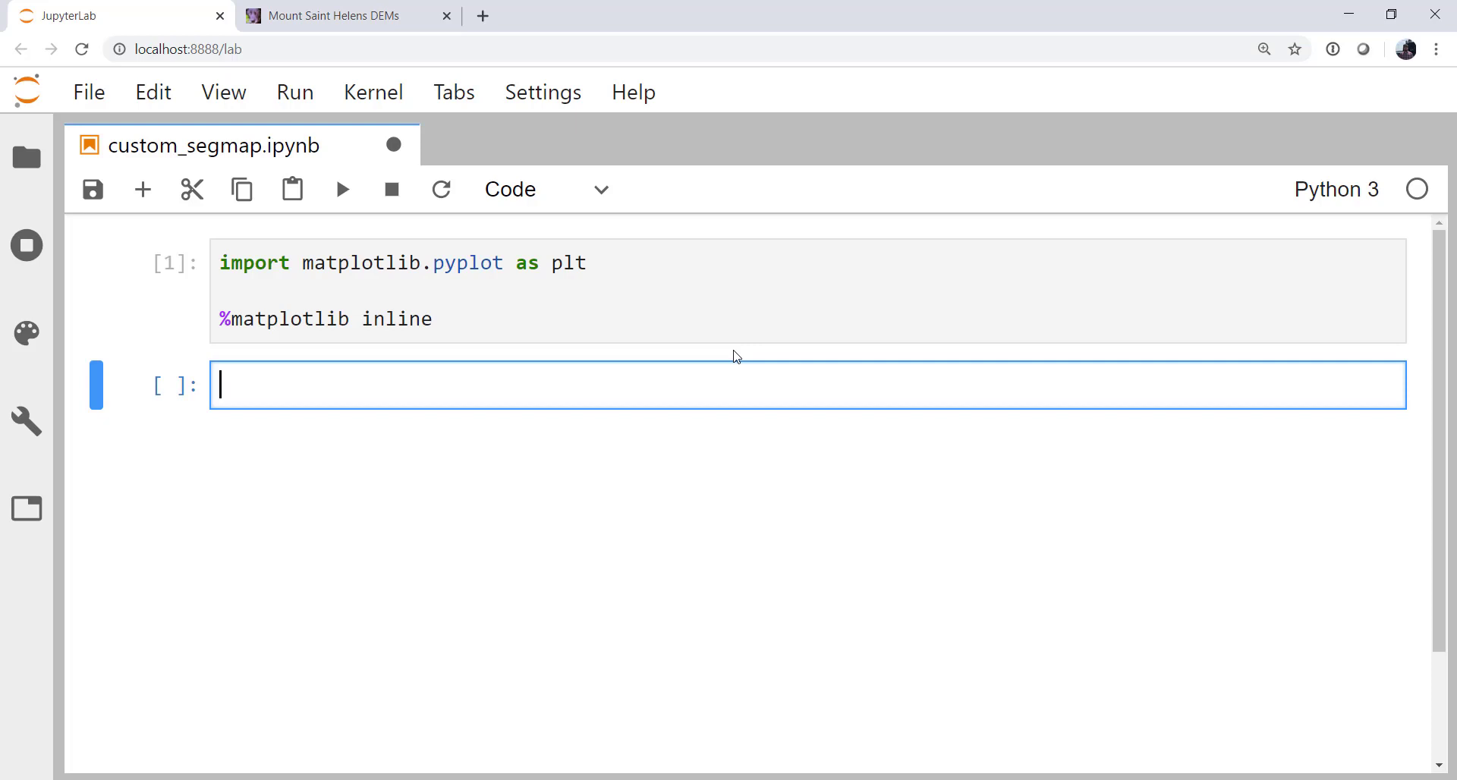
Load '../new10.tif' into im with plt.imread and evaluate im to inspect the uint16 array.
text(im =)
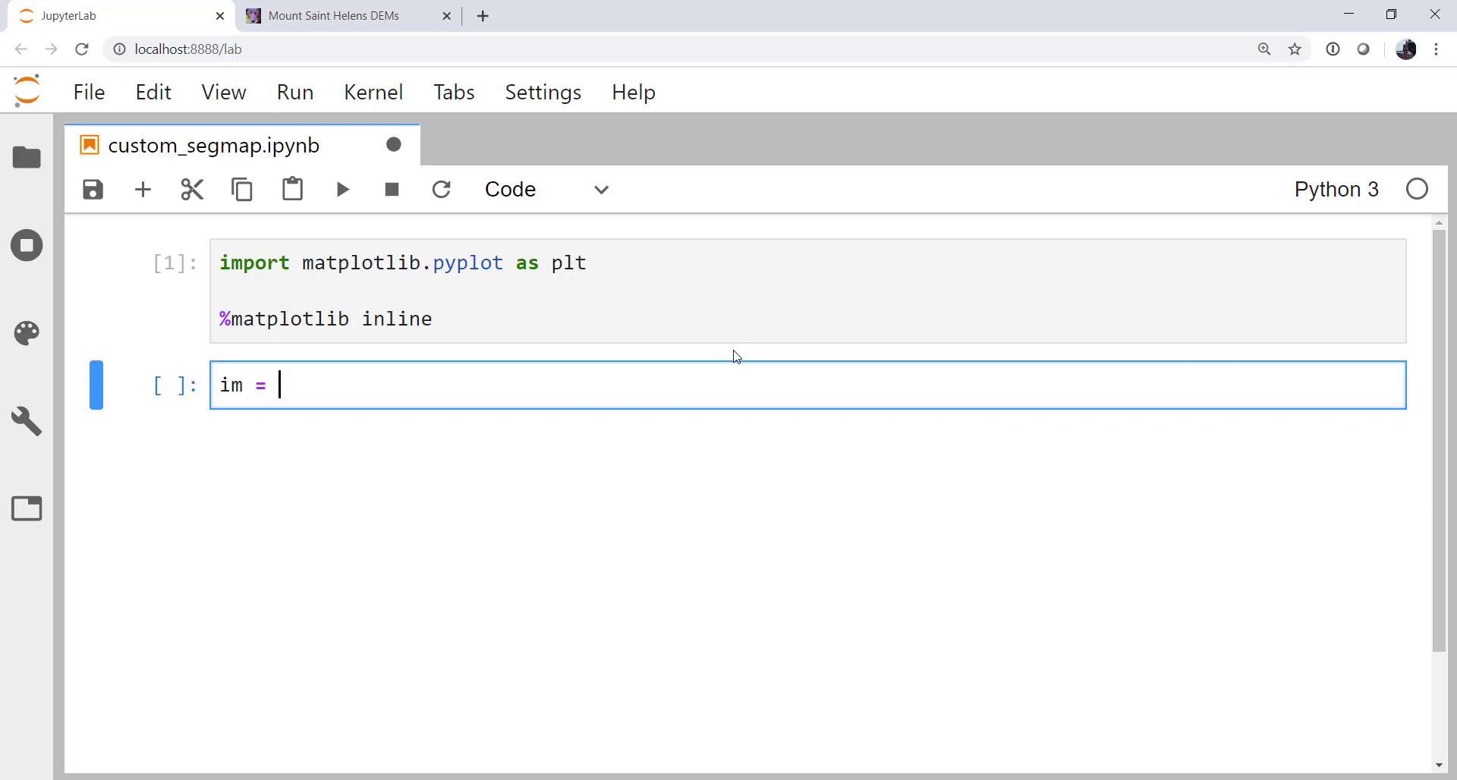
text(plt.im)
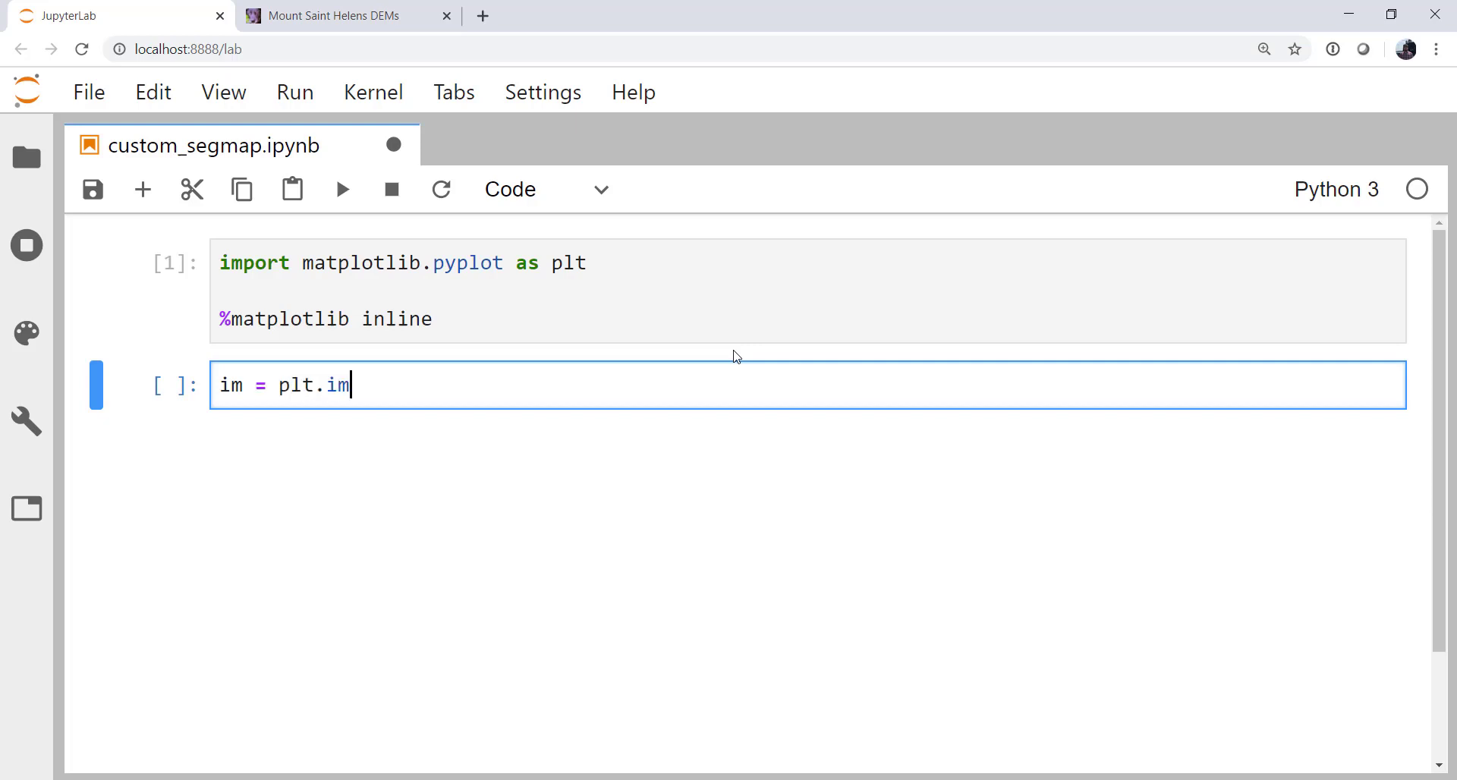
text(read)
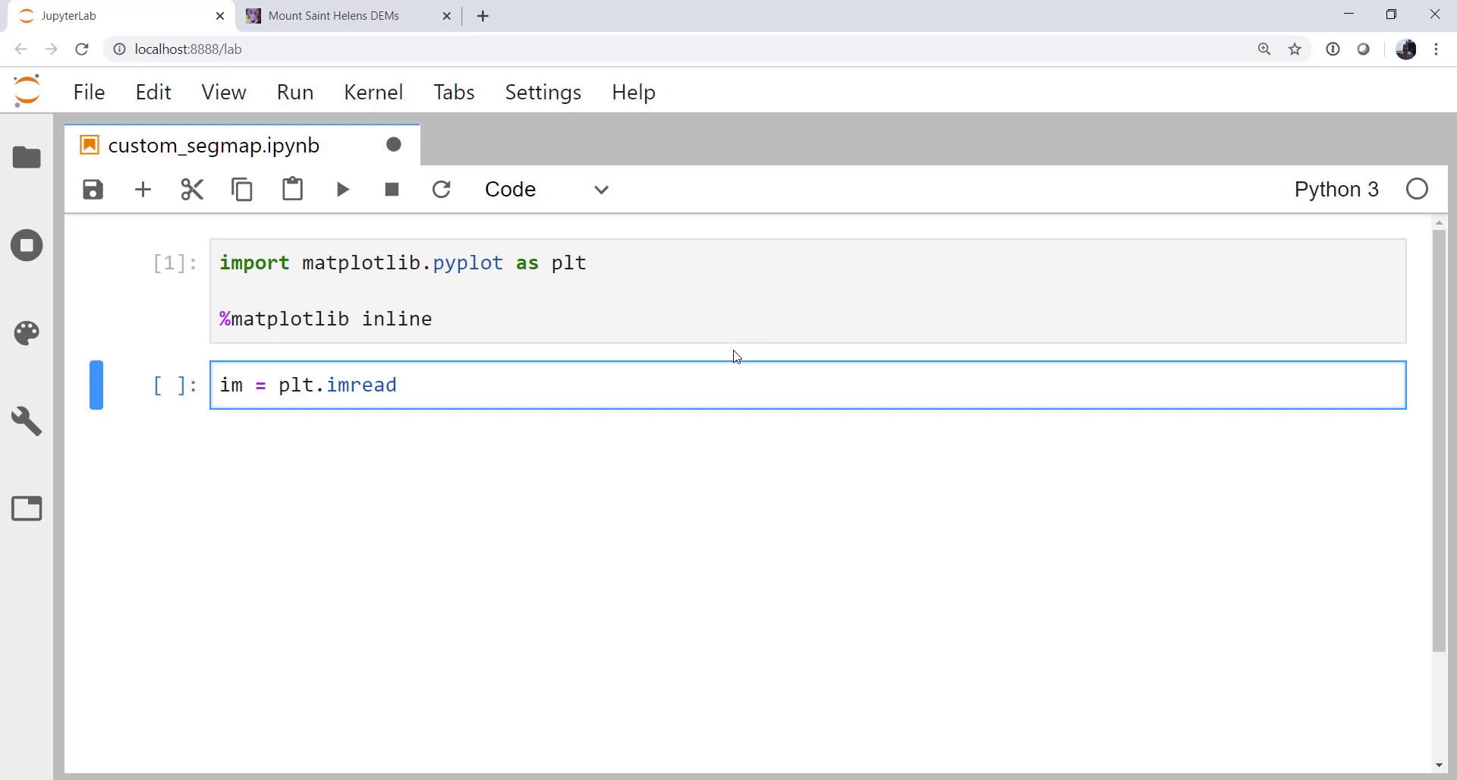
text(())
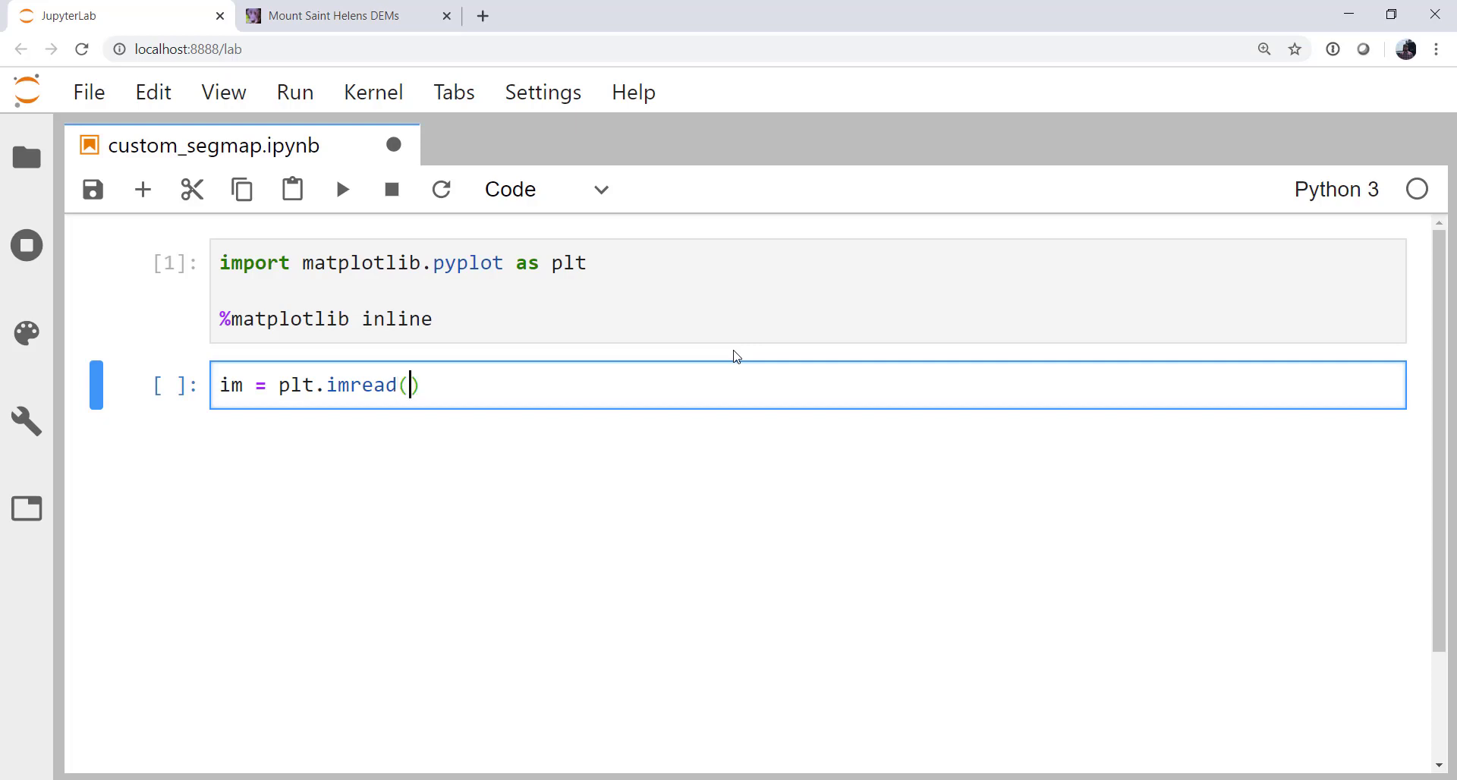
text(')
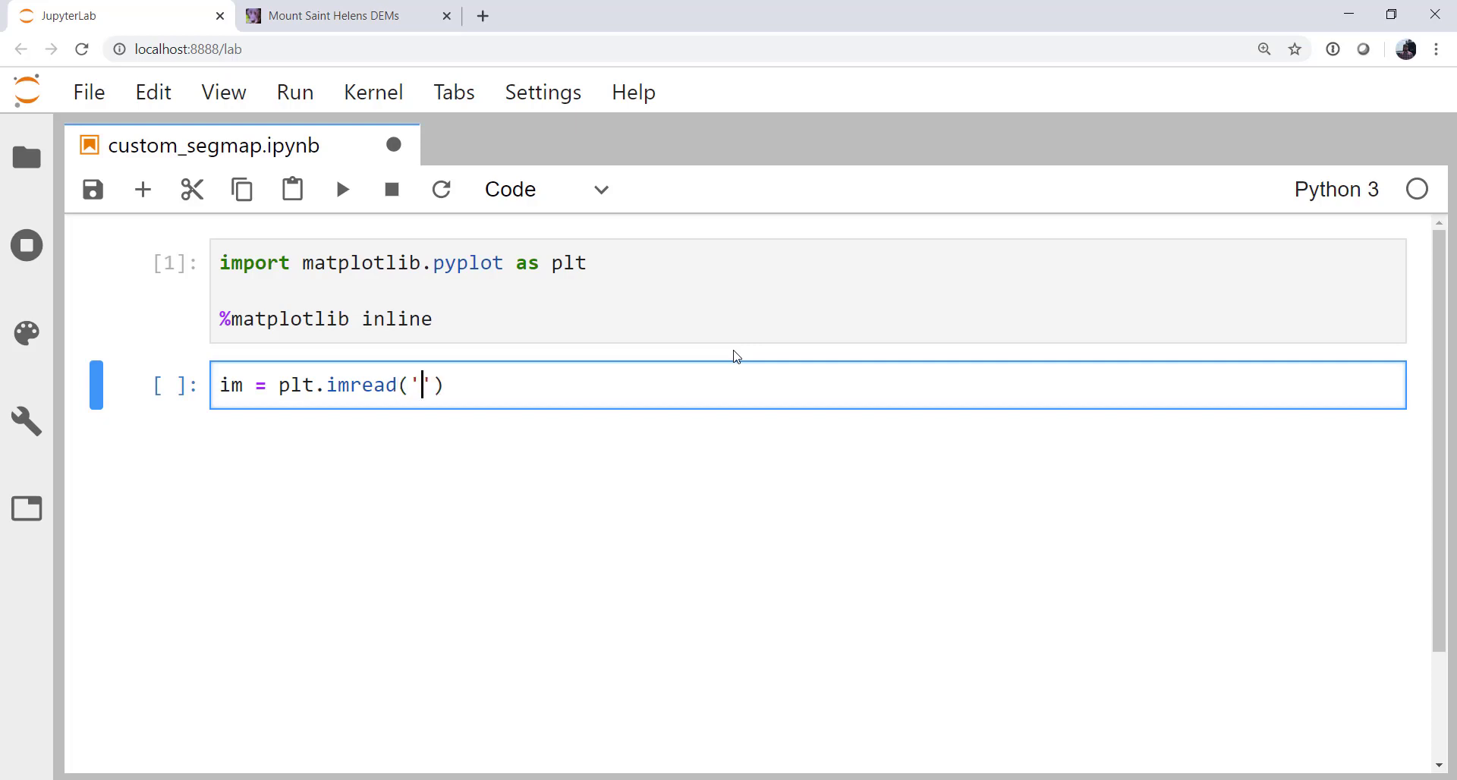
text(../)
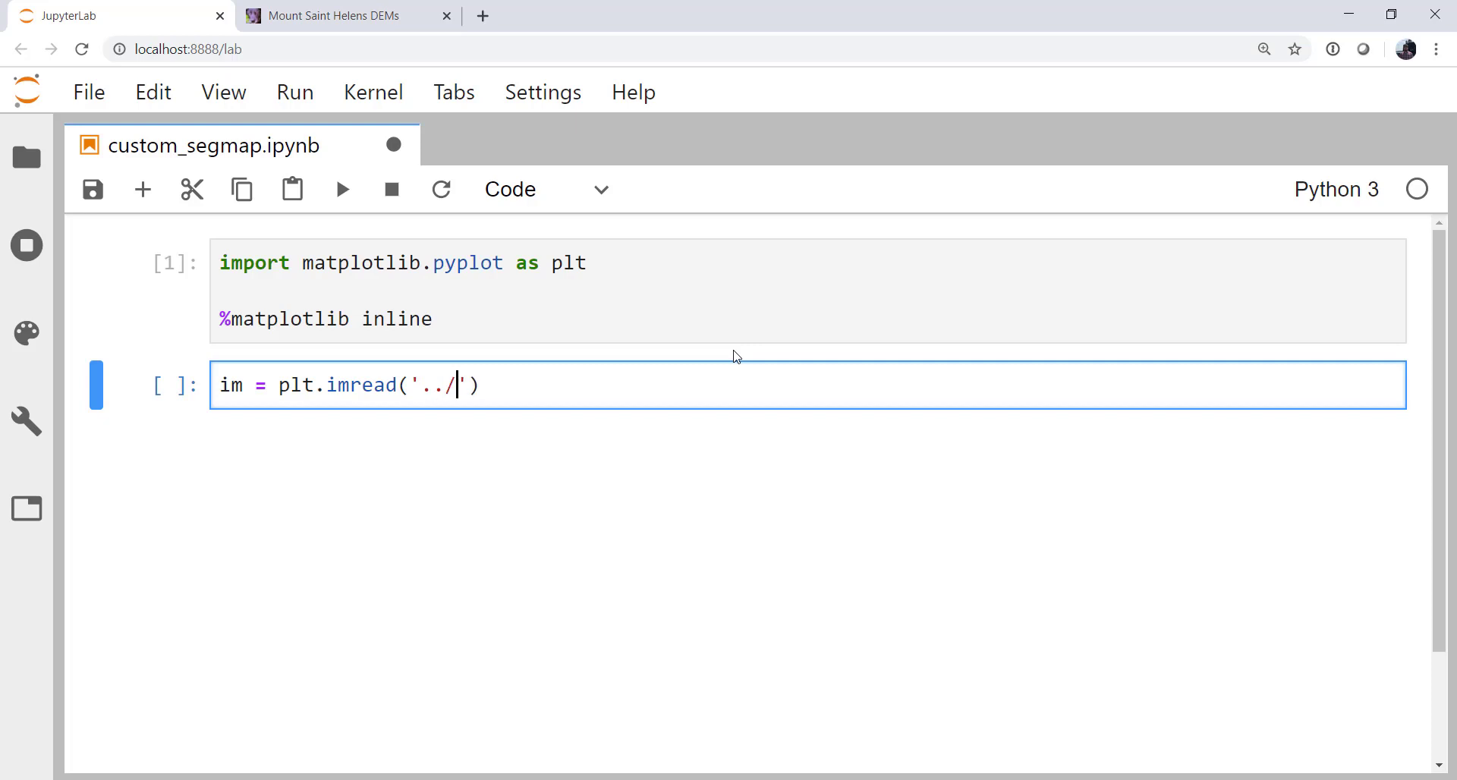
text(new)
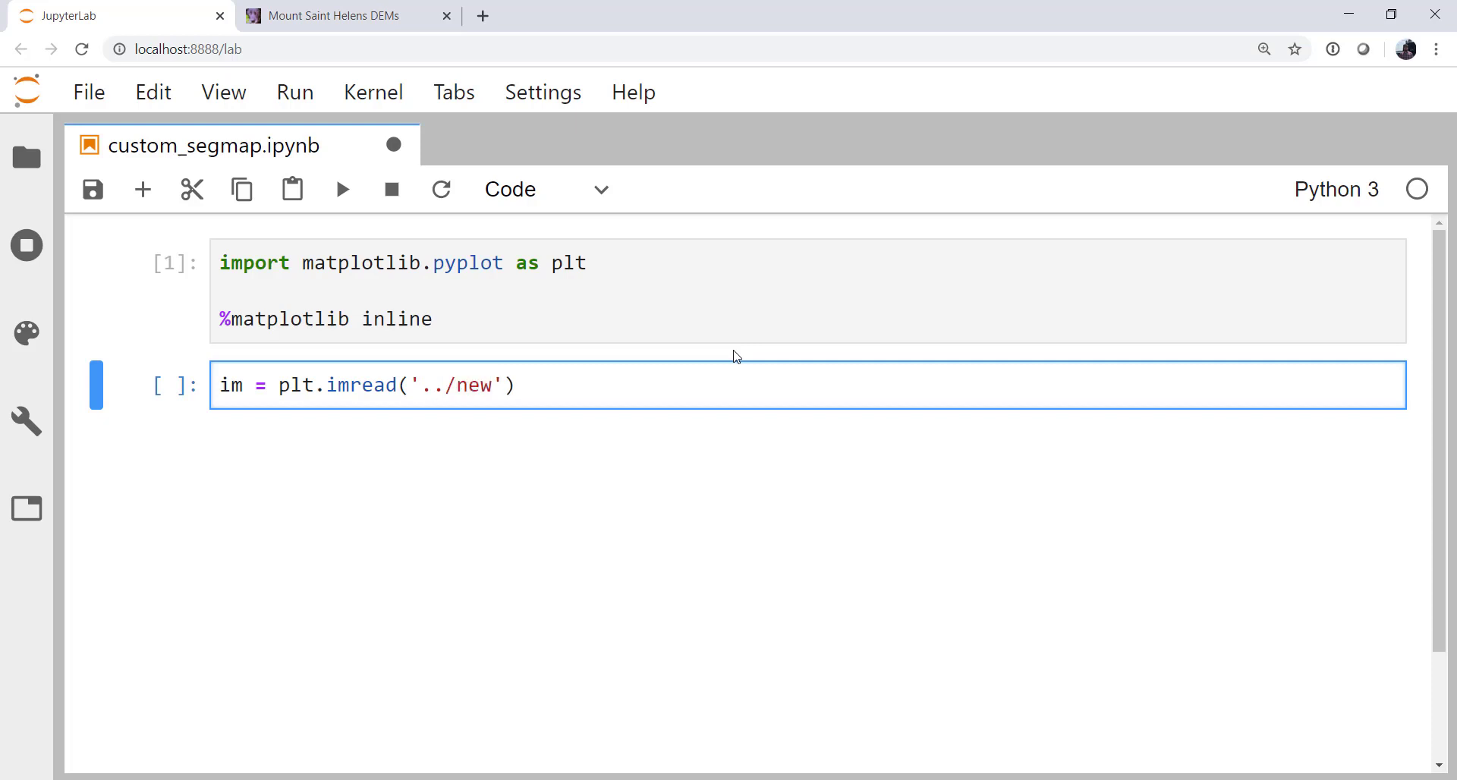
text(10.tiuf)
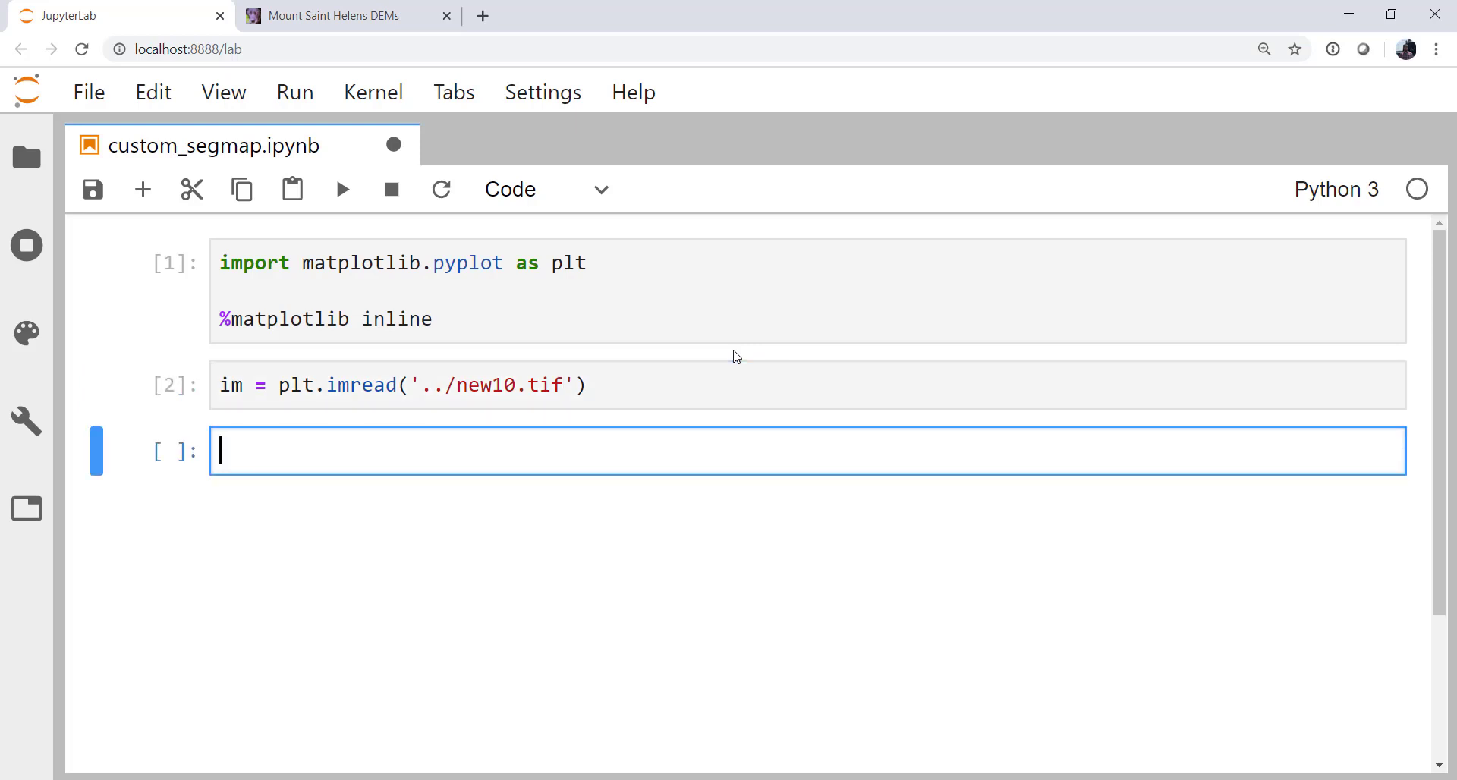
text(im.shape)
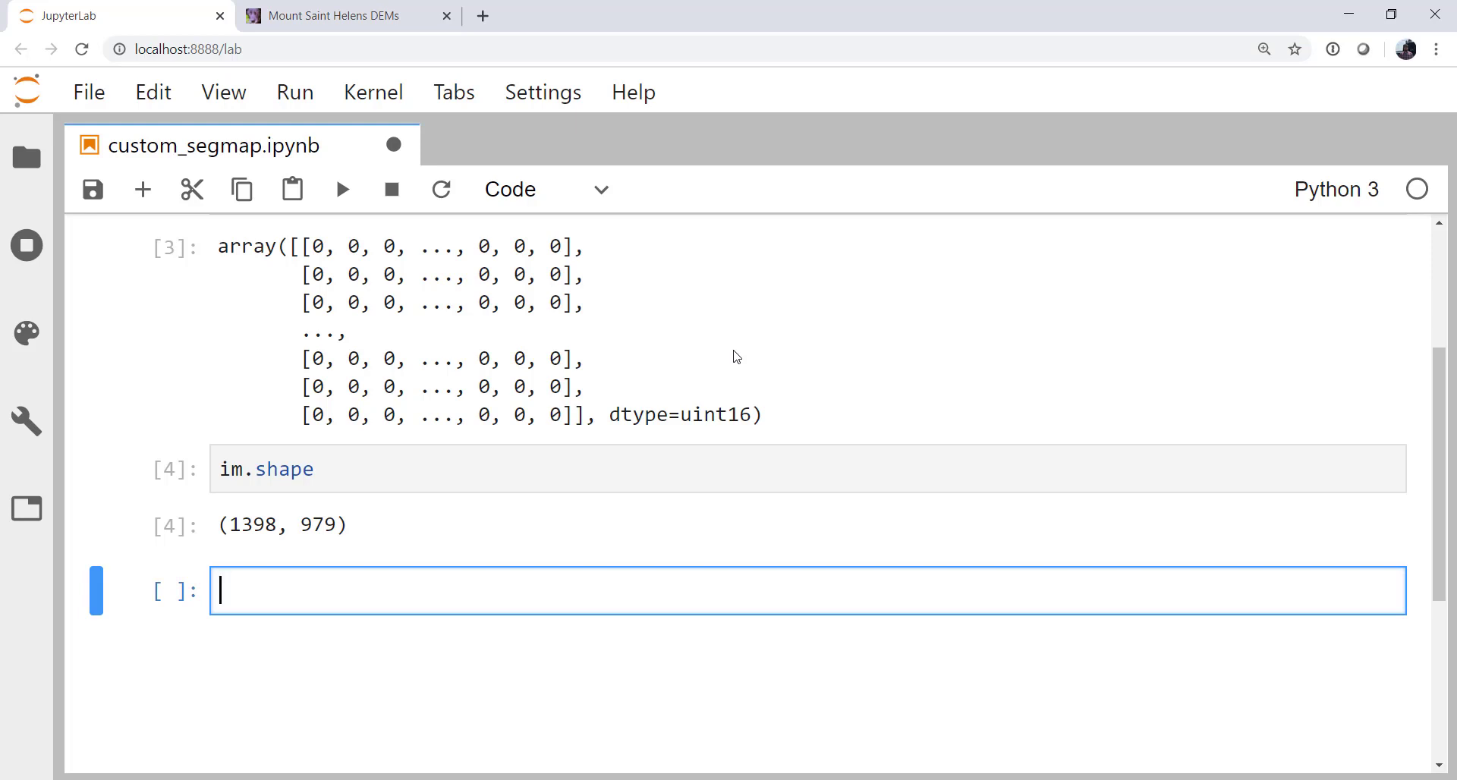
Run plt.imshow(im) and view the resulting elevation plot of the crater.
text(plt.)
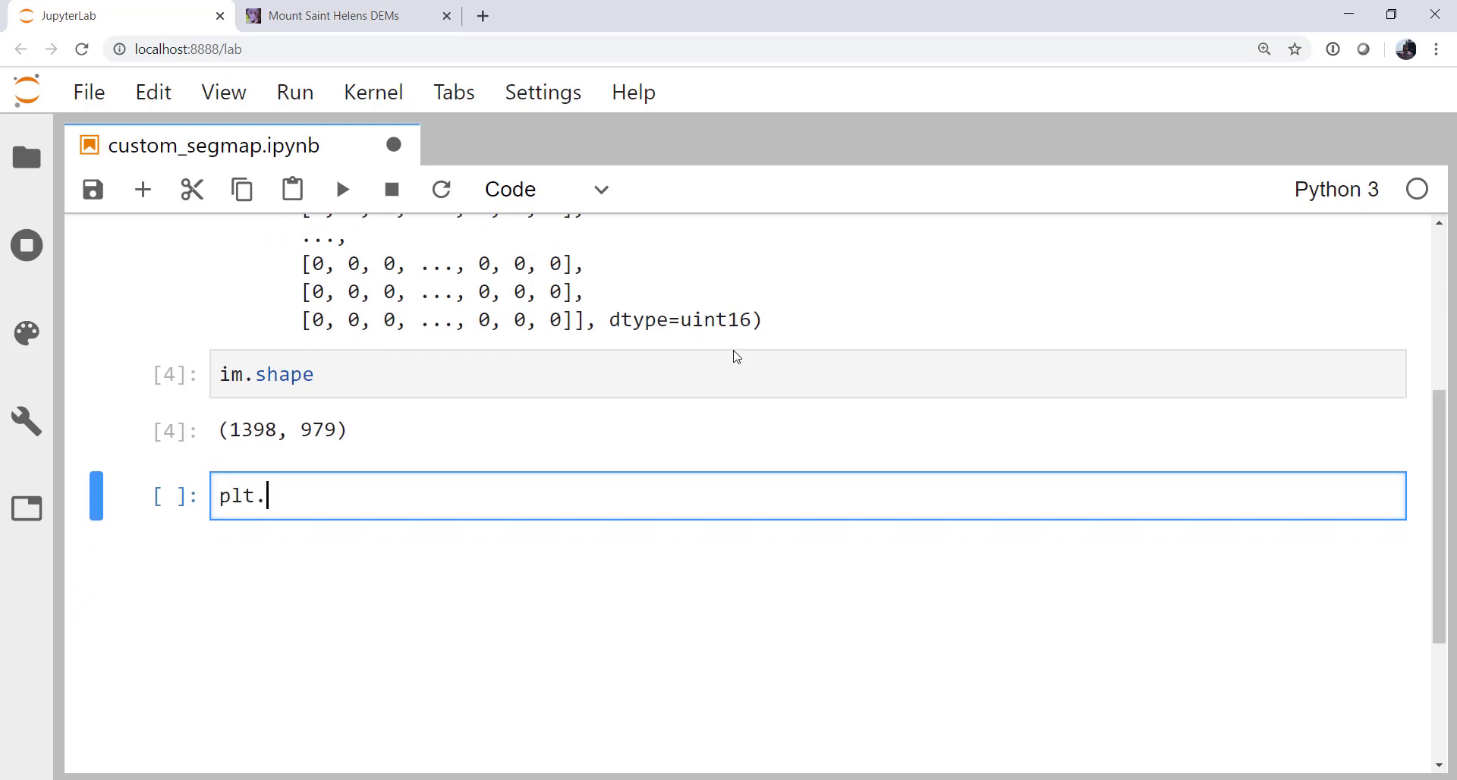
text(imshow(i)
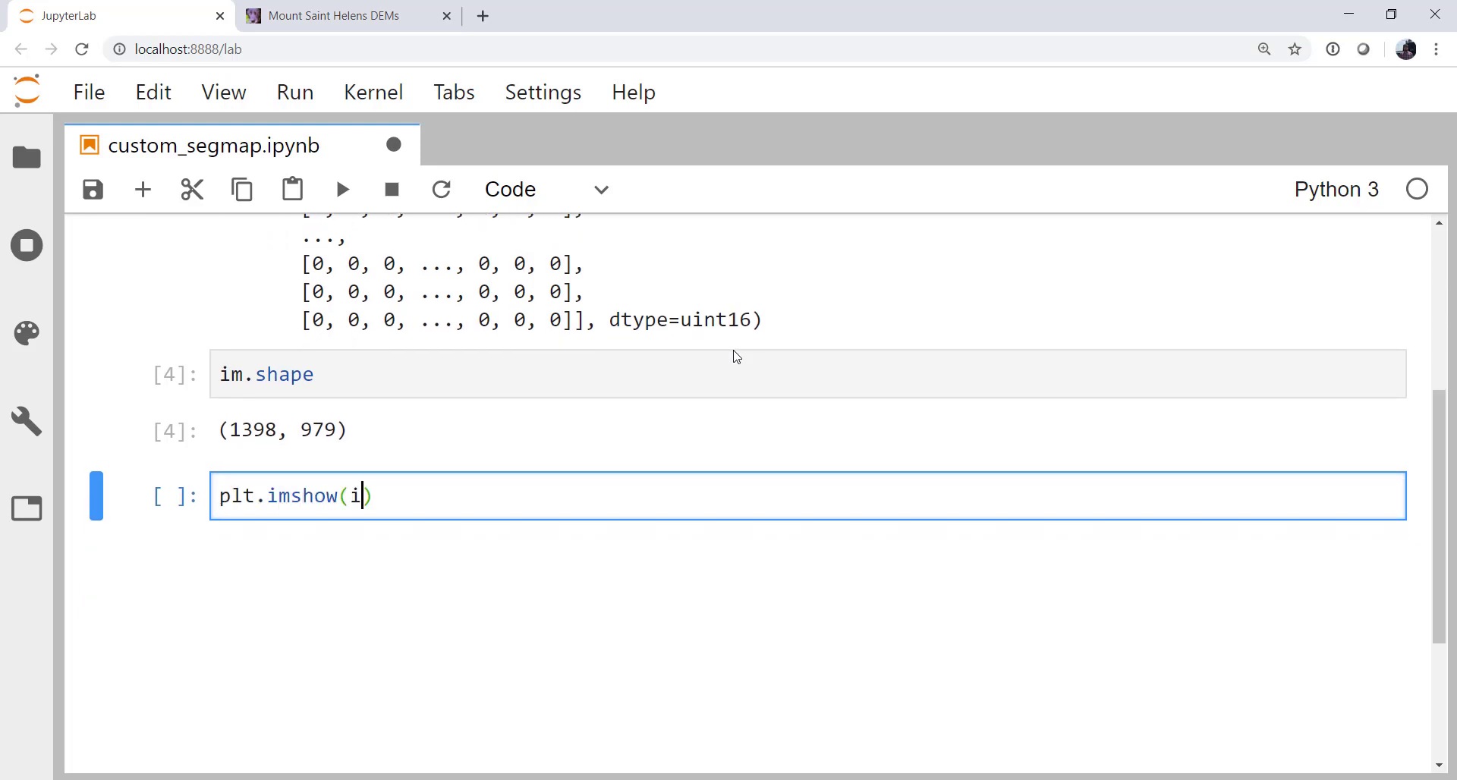
key(shift+enter)
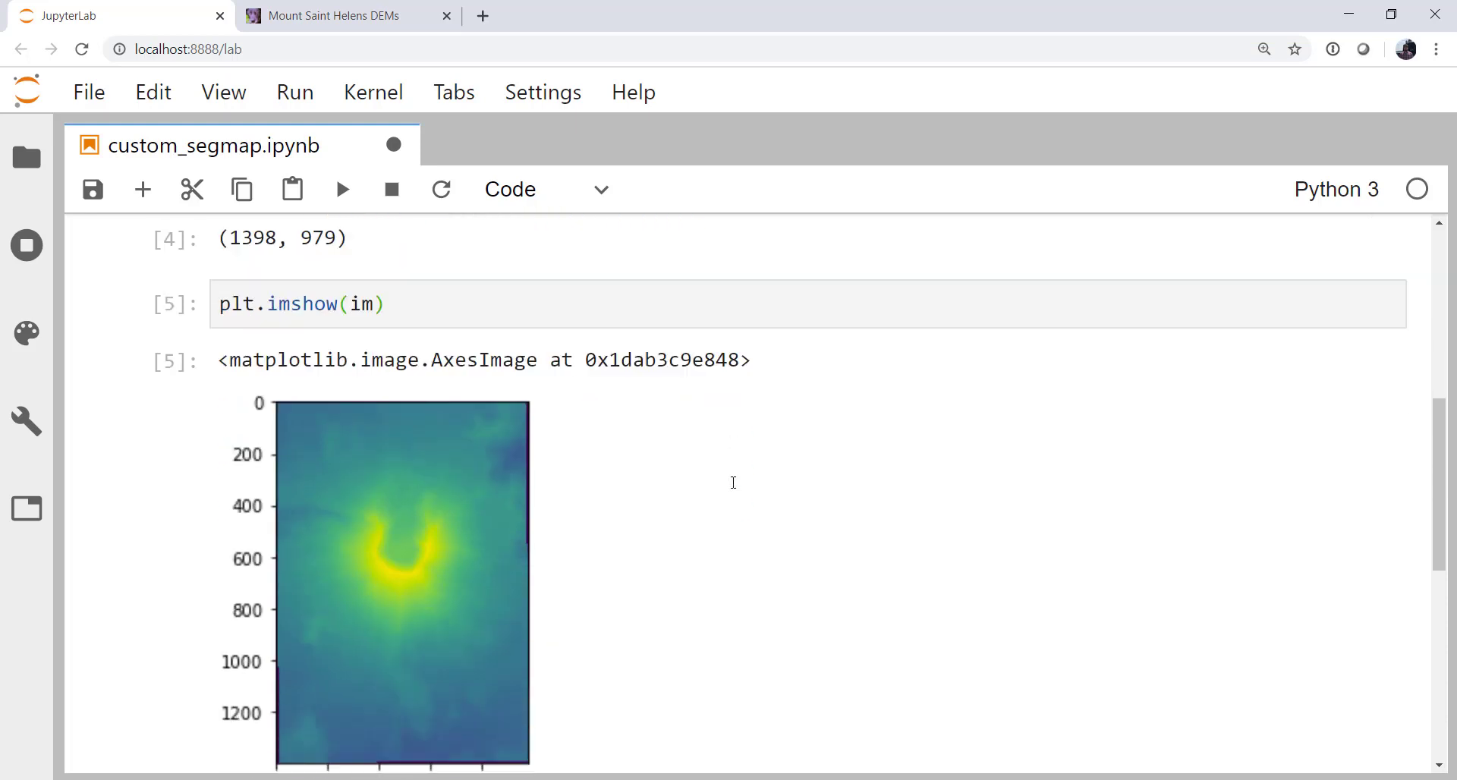
scroll(down, 3)
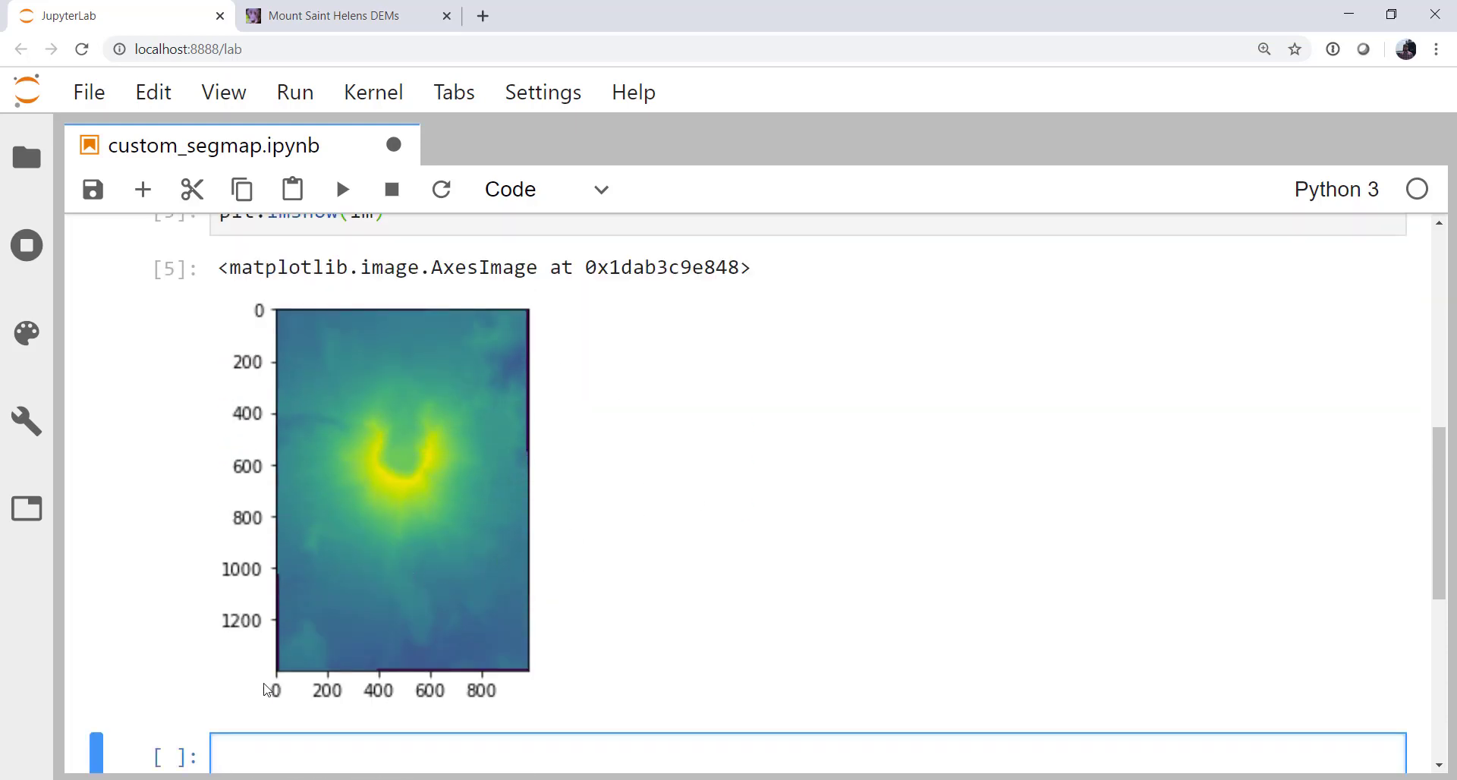
mouse_move(452, 551)
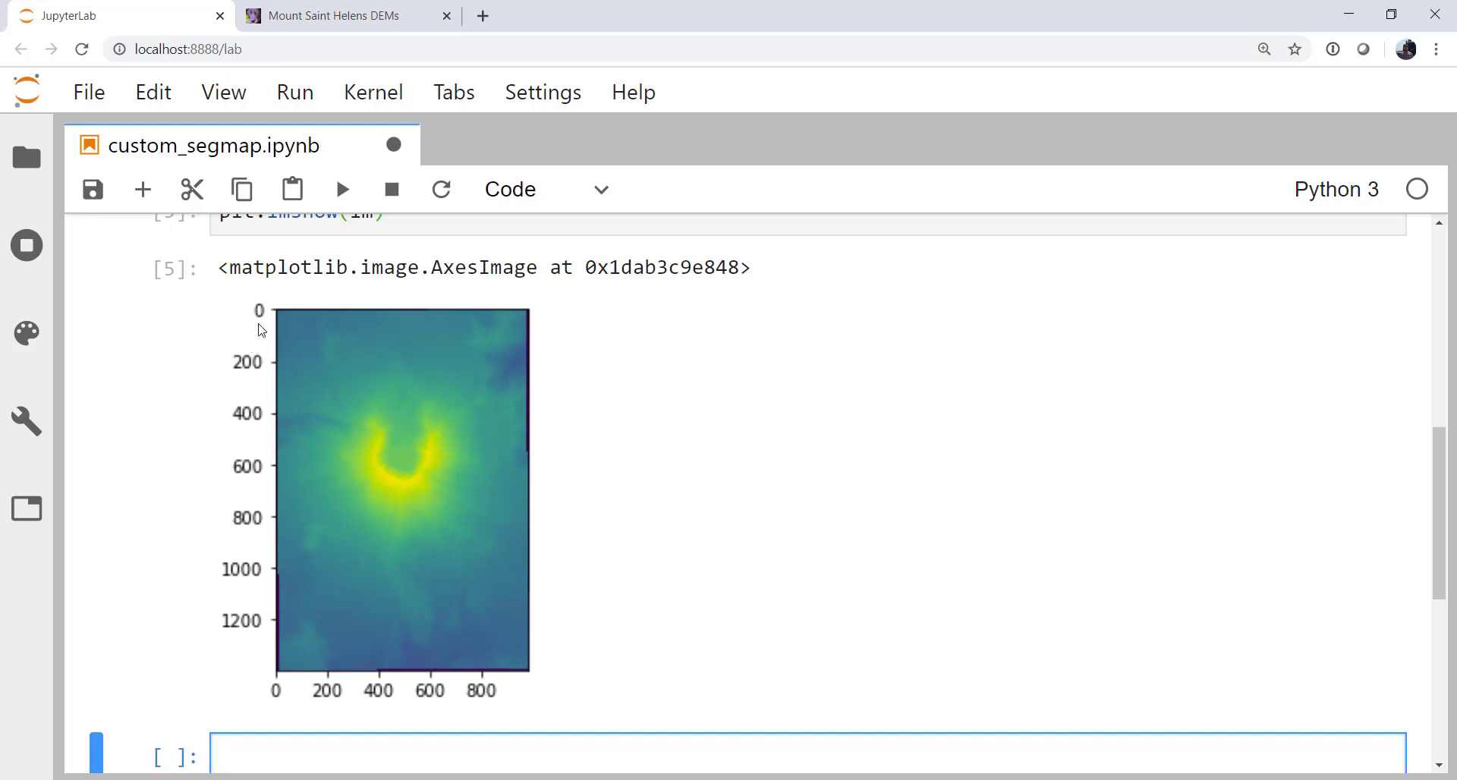
mouse_move(542, 694)
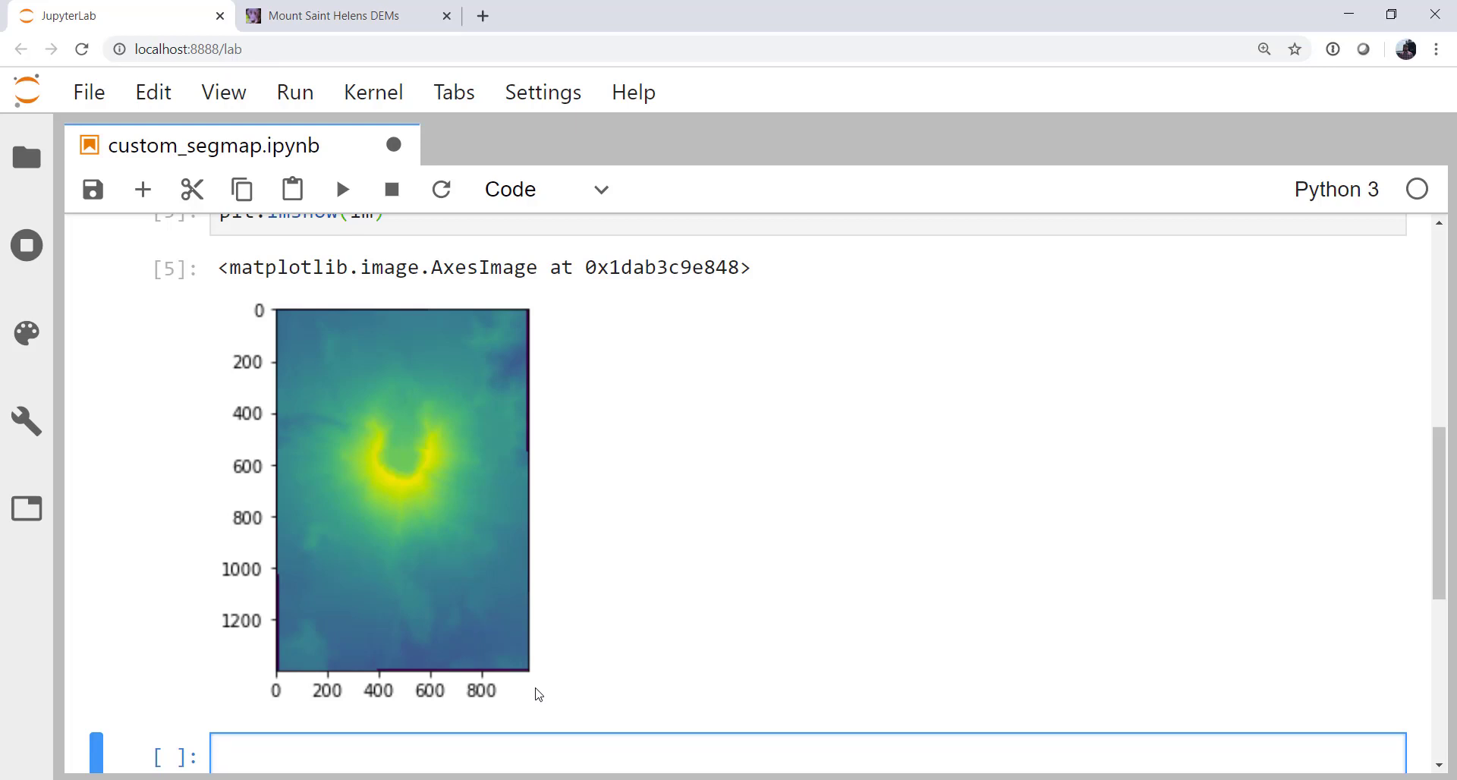
mouse_move(393, 144)
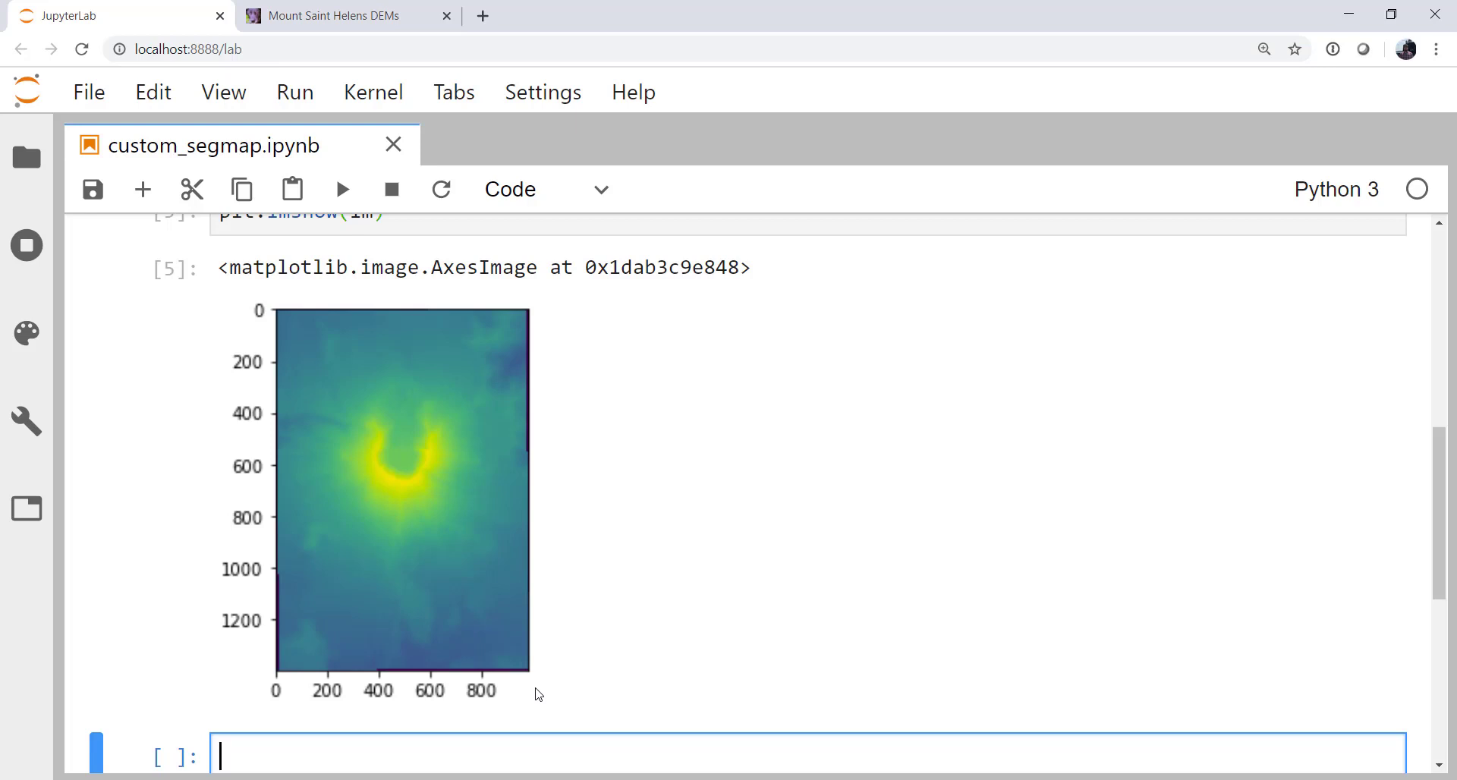
scroll(down, 3)
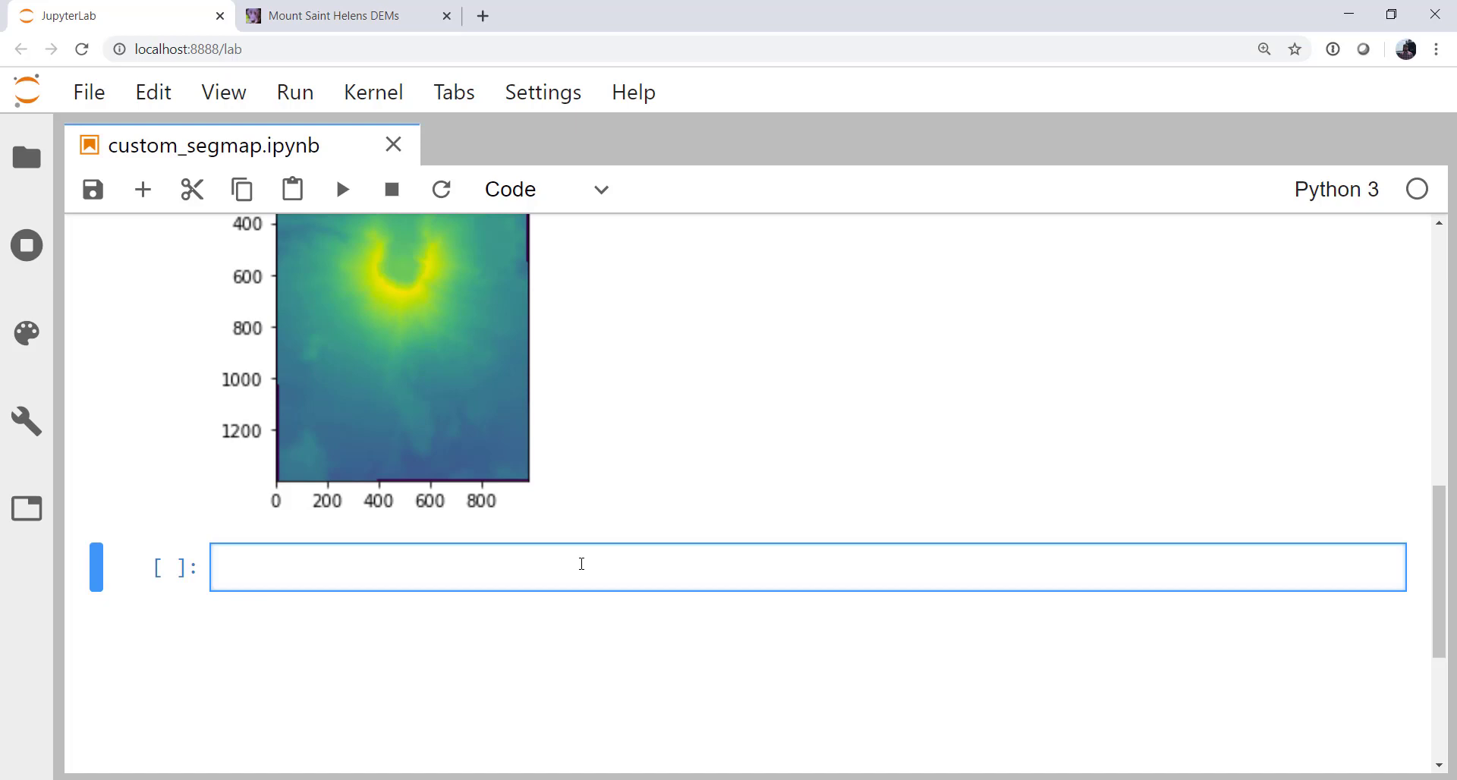
Start the topo_colors list with the blue ocean colour (31, 11, 255)/255 and its comment.
click(400, 568)
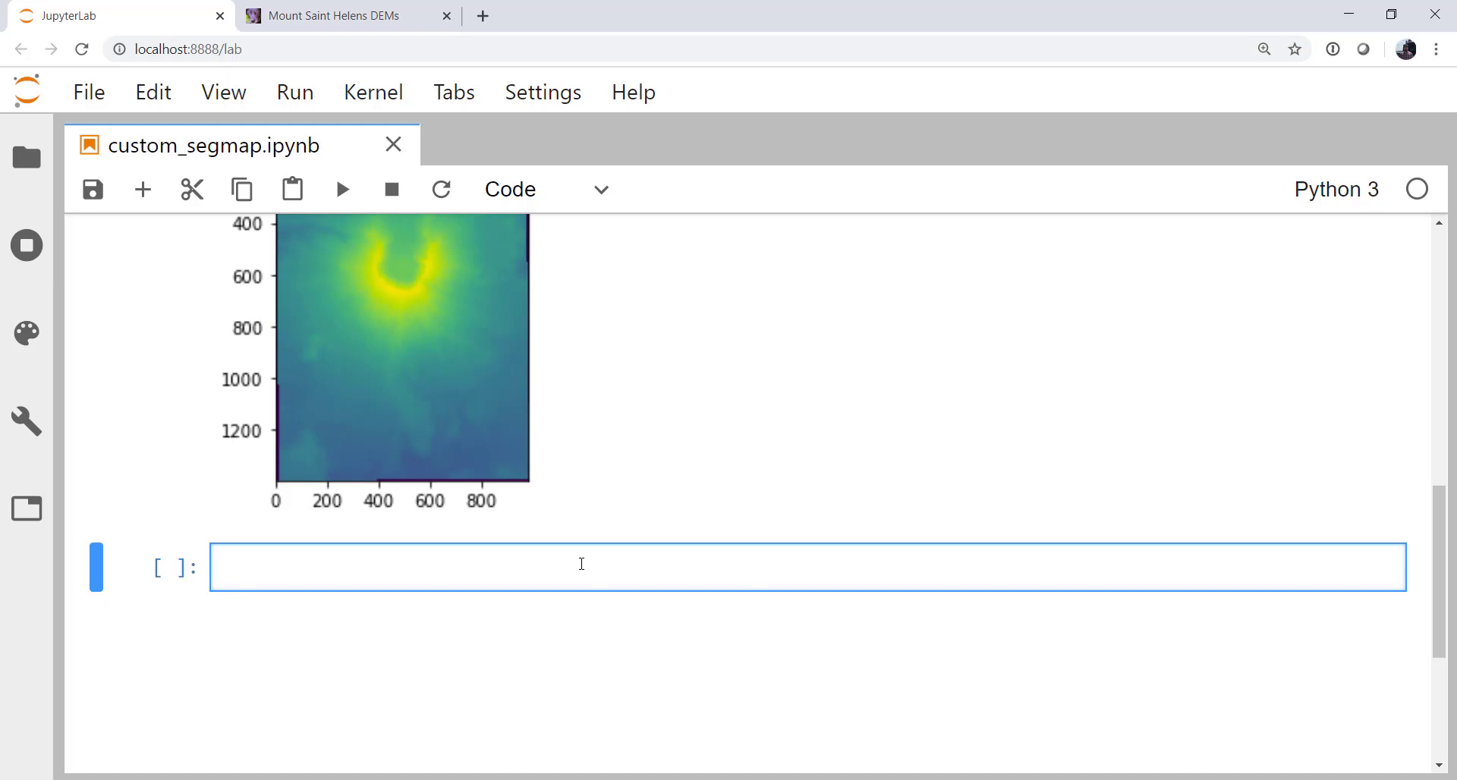
text(topo)
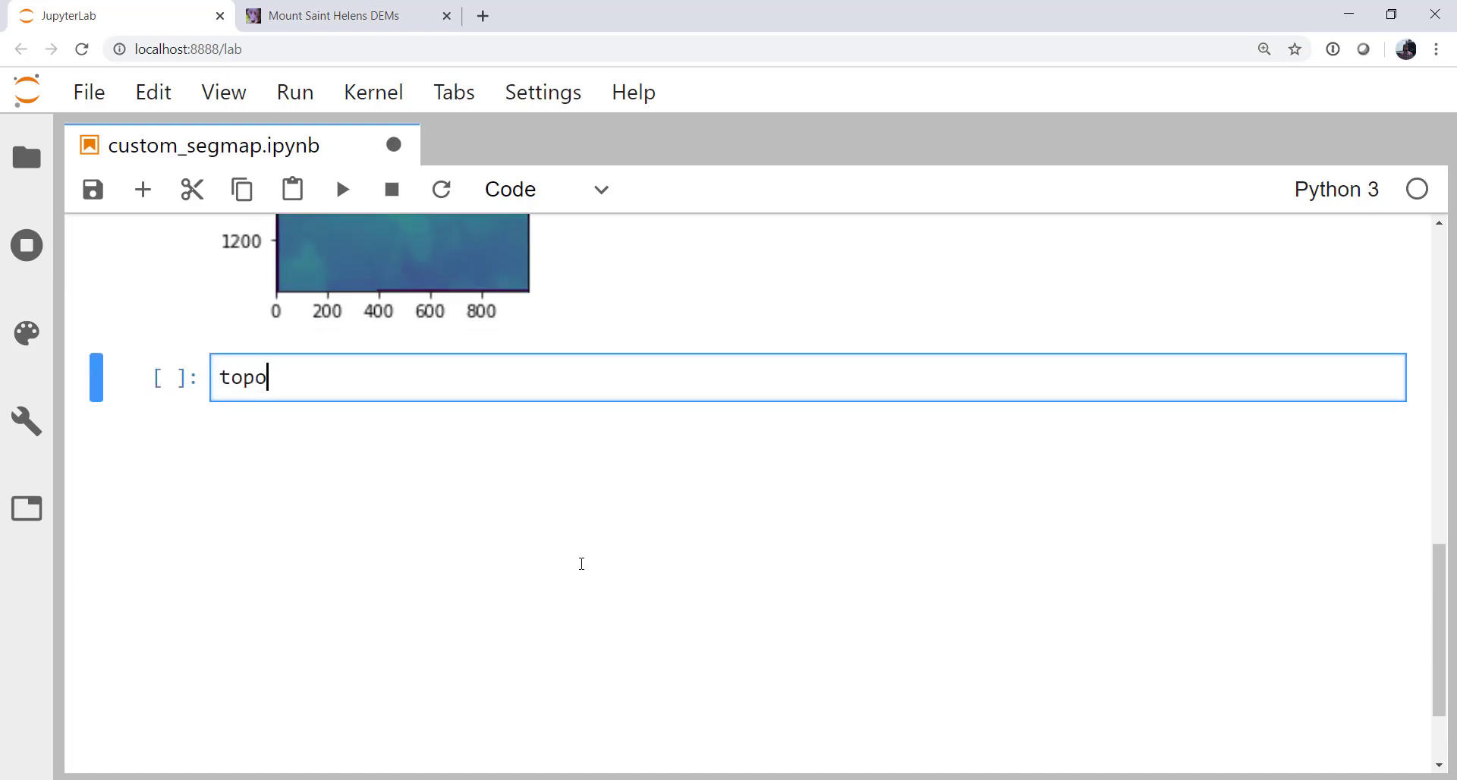
text(_colors)
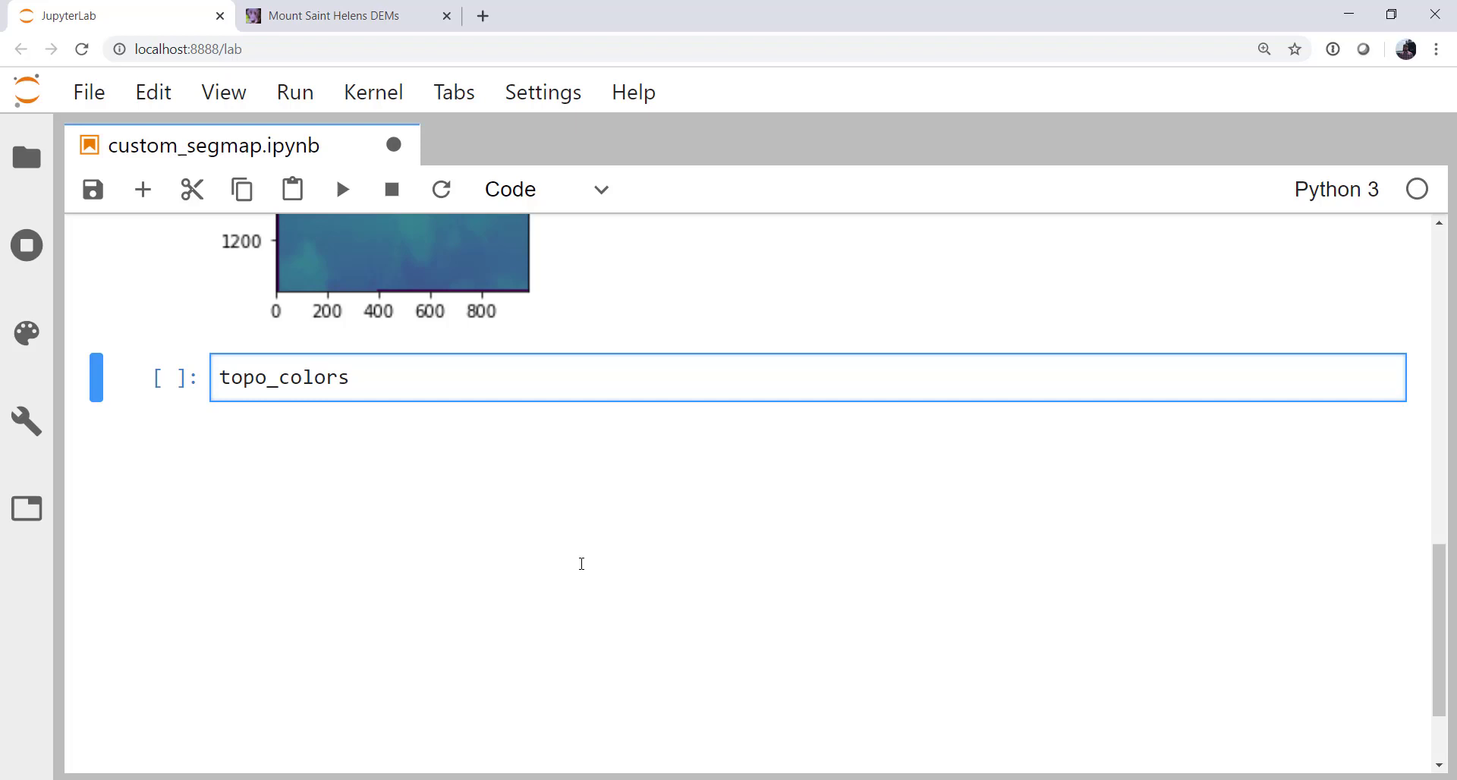
text(= [])
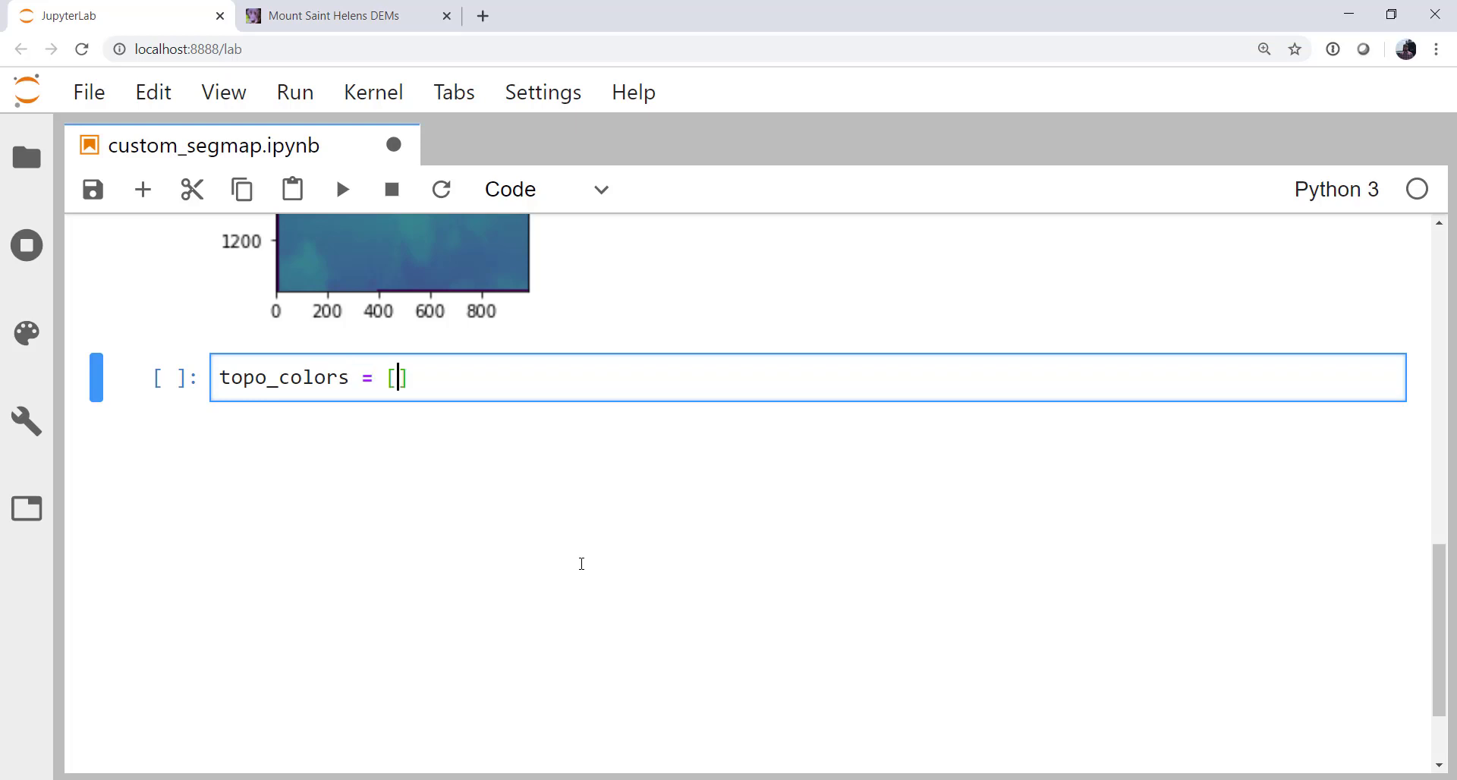
text(()
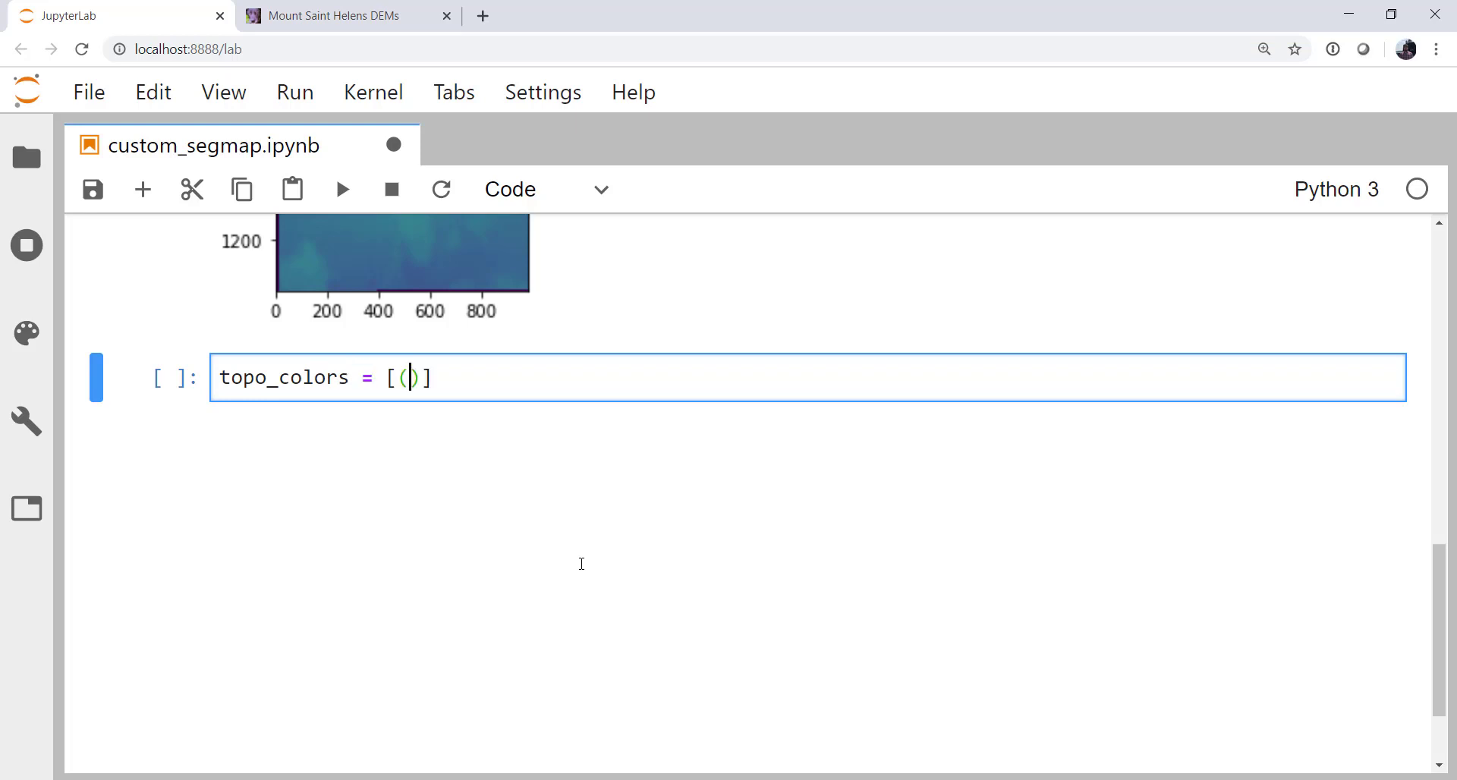
text(()
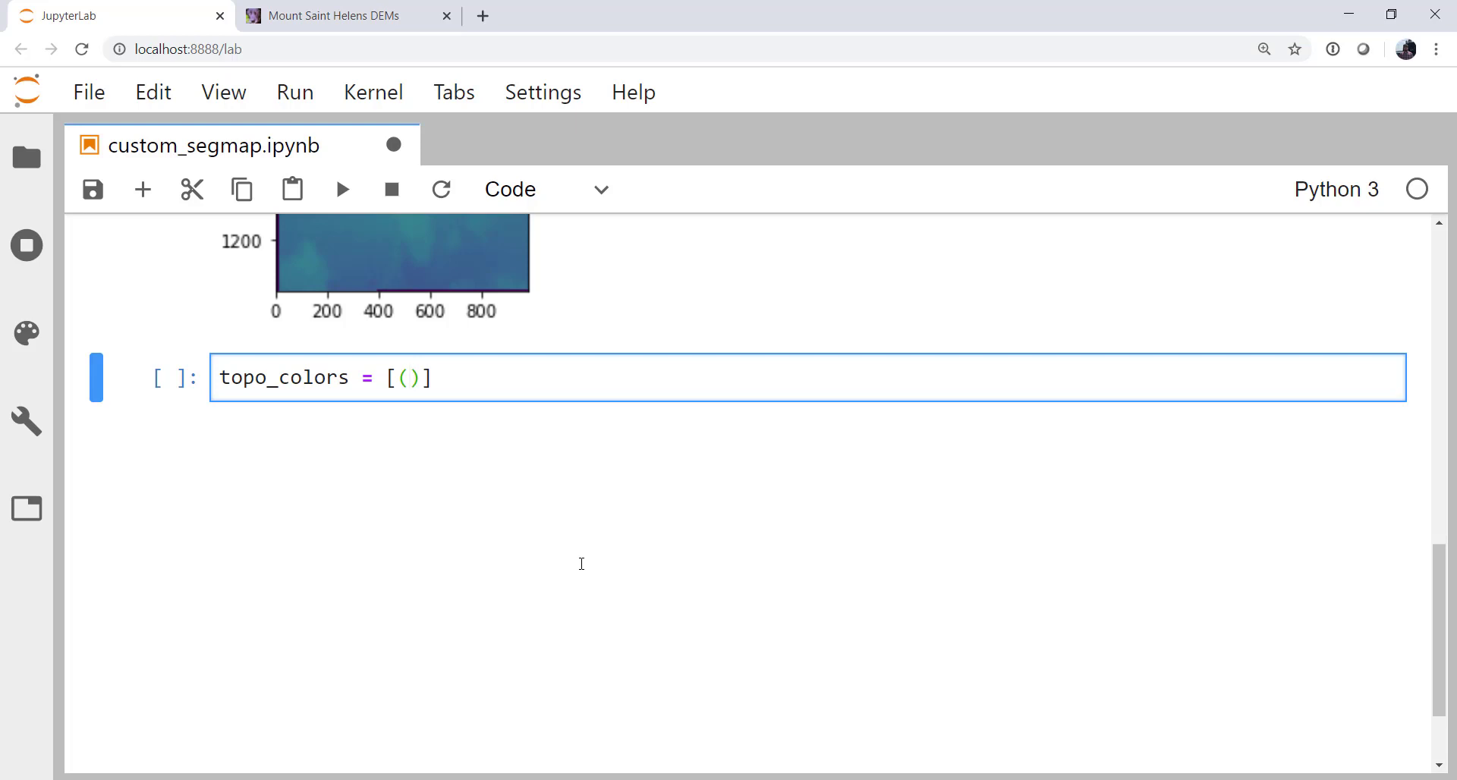
text(31, 119, 180)
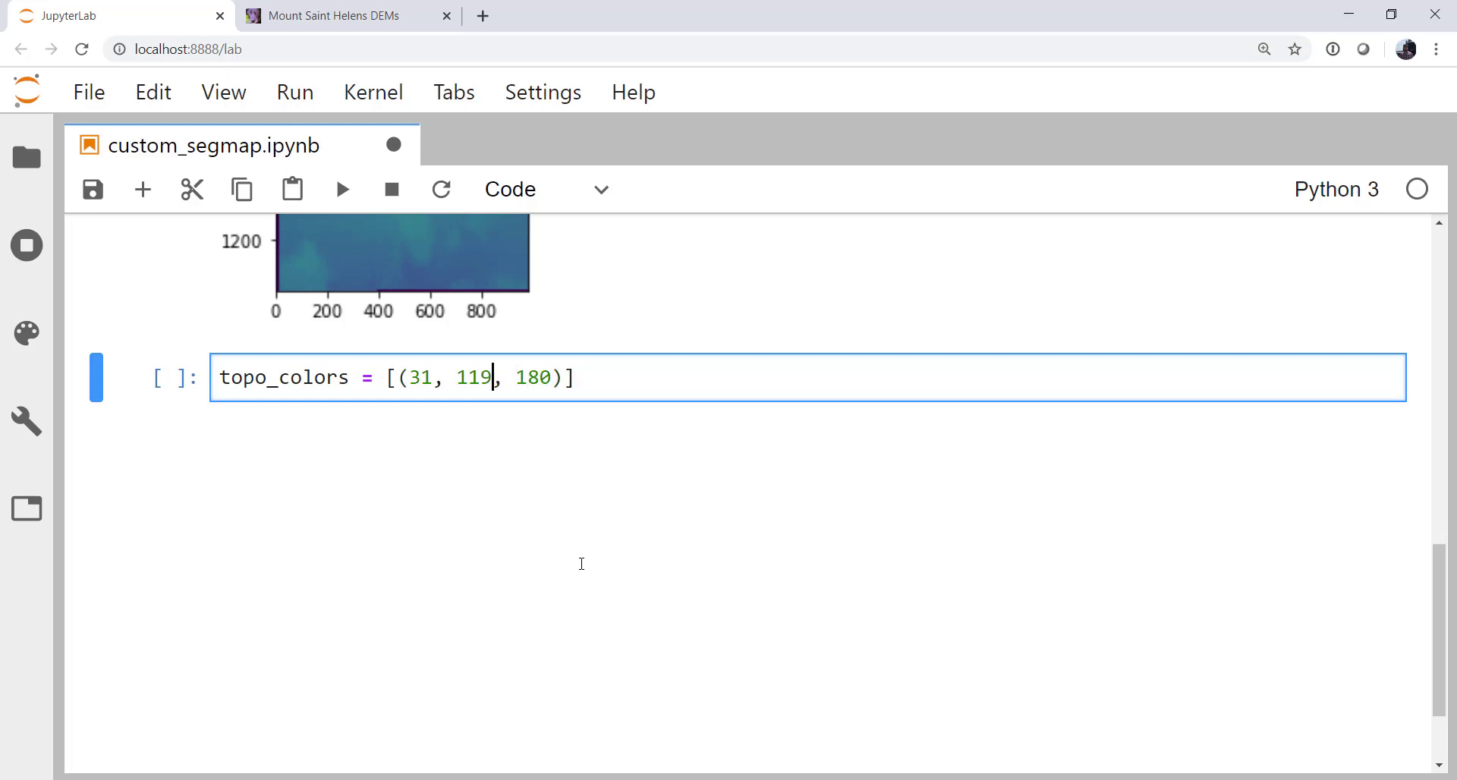
text(/255)
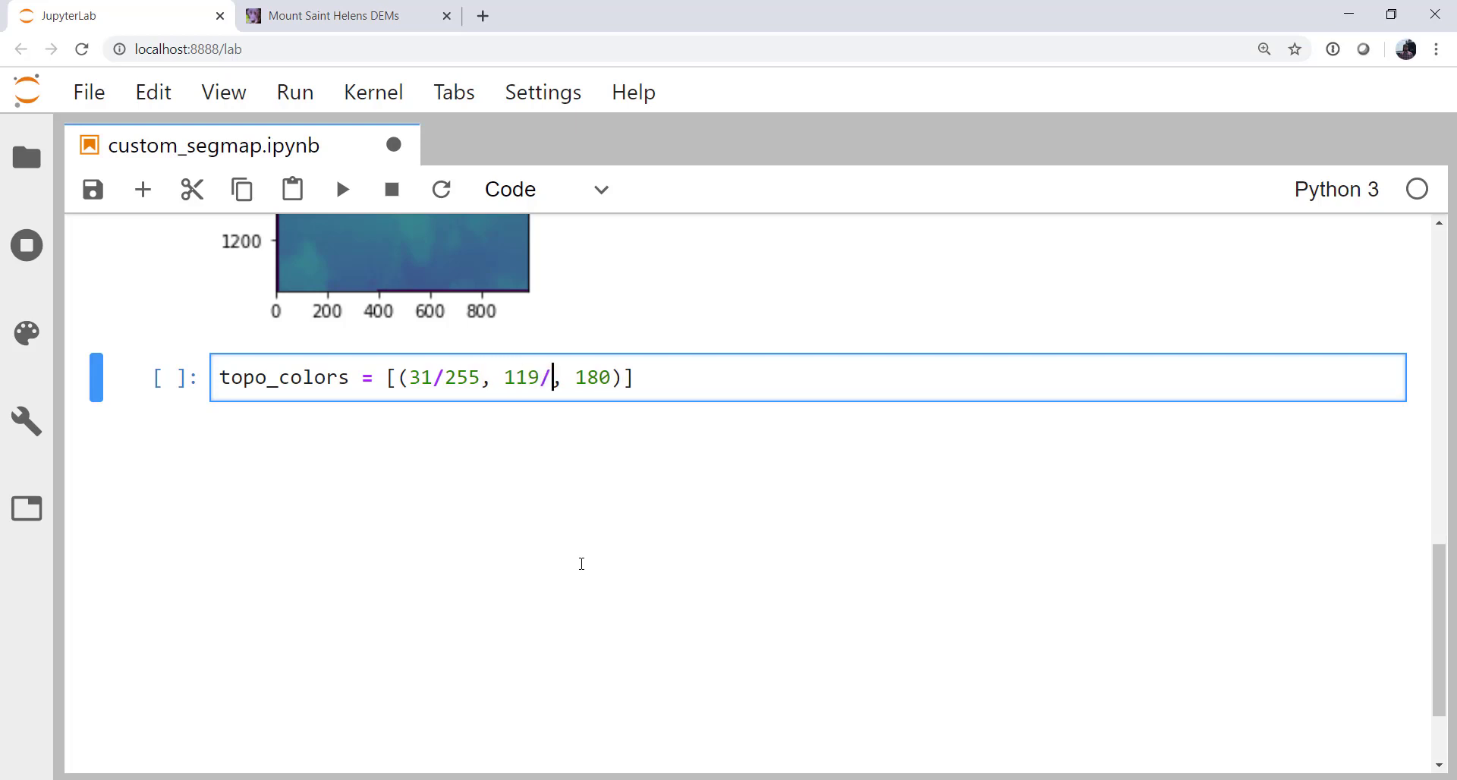
text(255)
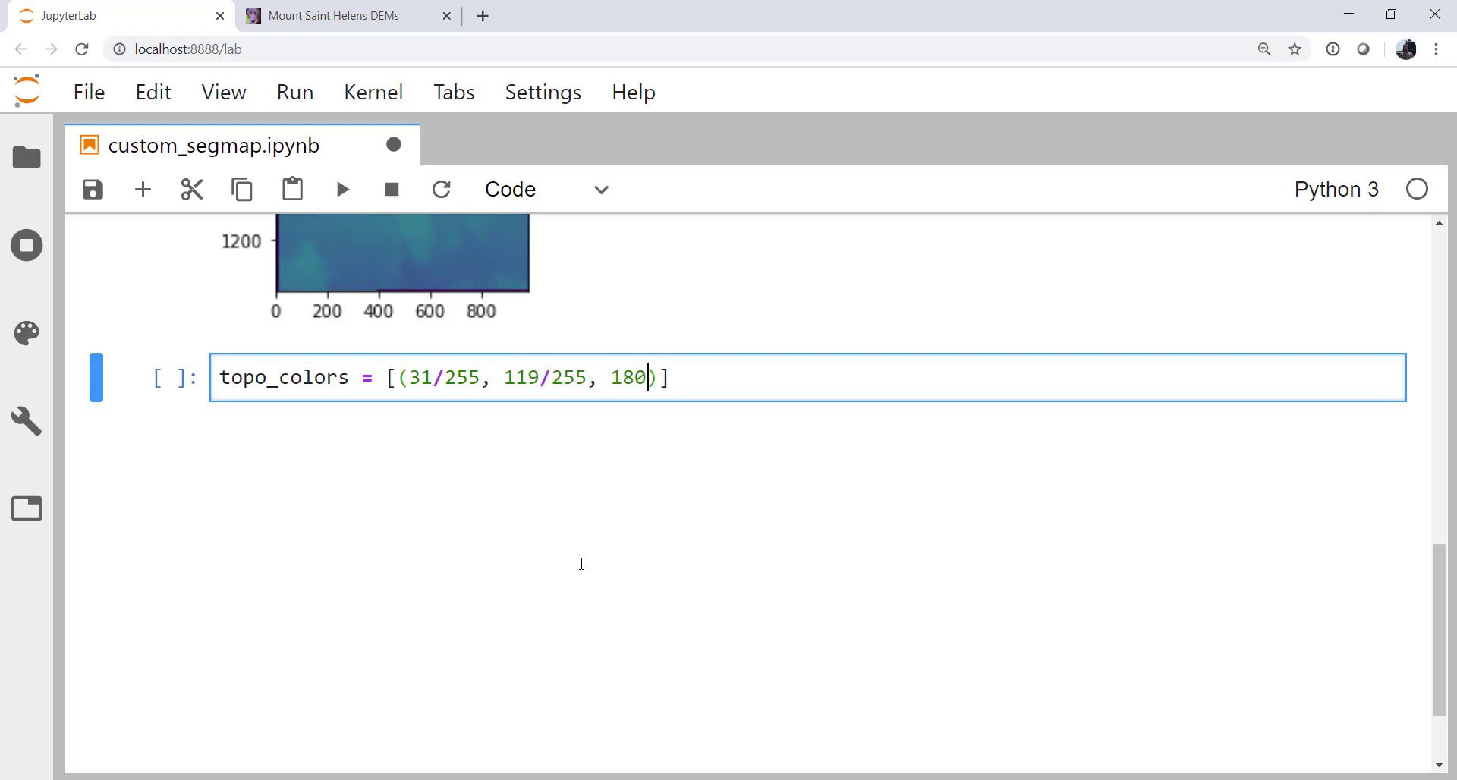
text(/255)
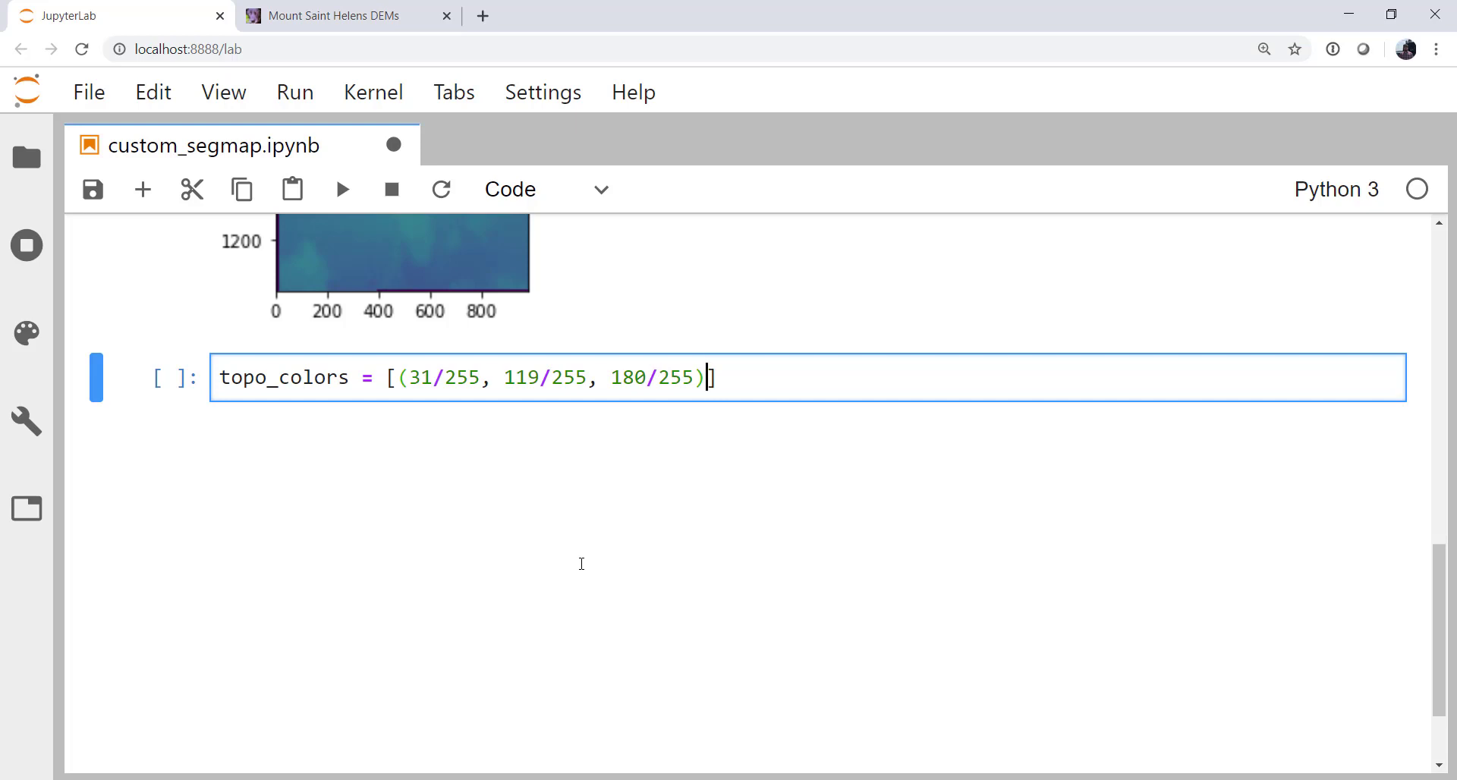
text(,)
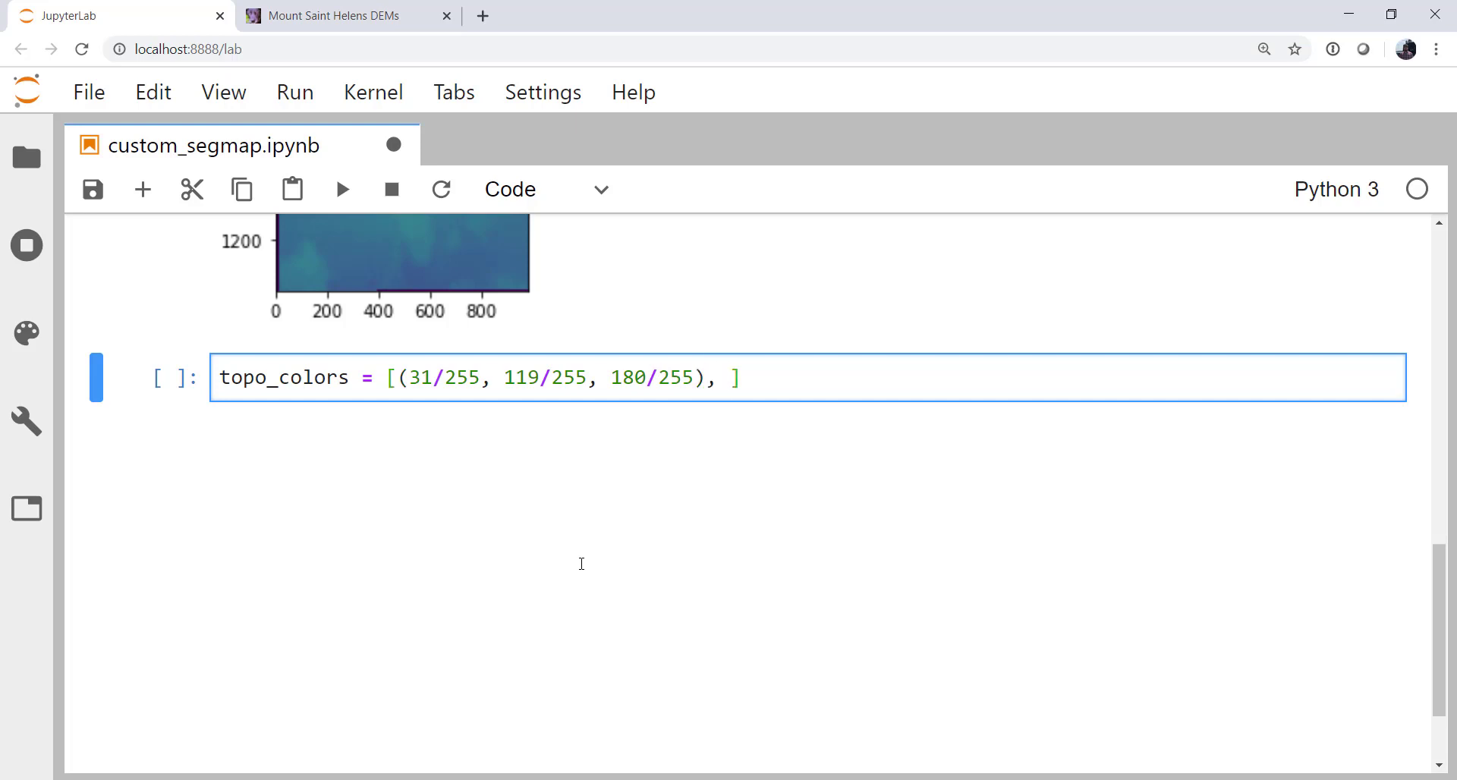
text(# blue o)
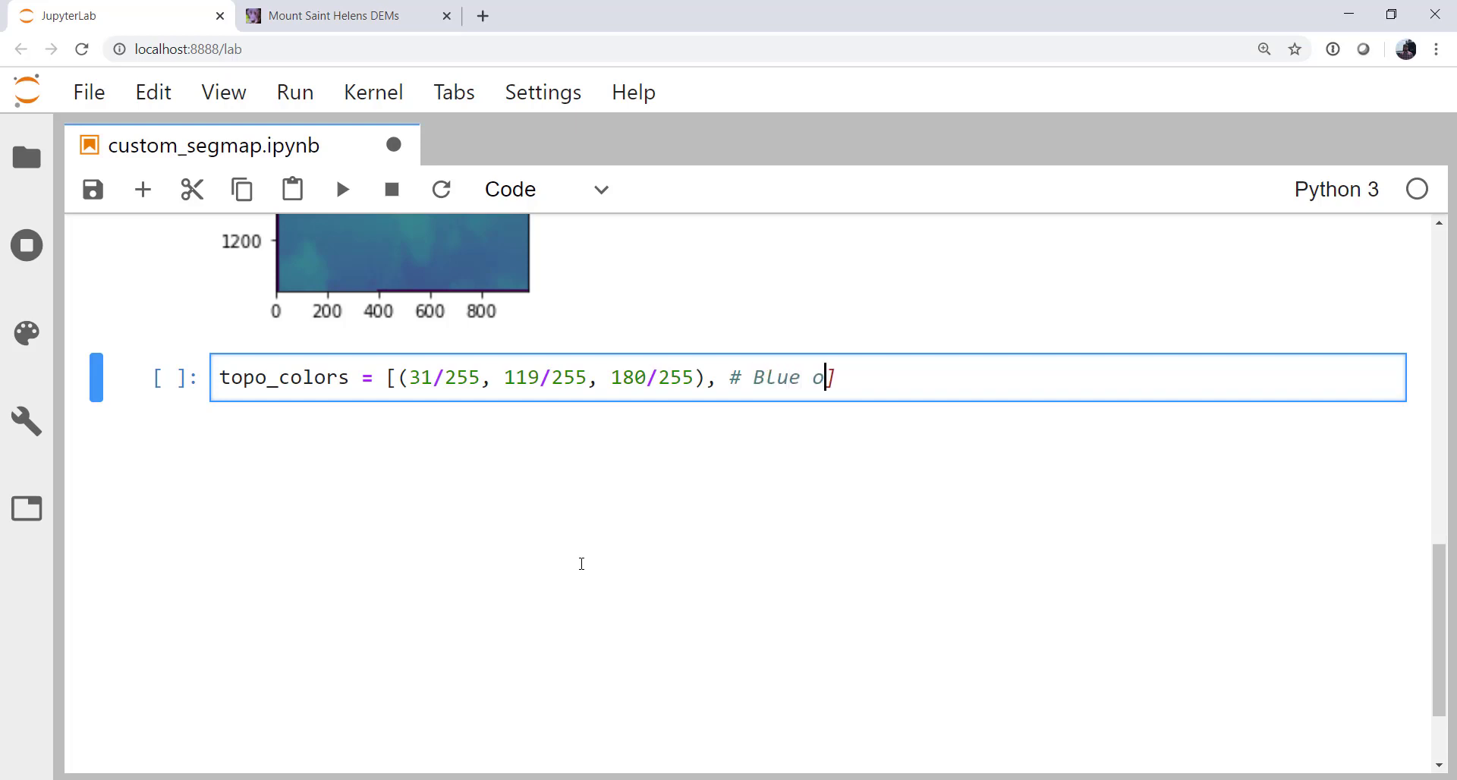
text(cean)
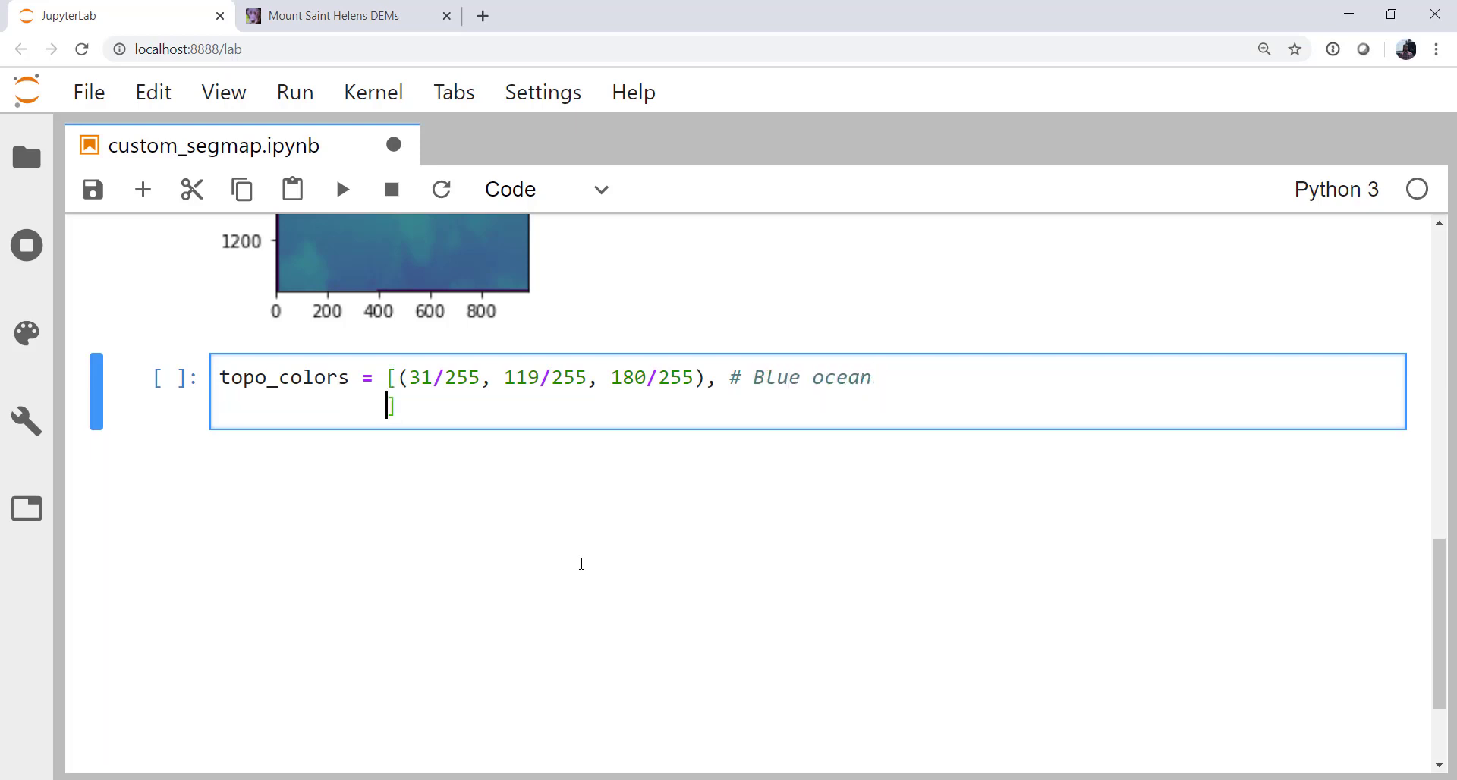
Add the green land colour with 48 and 147 over 255 and the brown higher land colour (140, 86, 75)/255.
text(()
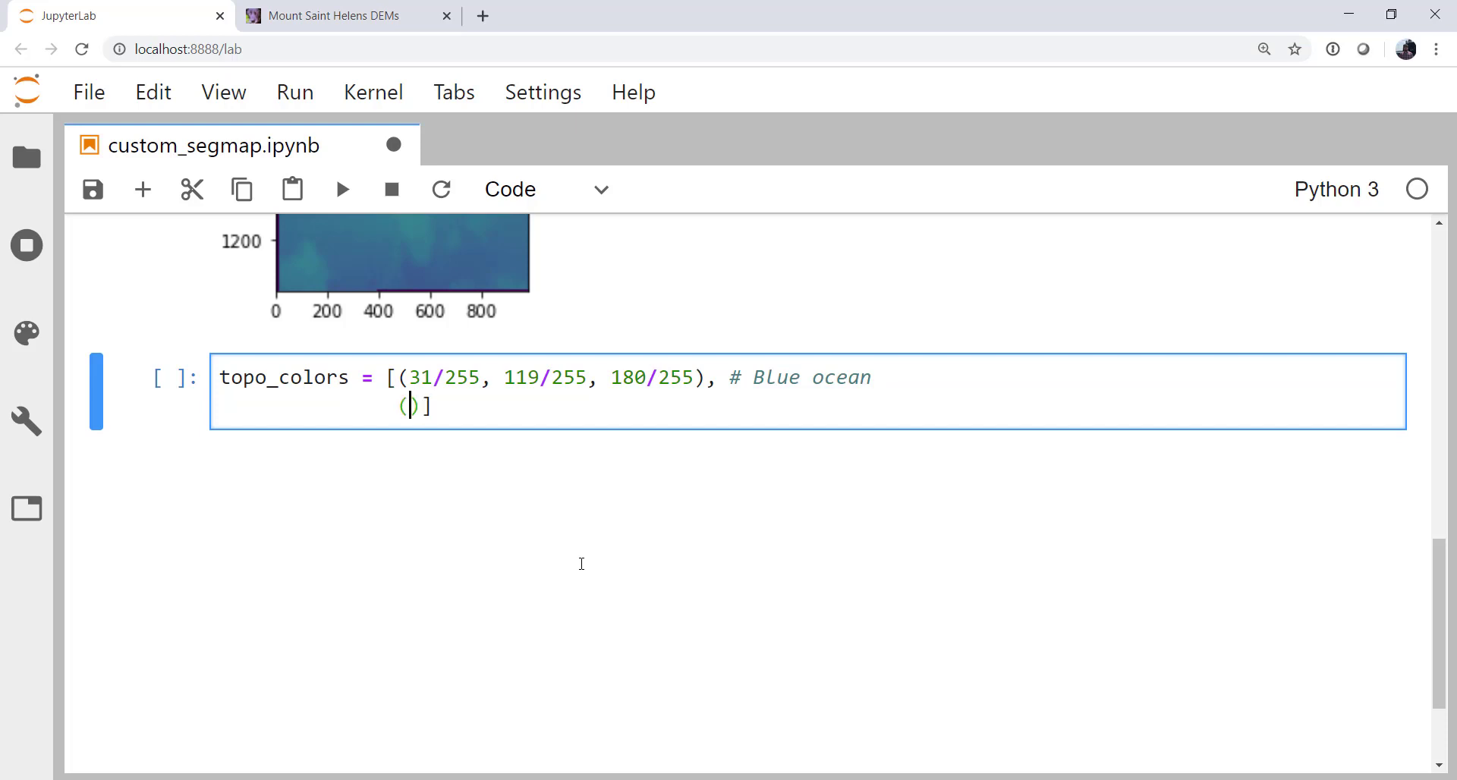
text(48/255,)
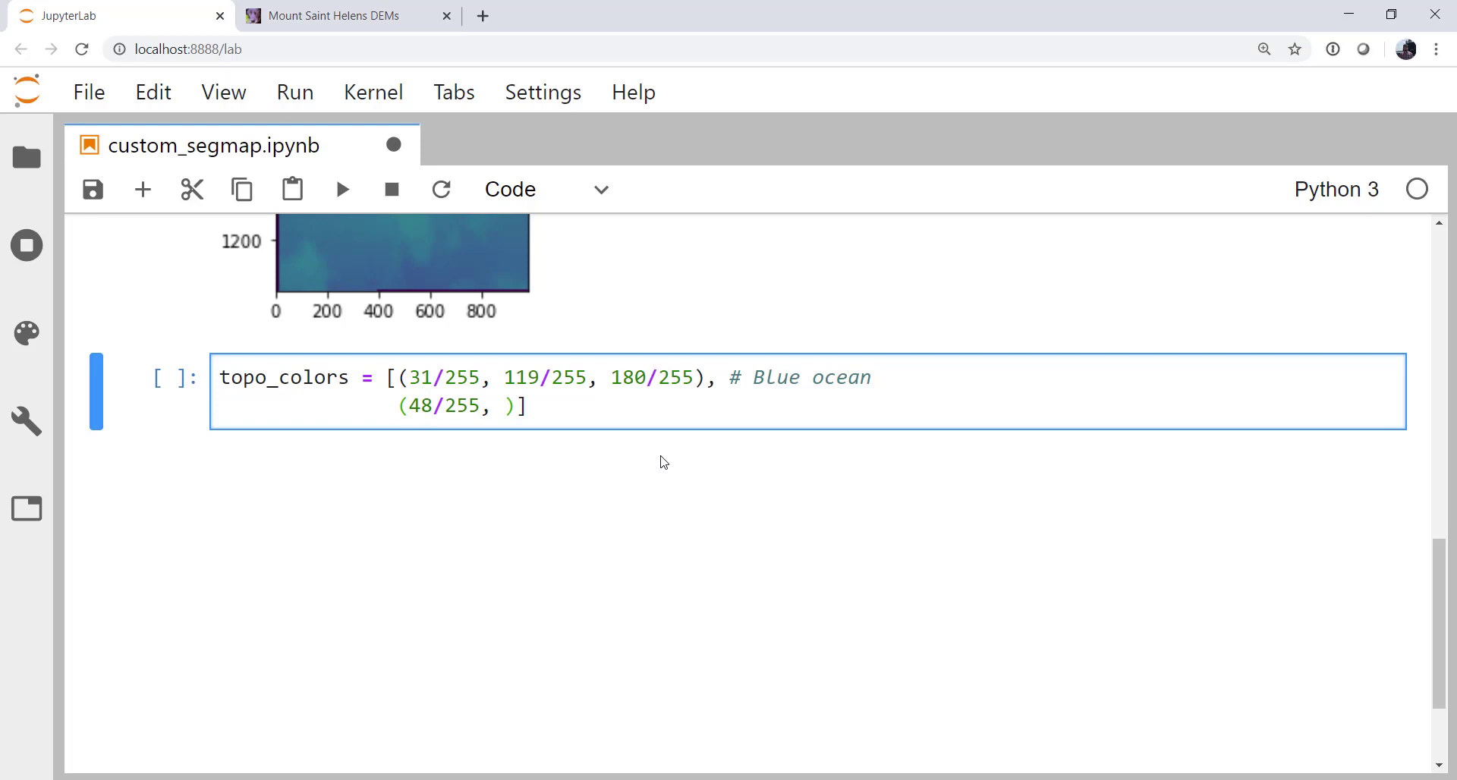
text(147/255, 67/)
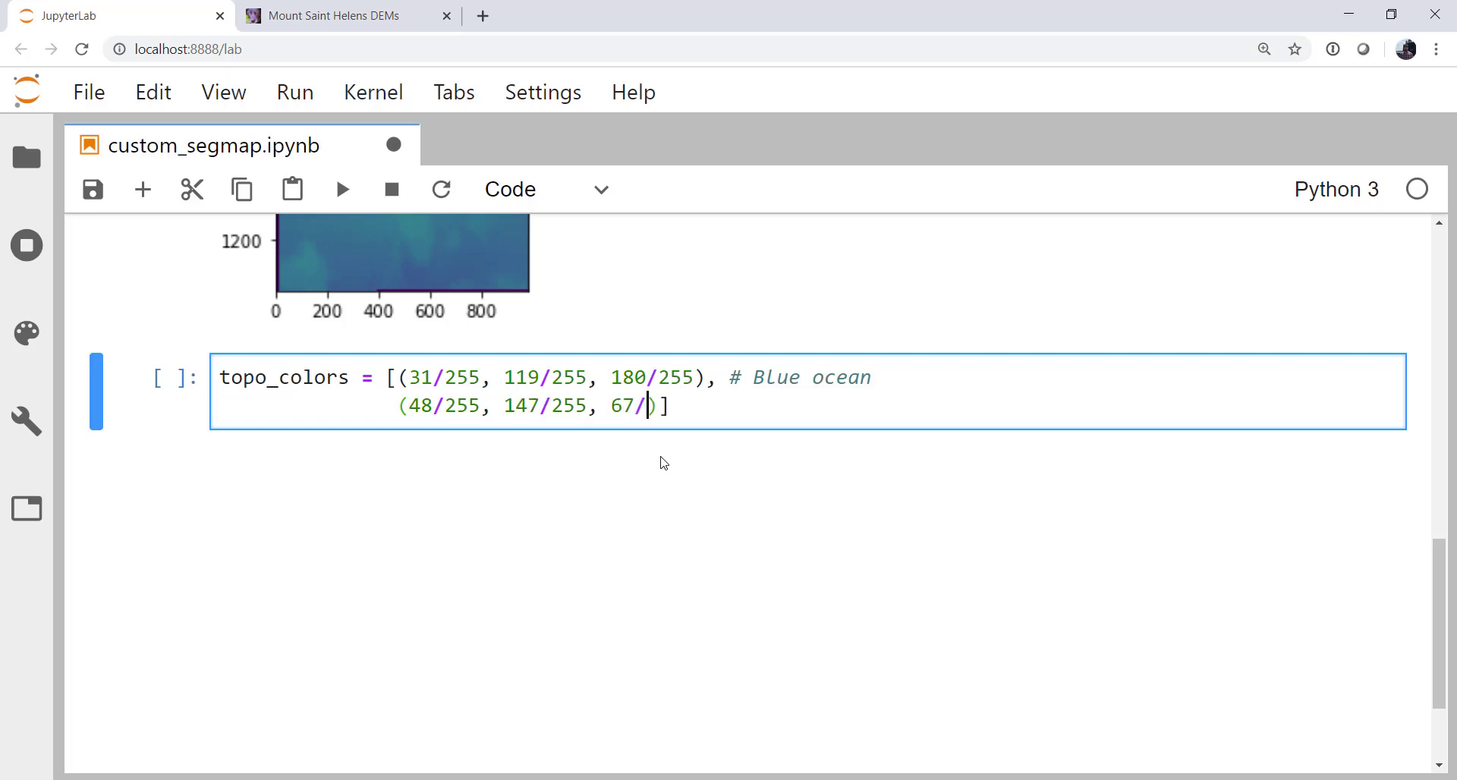
text(255)
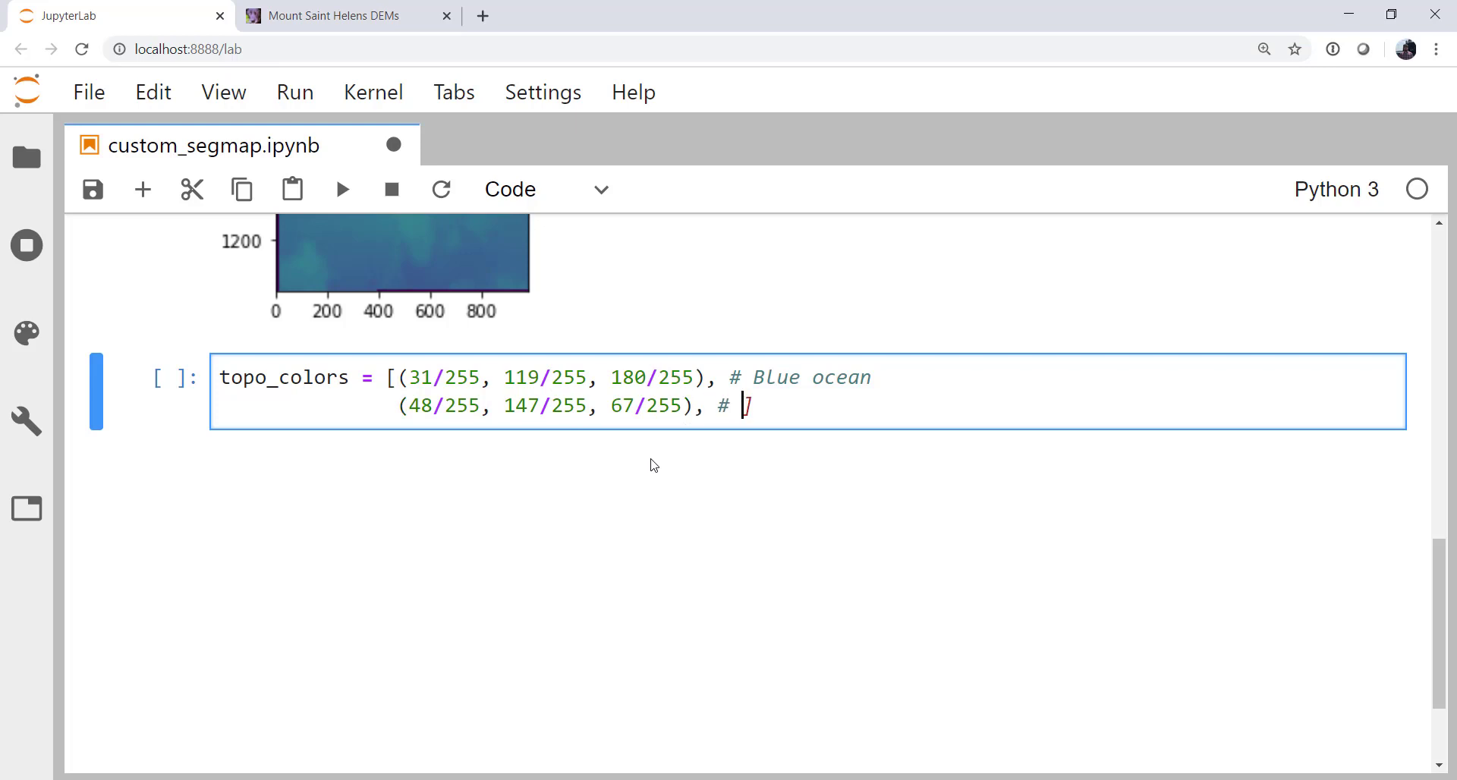
text(Green Land)
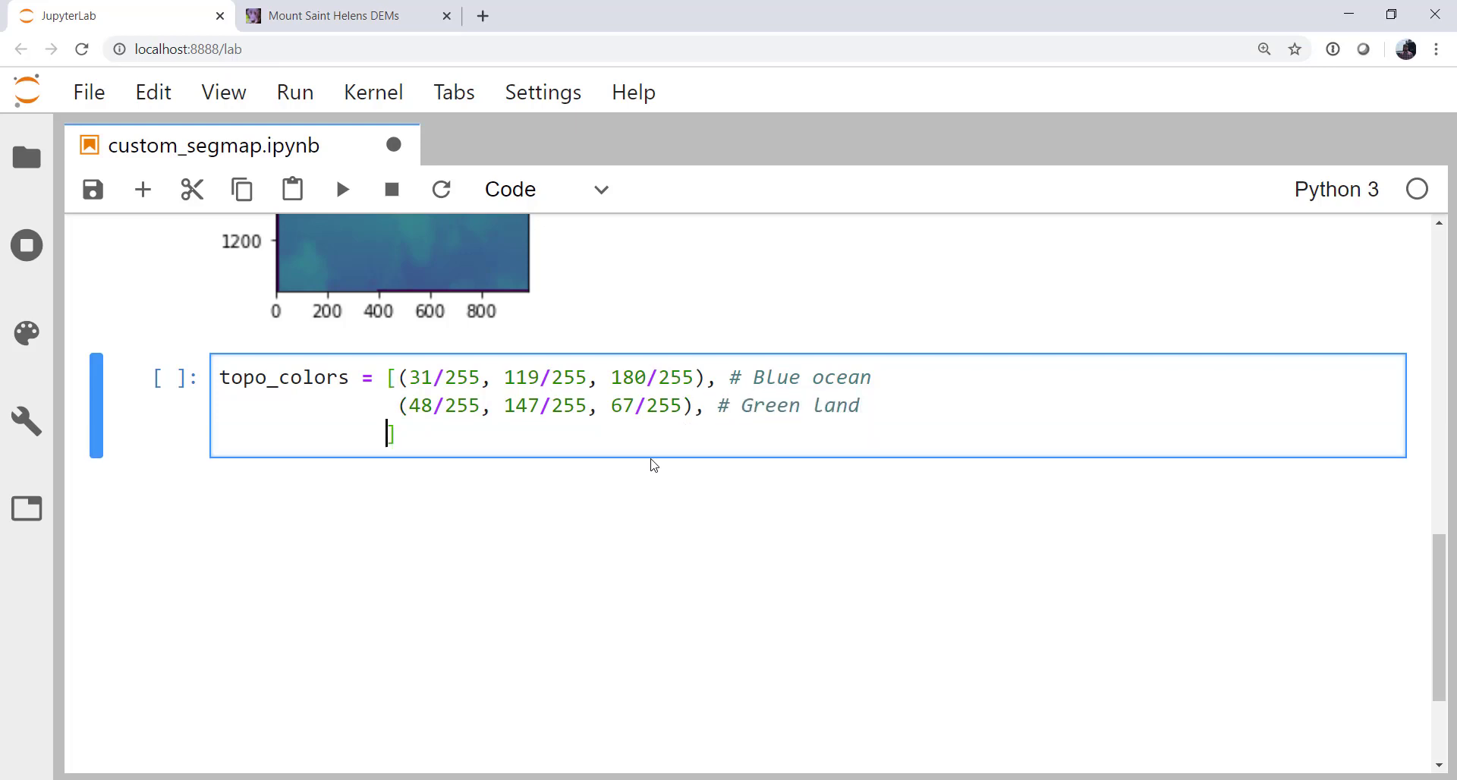
text(()
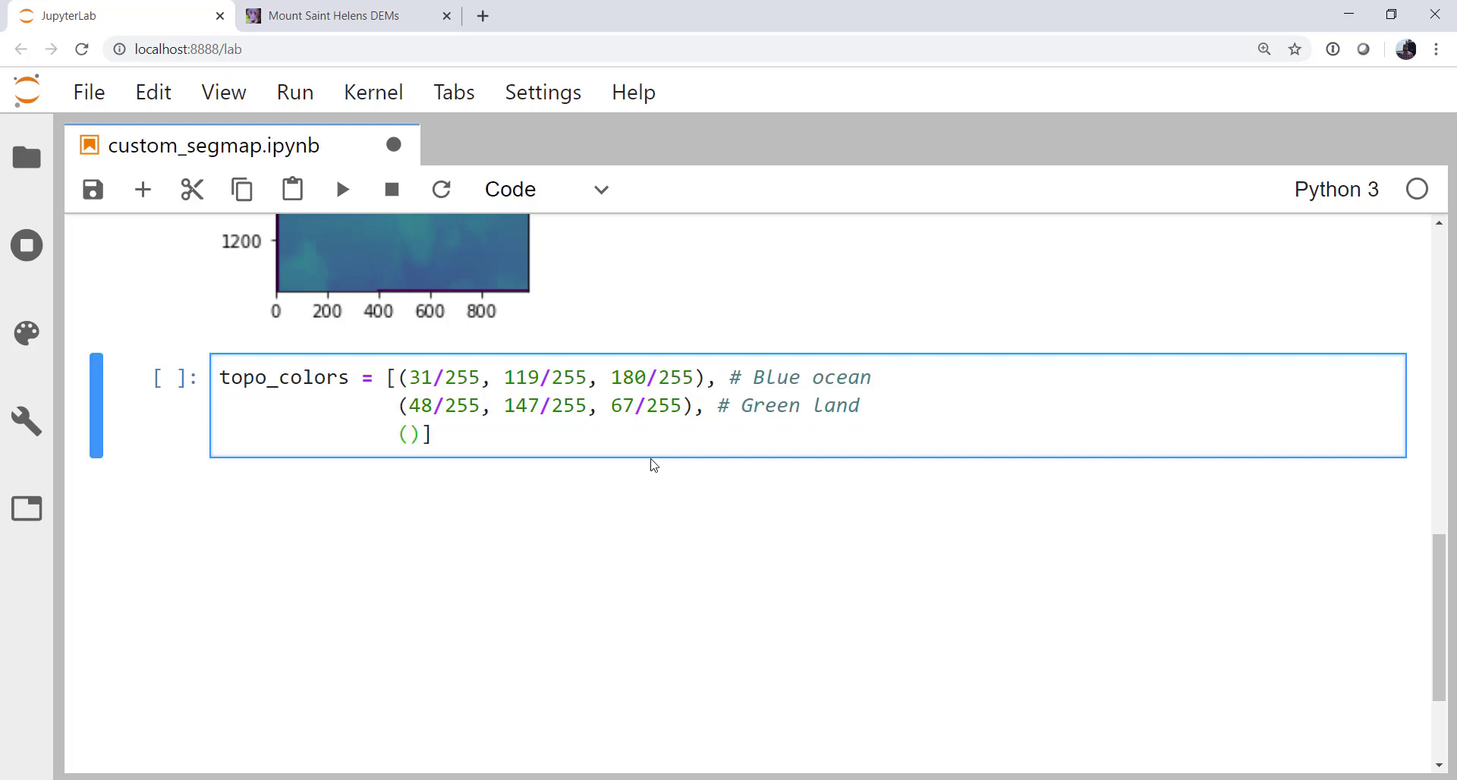
text(140/255)
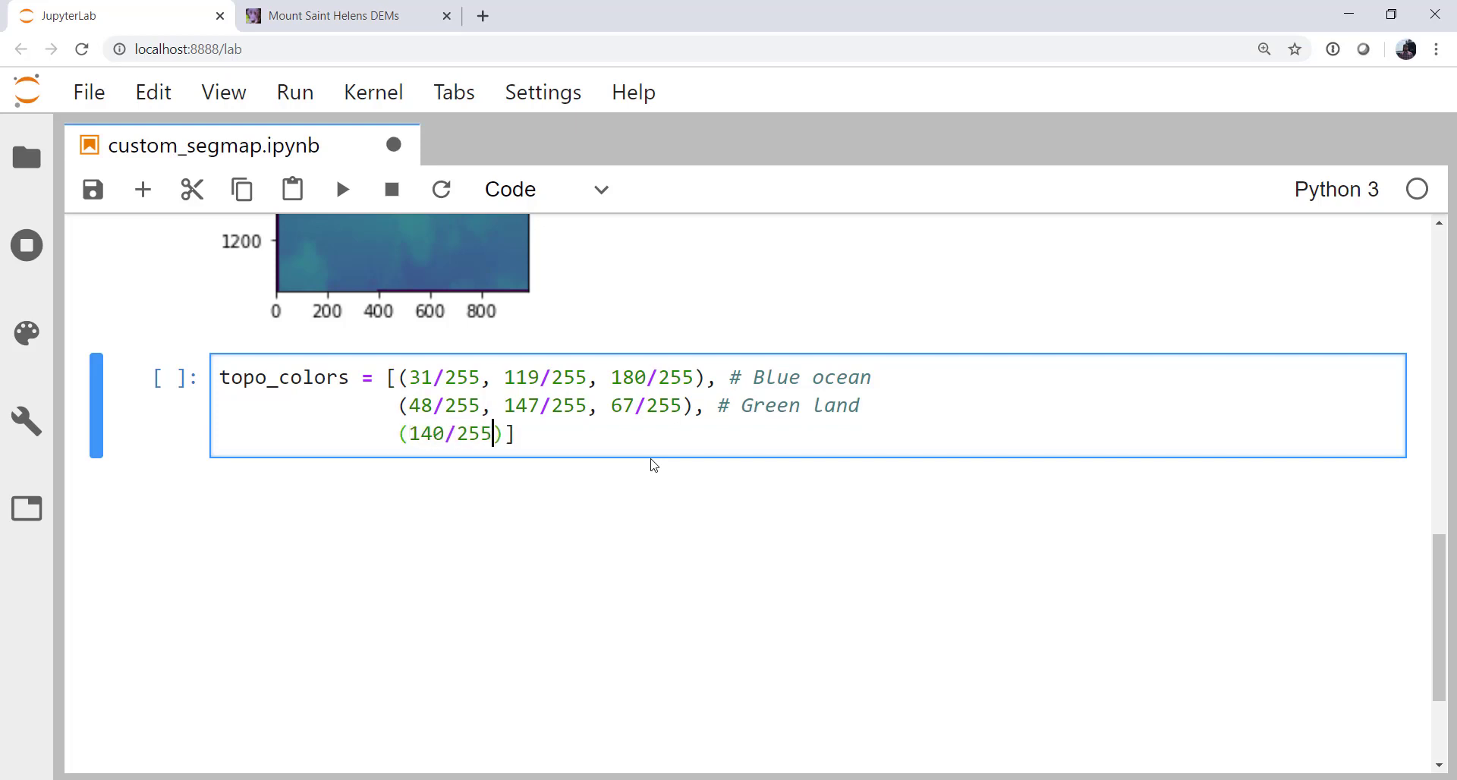
text(, 86)
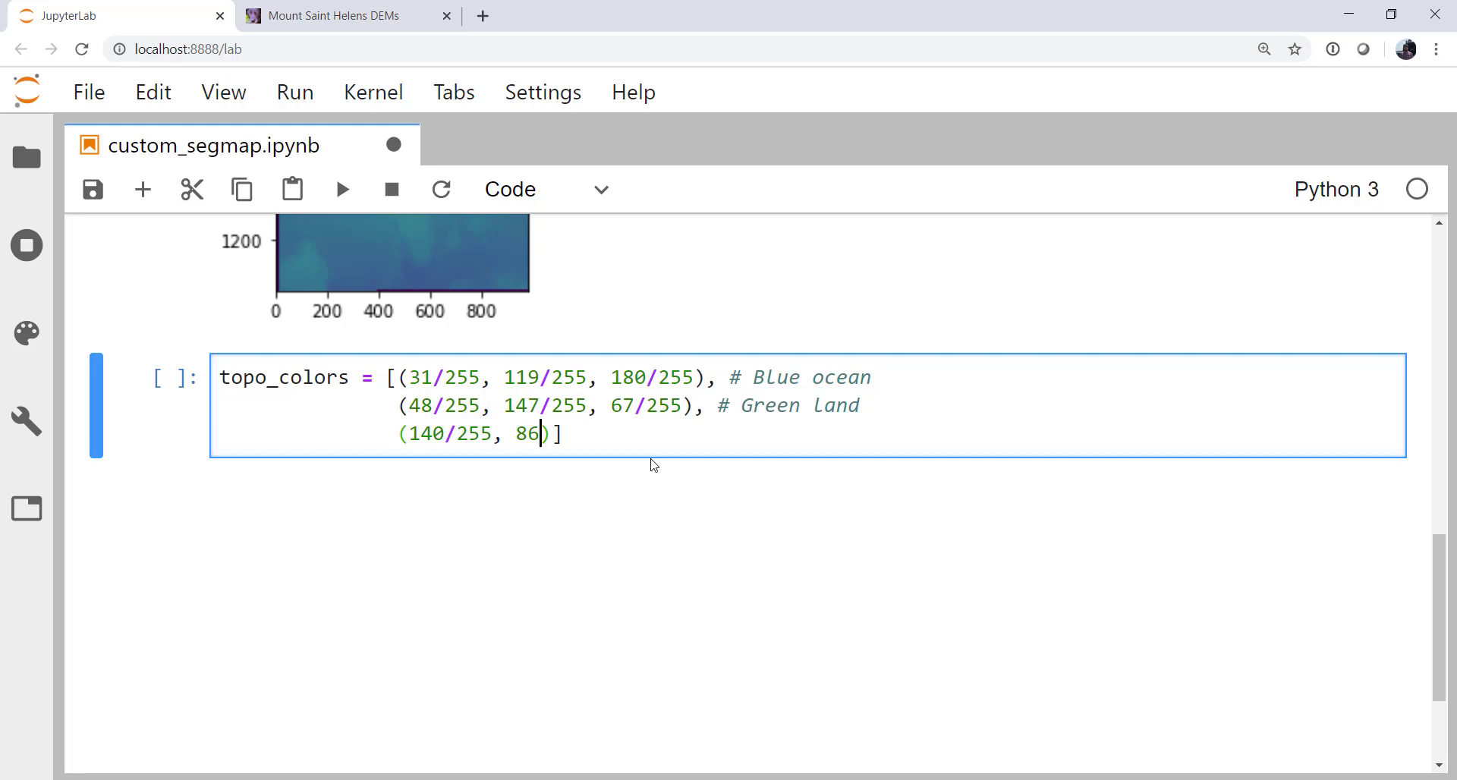
text(/255,)
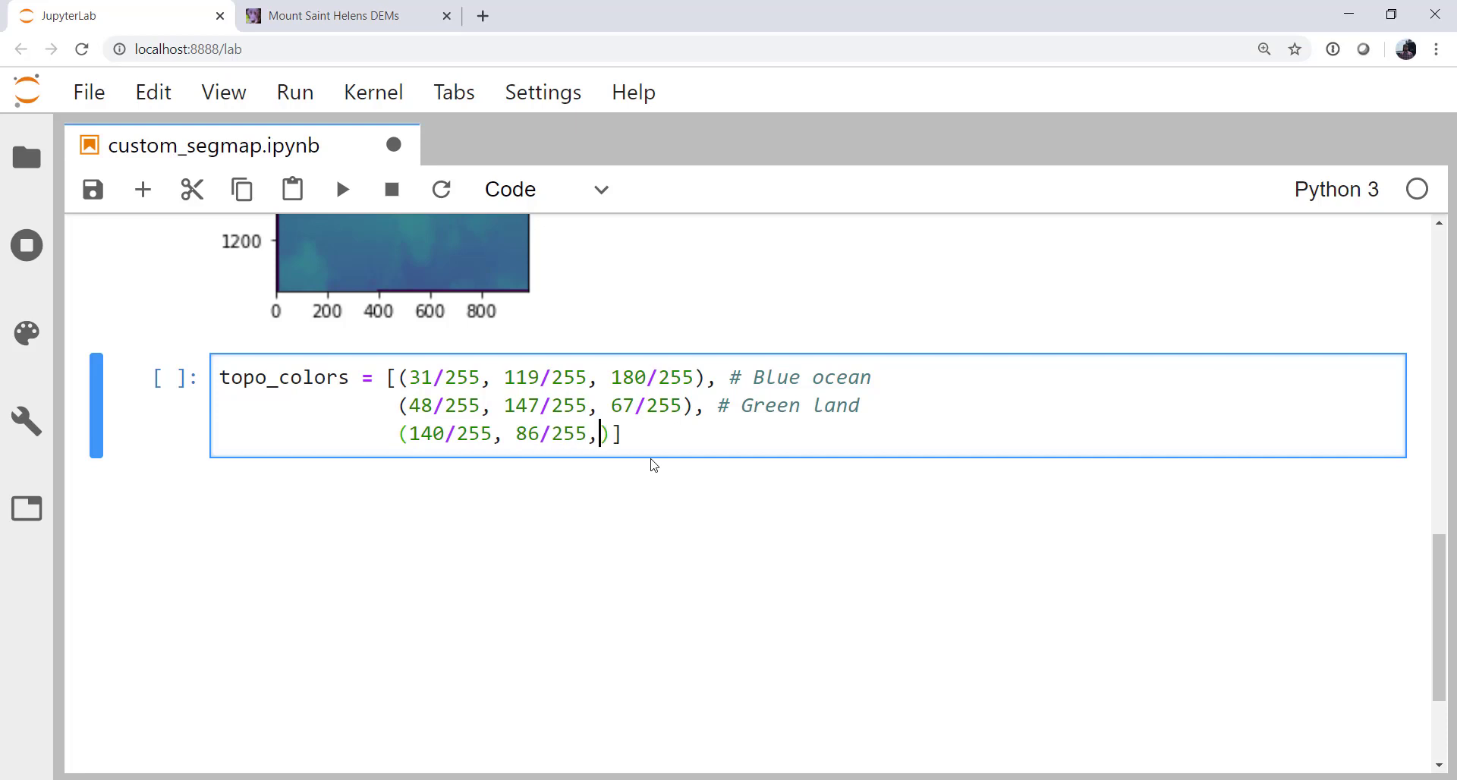
text(75/255)
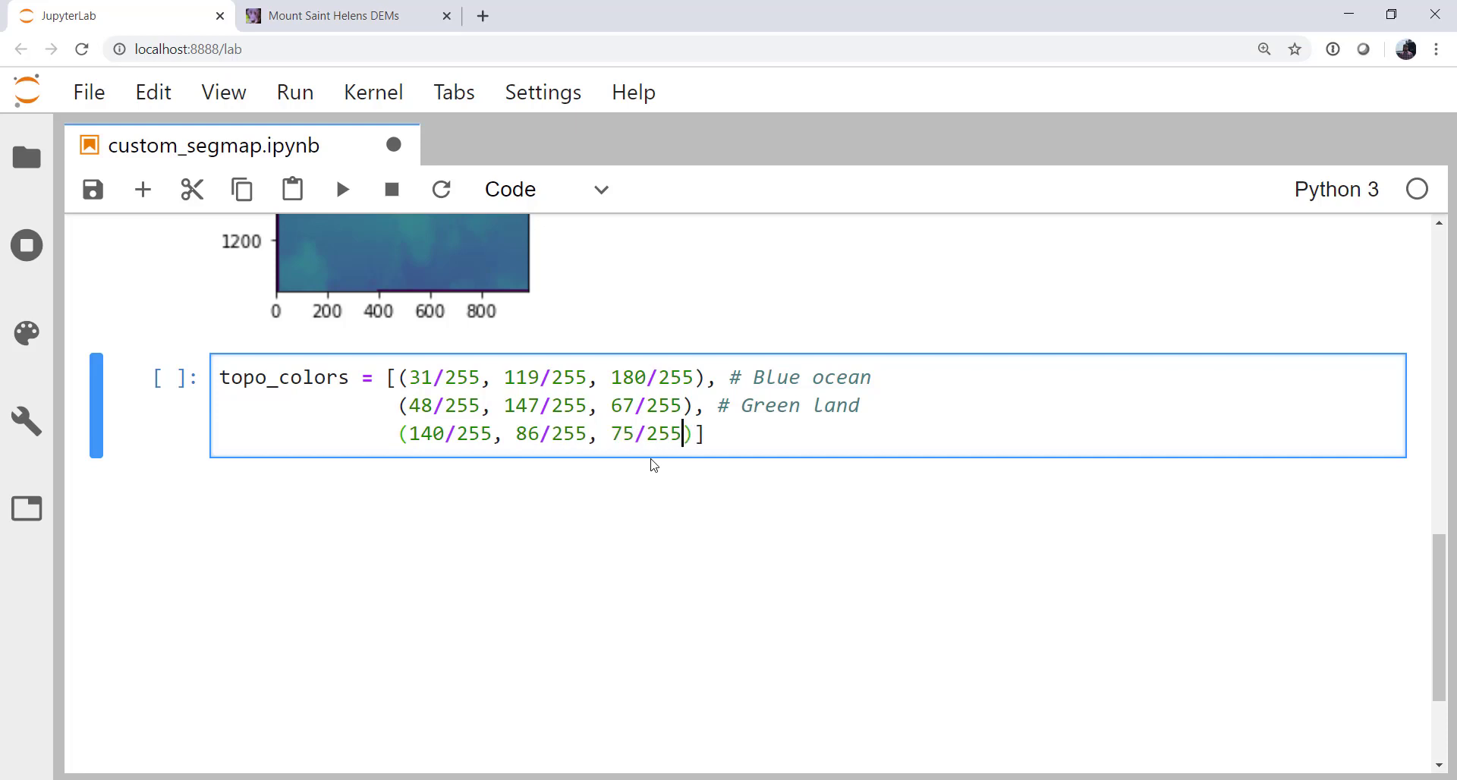
text(, #)
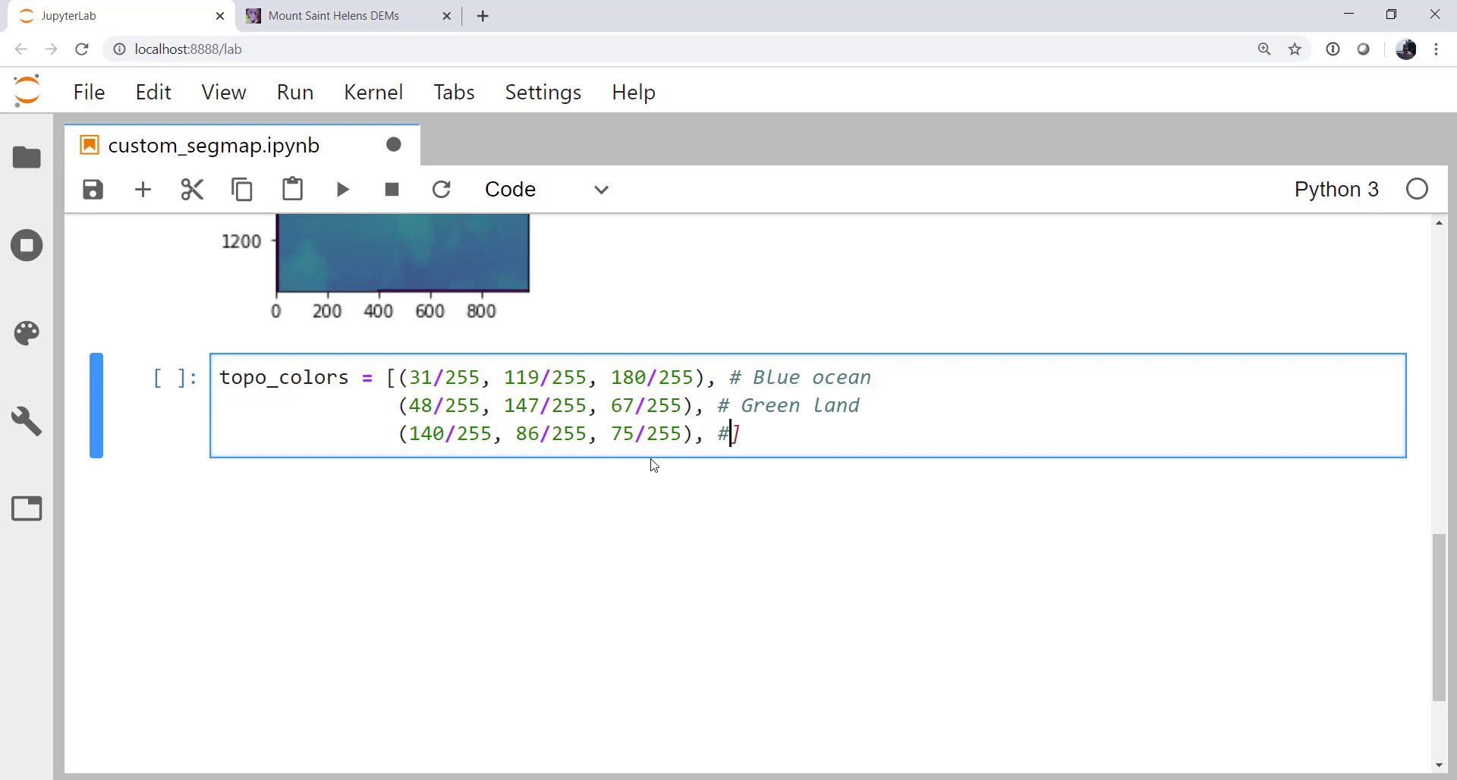
text(Brown higher land)
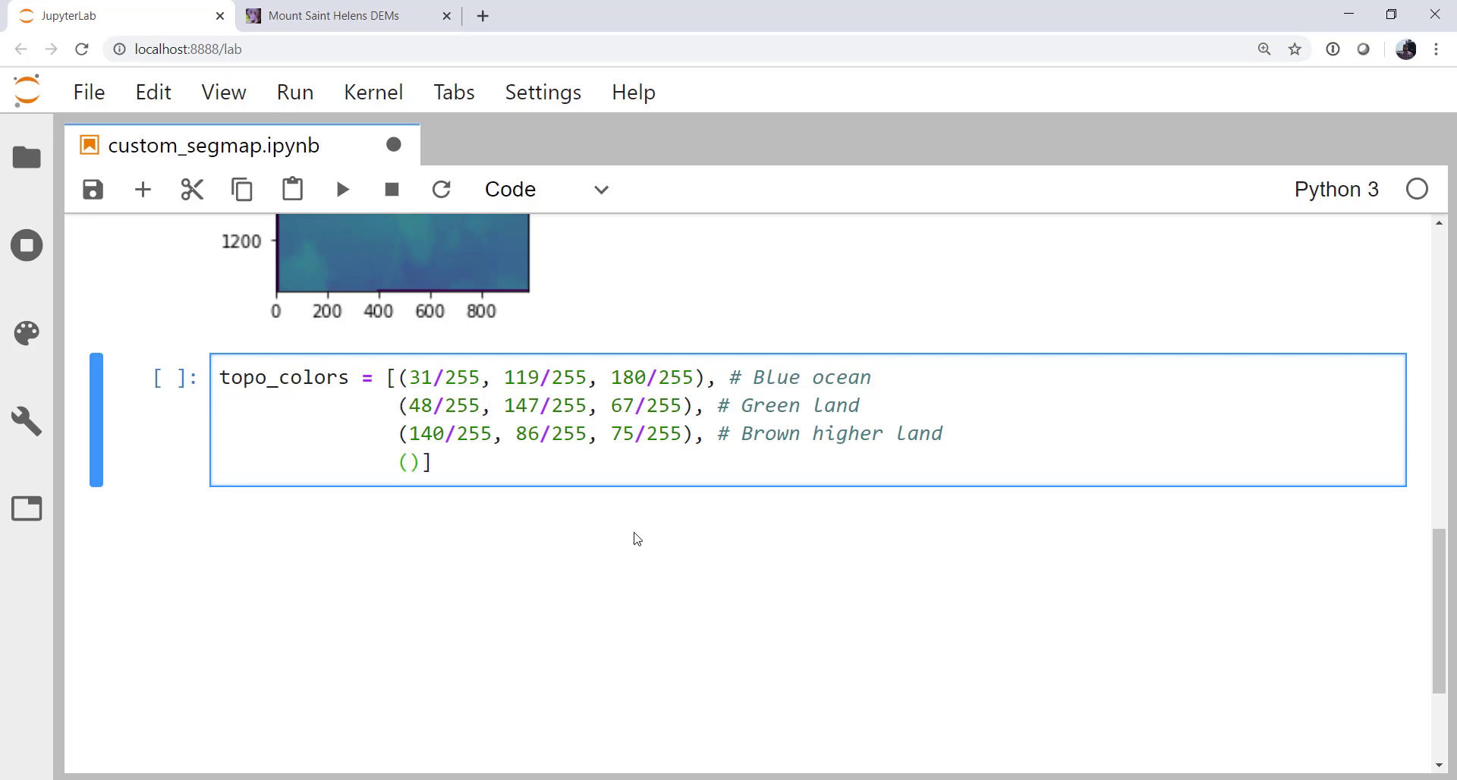
Add the grey highest land colour (207, 2.., 7)/255 with its comment and run the topo_colors cell.
text(207/255, 207/255, 20)
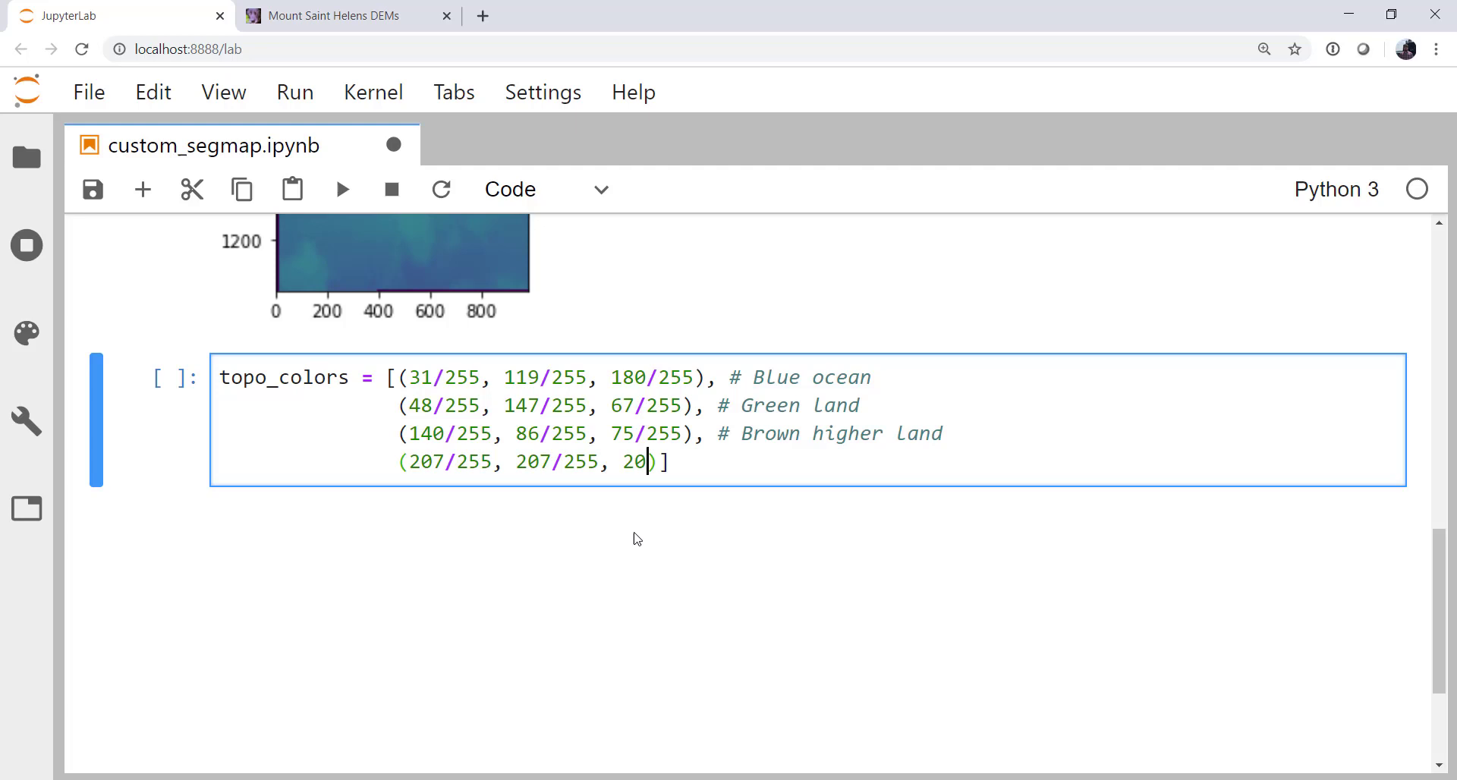
text(7/255))
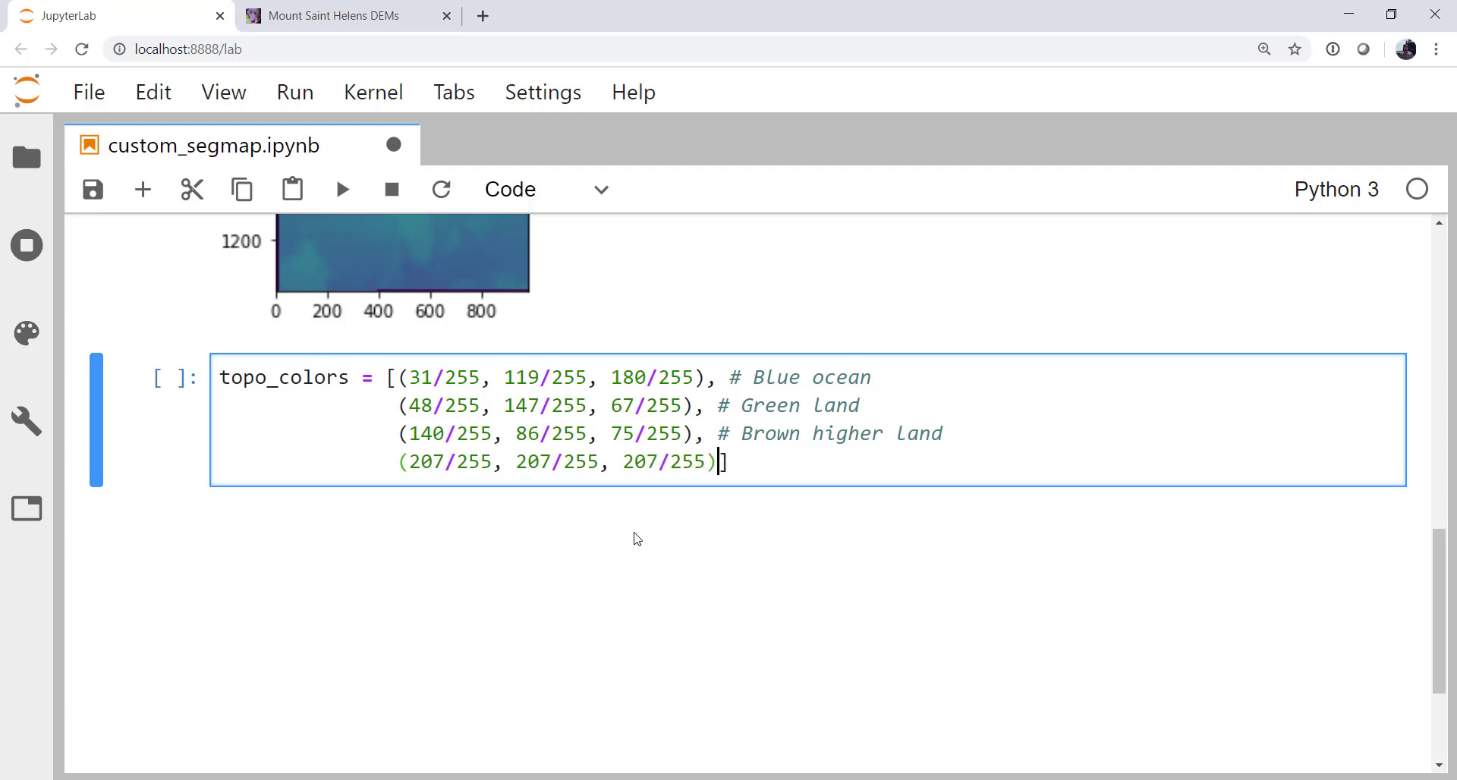
text($)
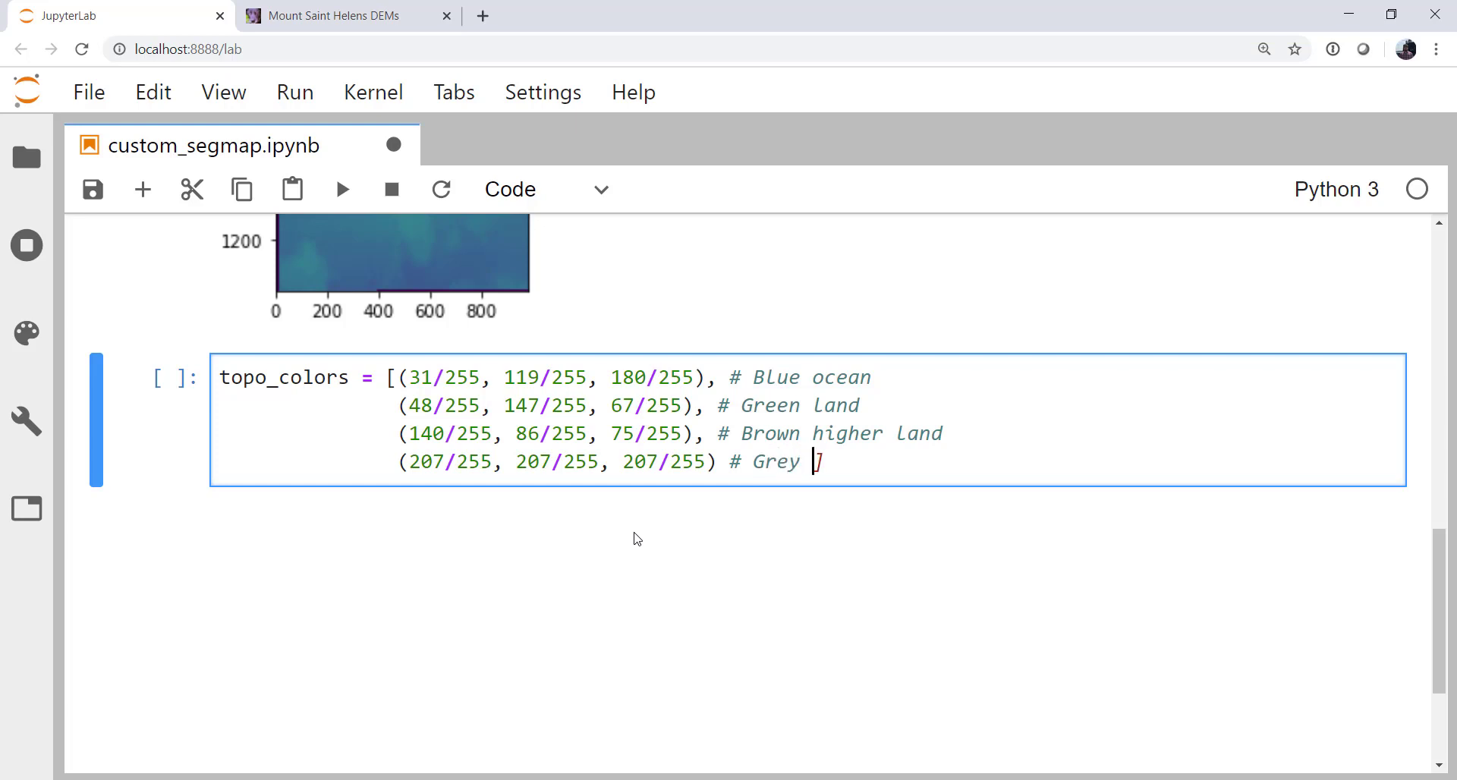
text(highest land)
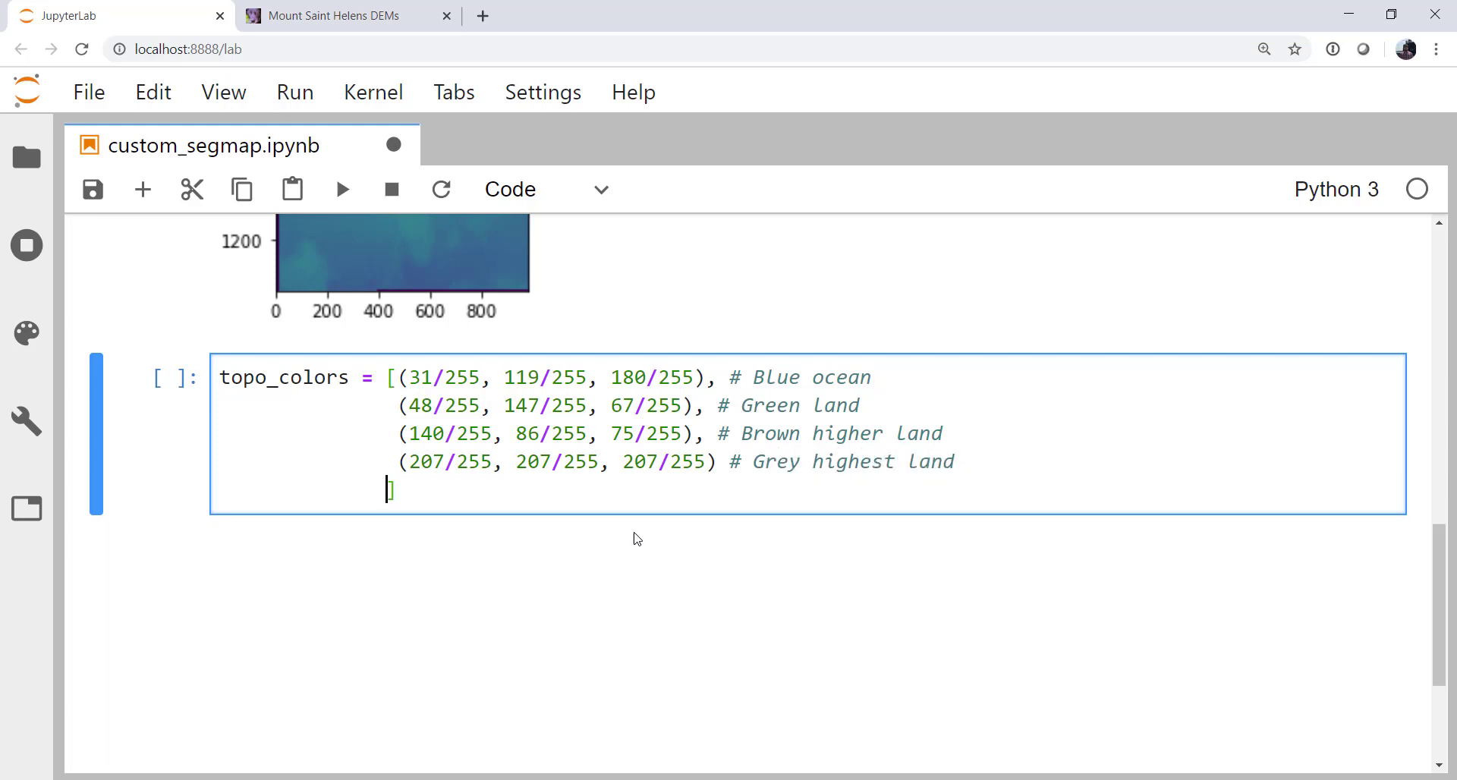
key(shift+enter)
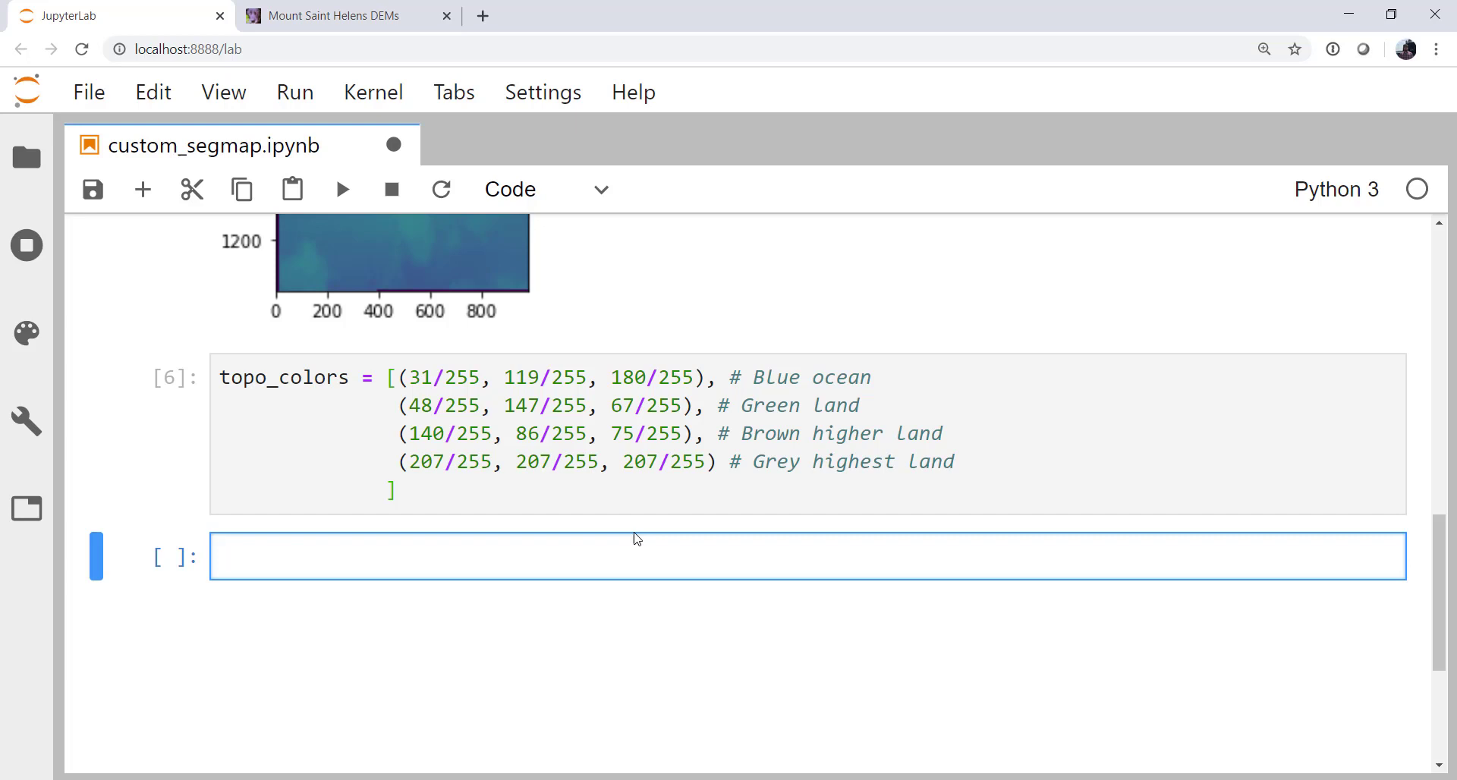
Evaluate topo_colors in a new cell to show its four decimal RGB tuples.
click(372, 555)
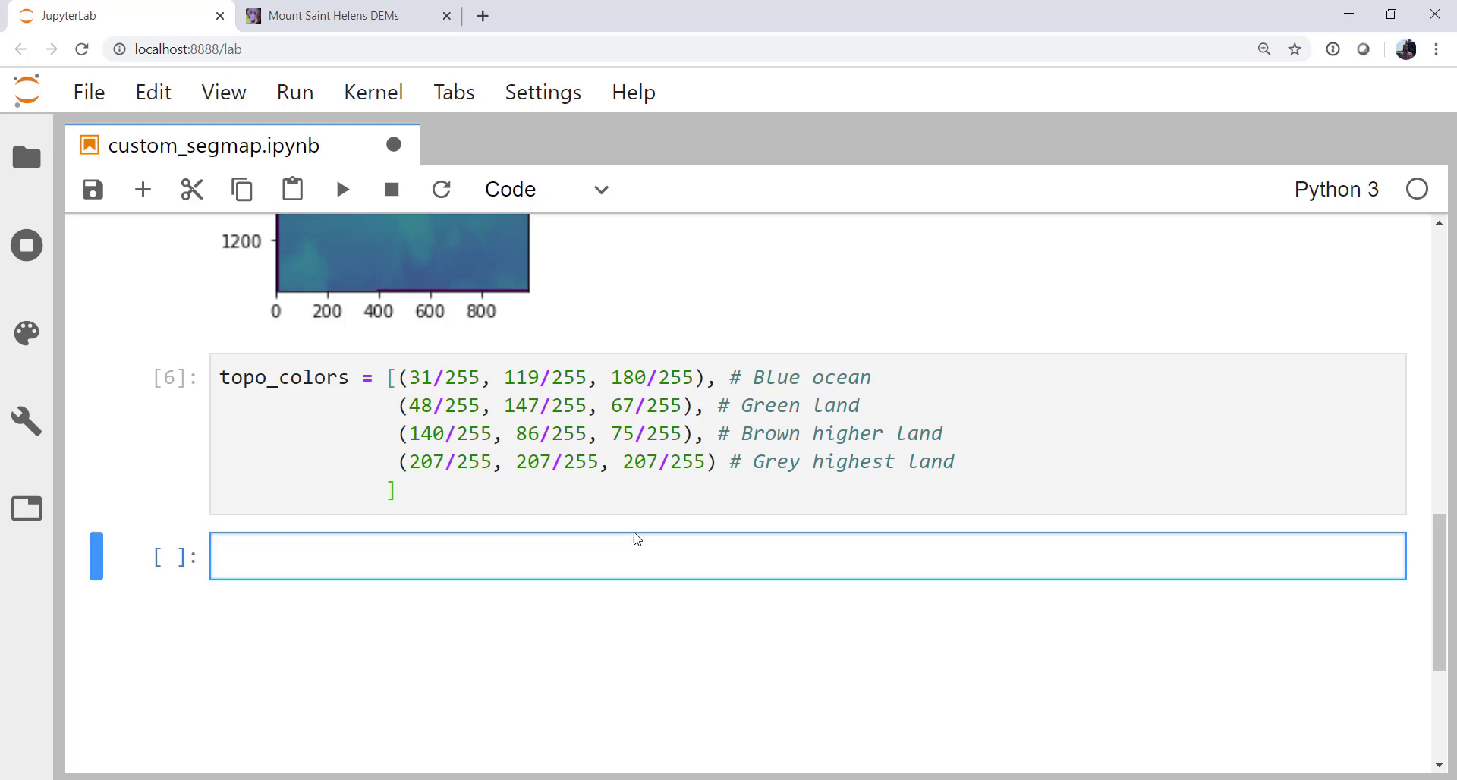
text(topot)
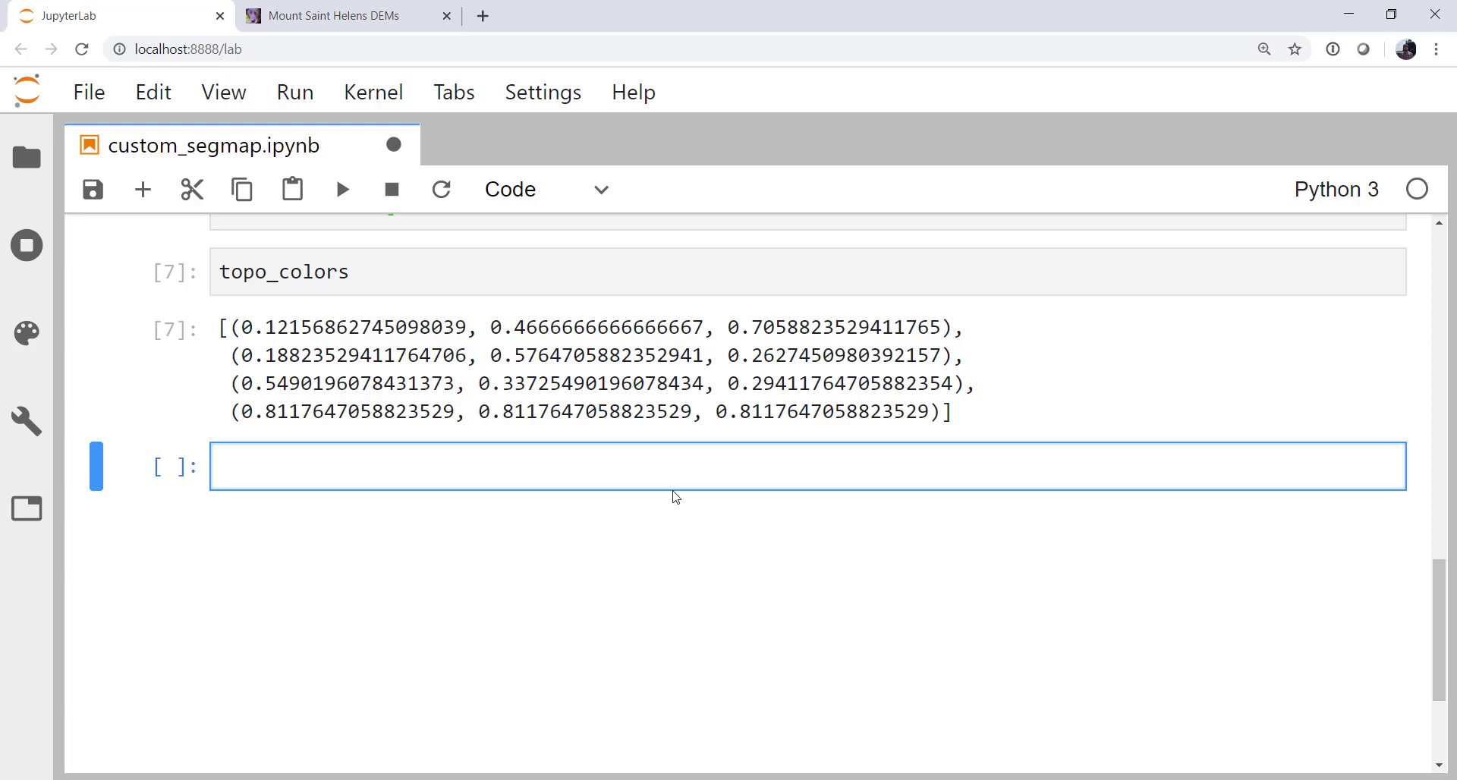
Write 'from matplotlib.colors import LinearSegmentedColormap' in the new cell.
text(from matplotlib.)
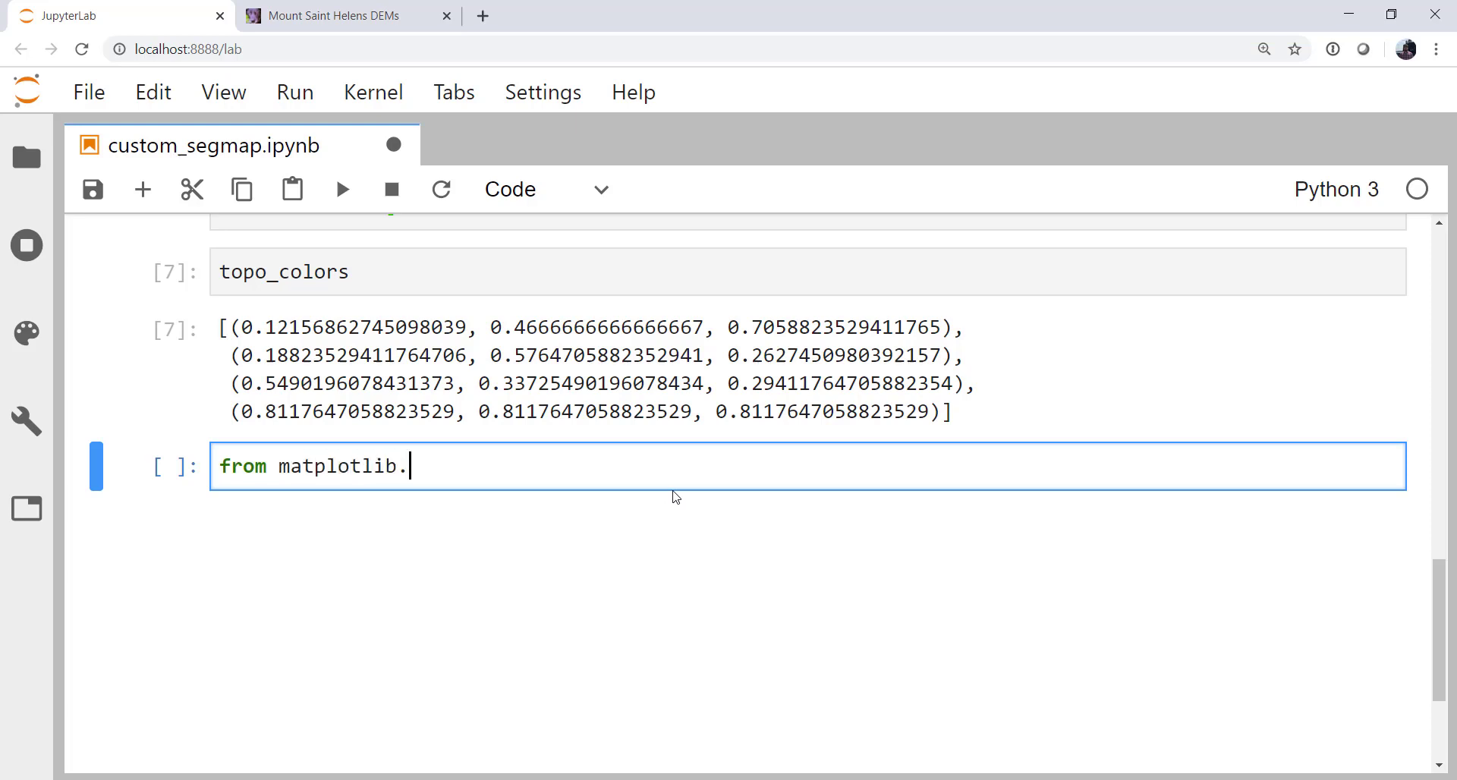
text(colors impo)
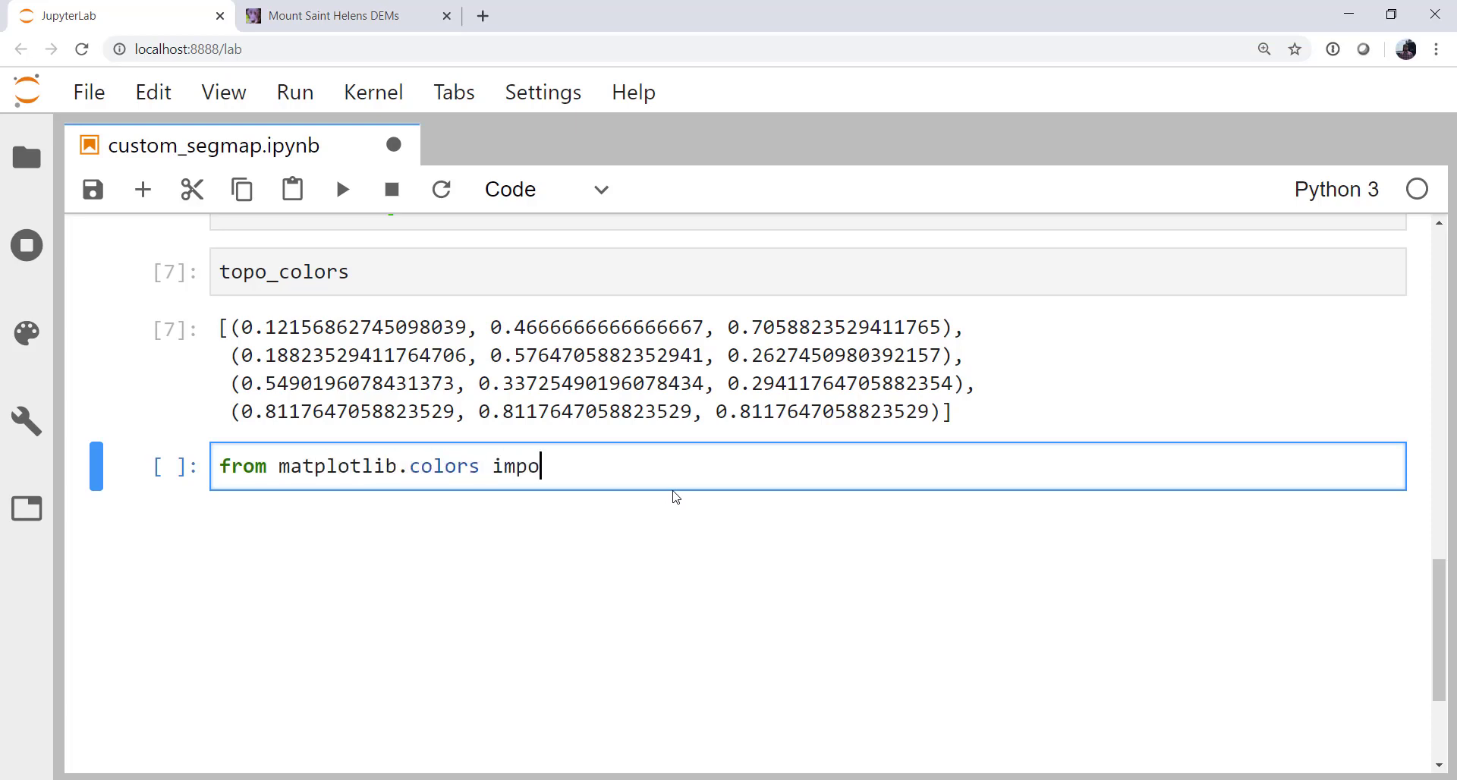
text(rt Li)
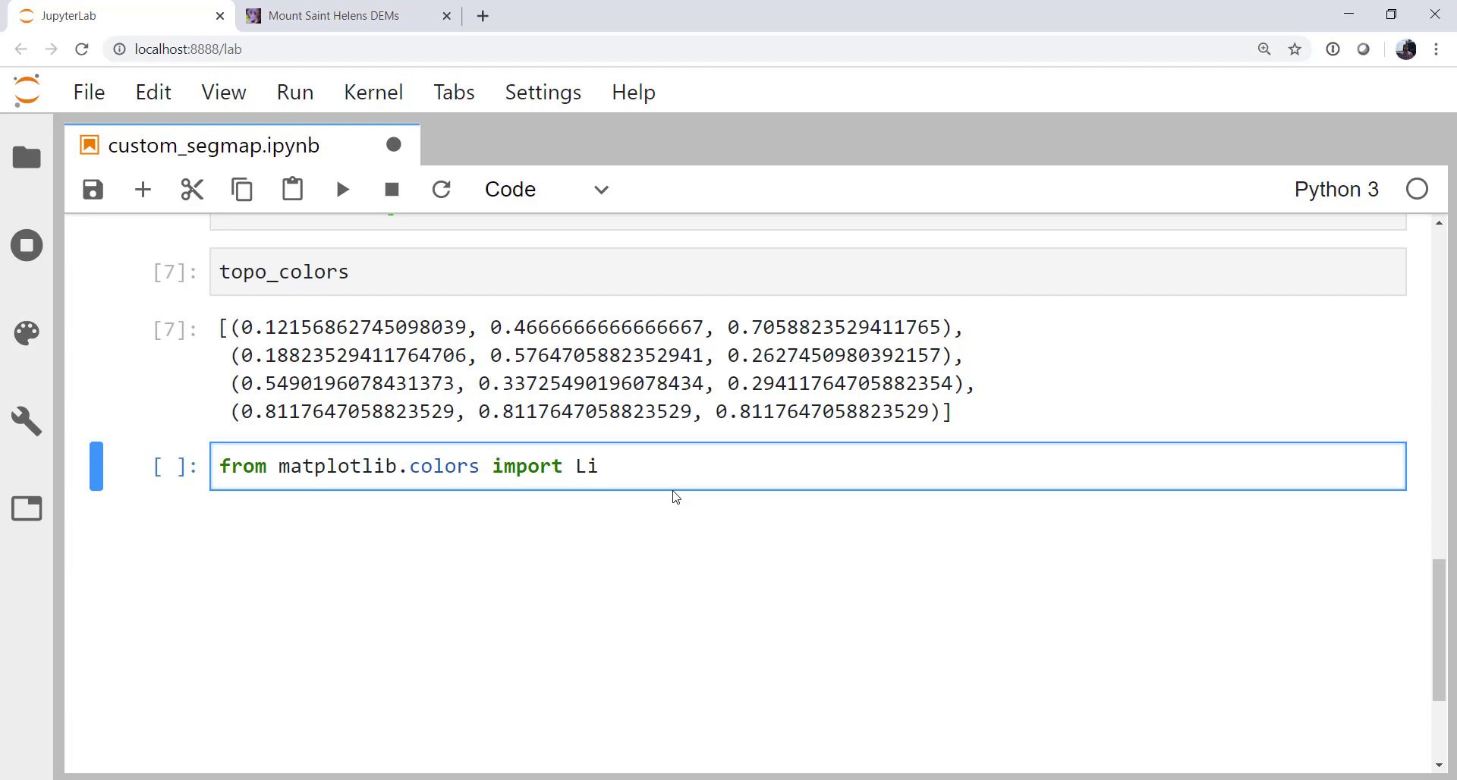
text(nearSegmen)
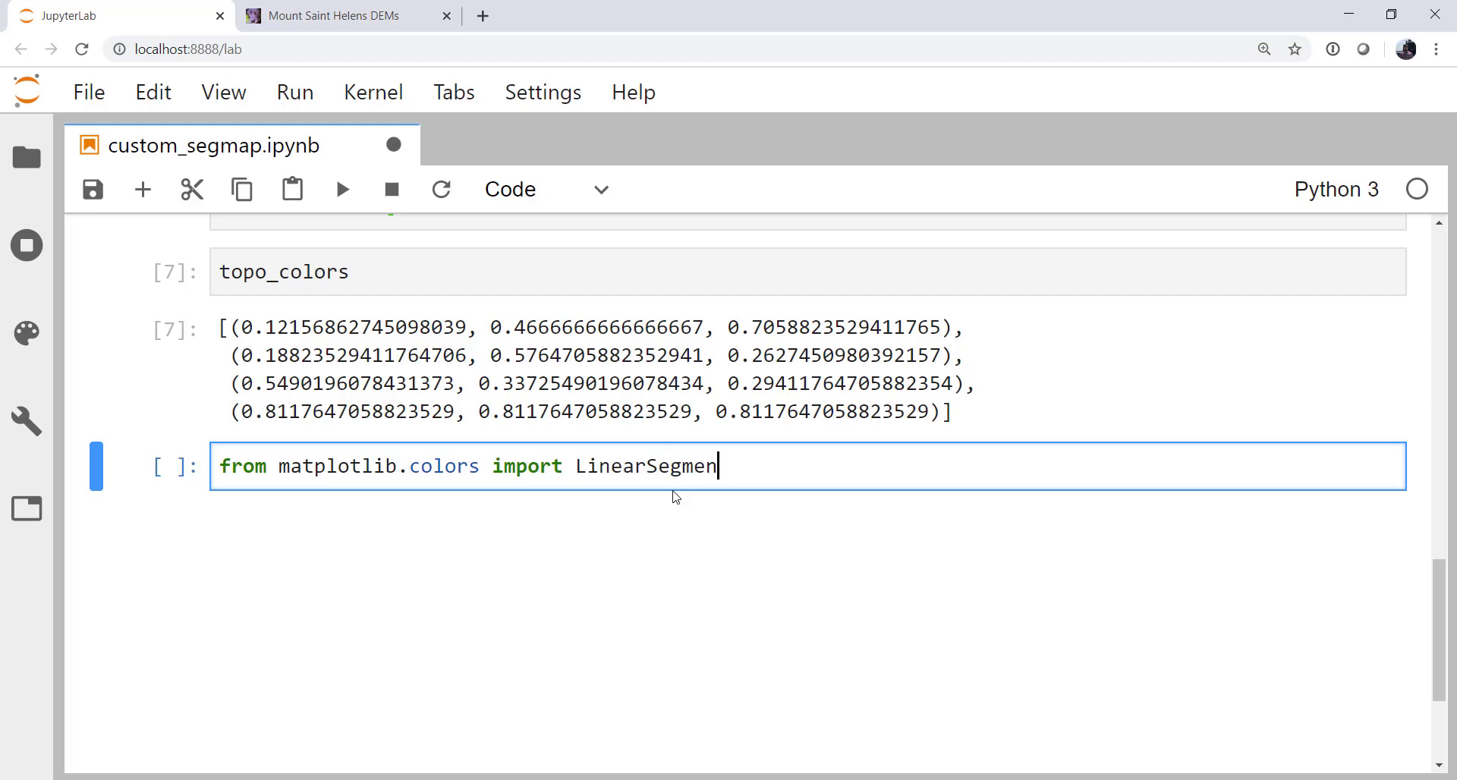
text(tedColorm)
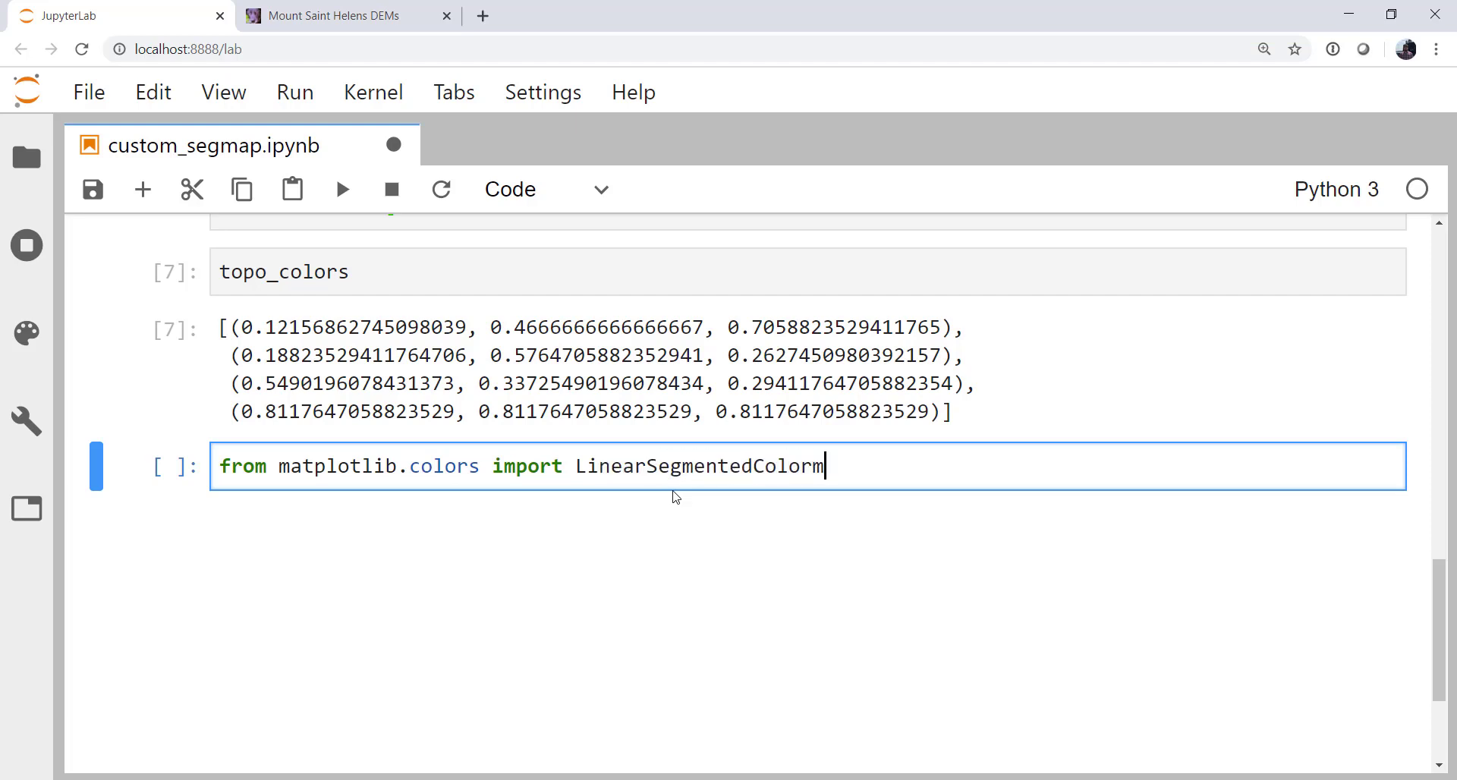
text(ap)
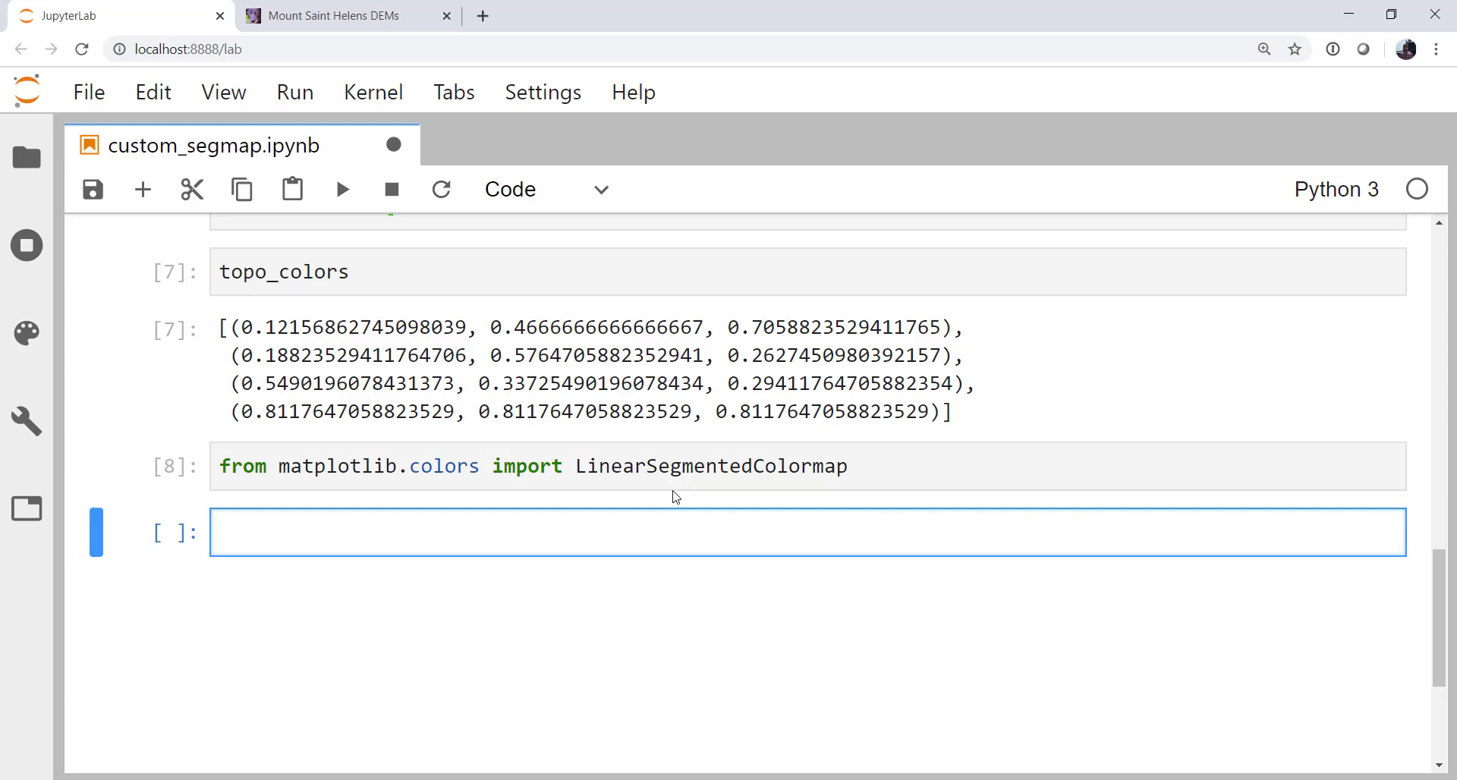
Write my_cmap = LinearSegmentedColormap.from_list('topo_basic', topo_colors).
text(m)
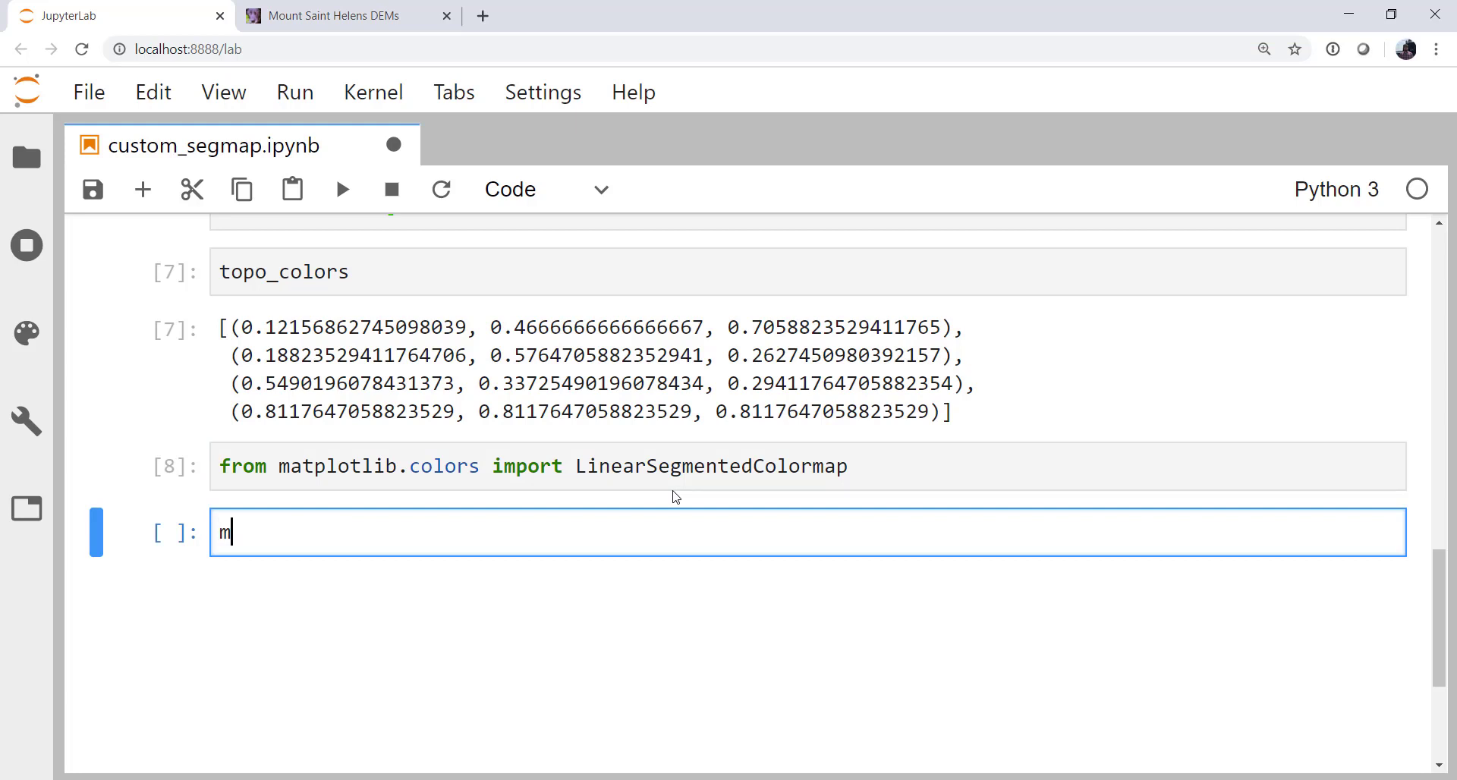
text(y_cmap)
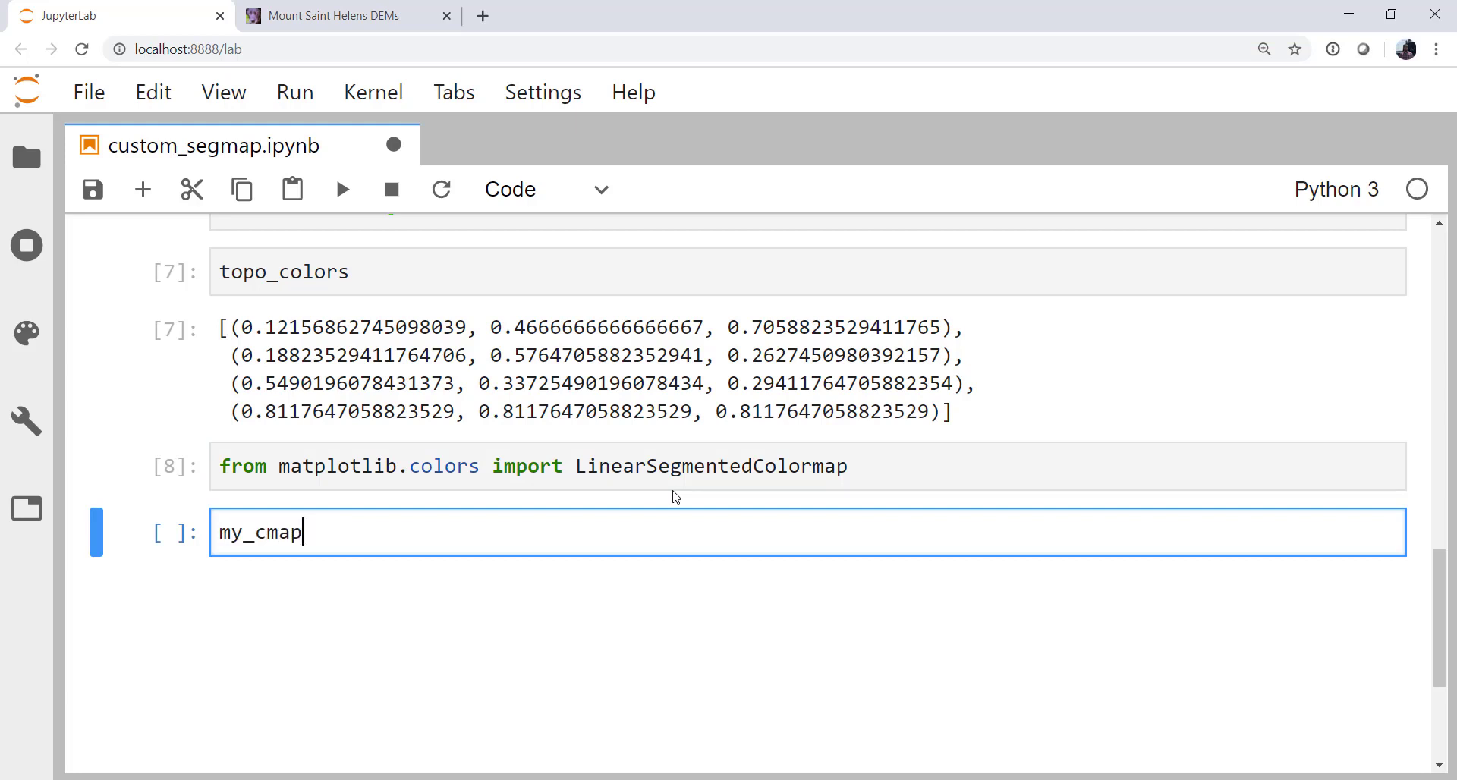
text(= ')
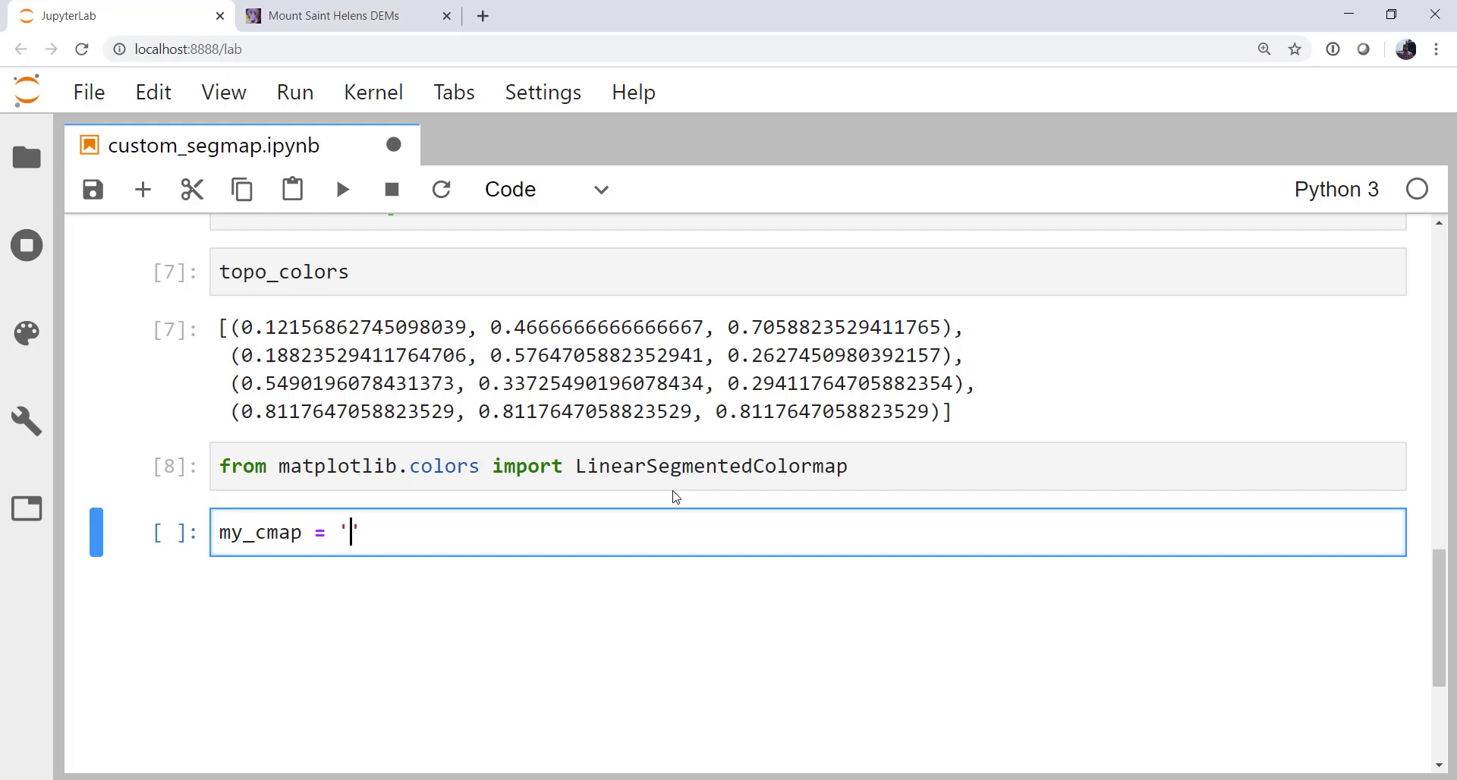
text(L)
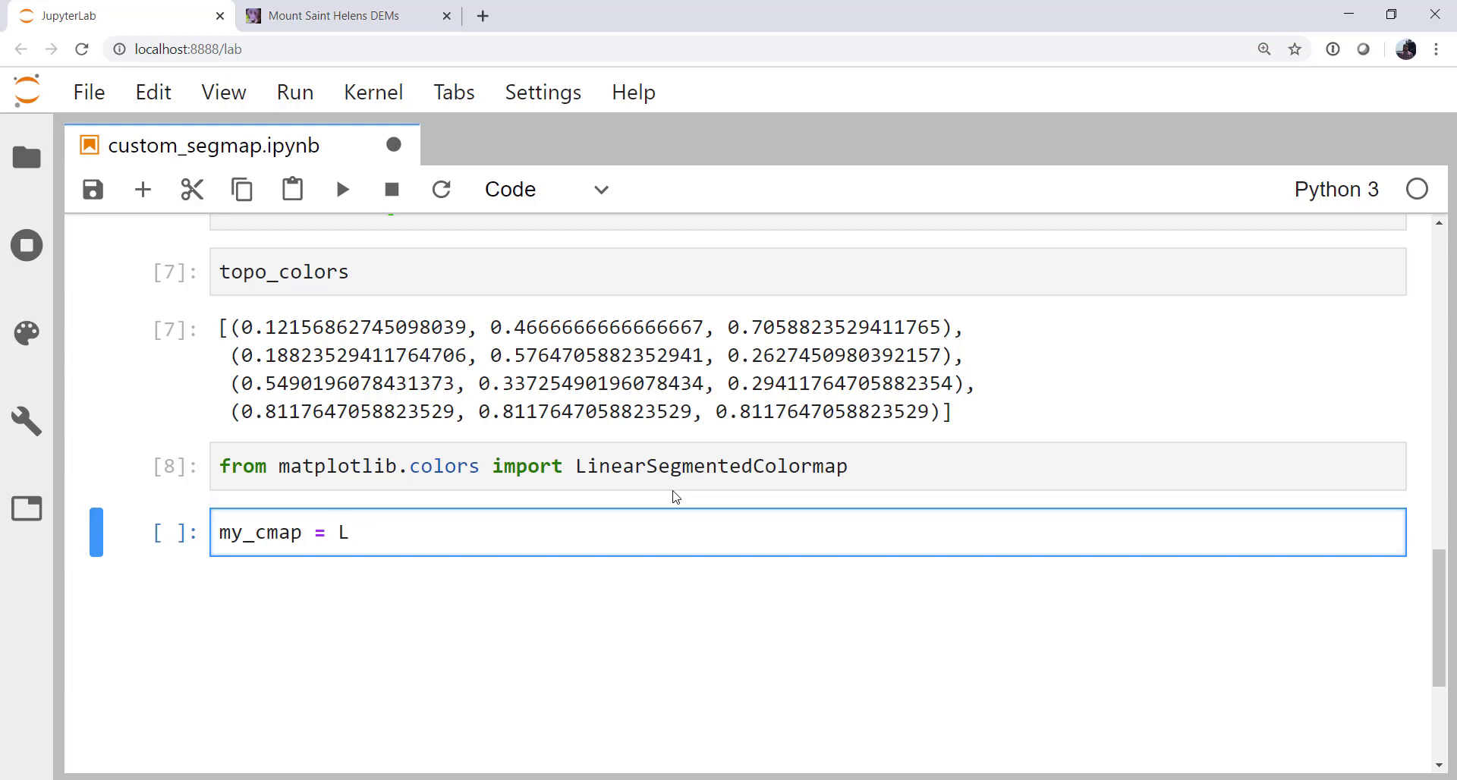
text(inearSegmentedColormap)
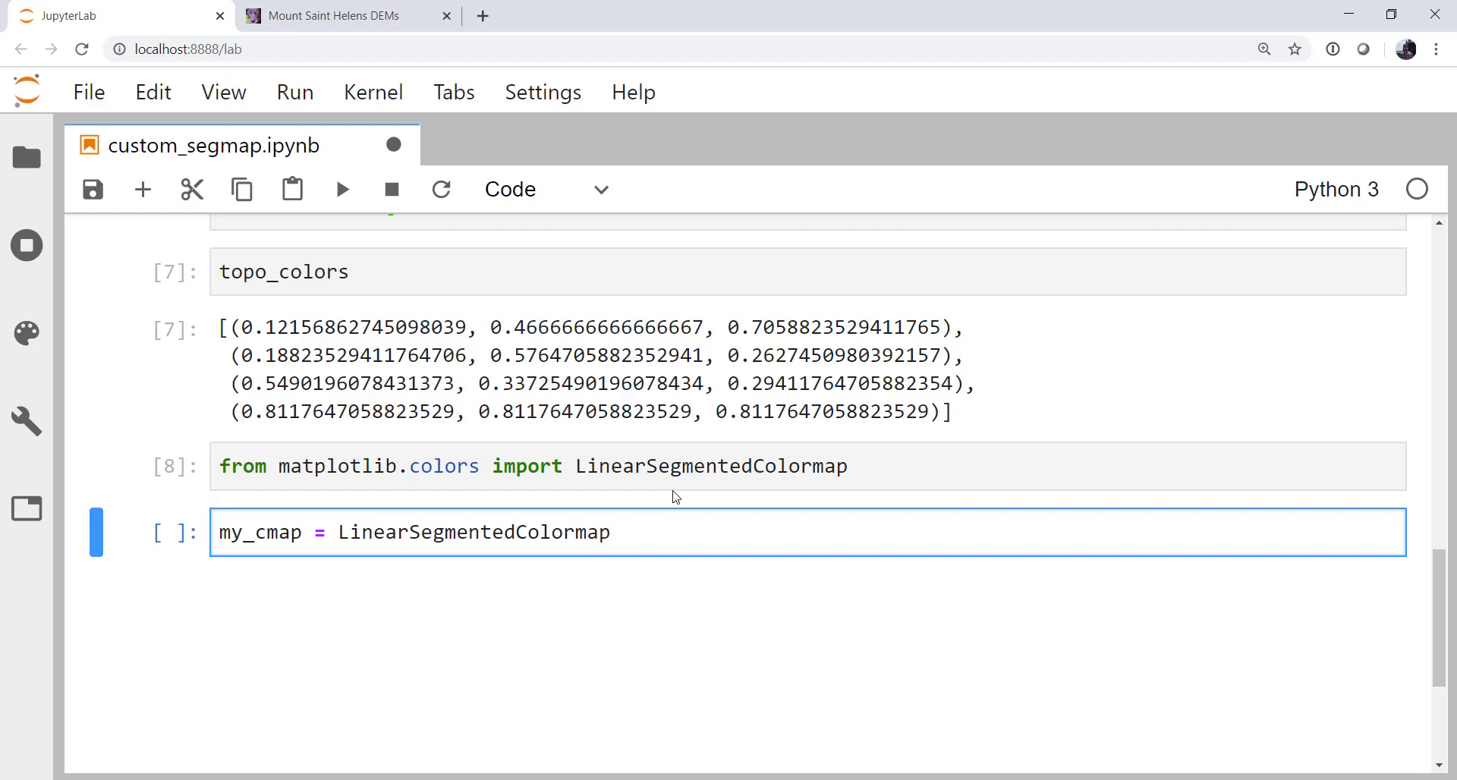
text(.)
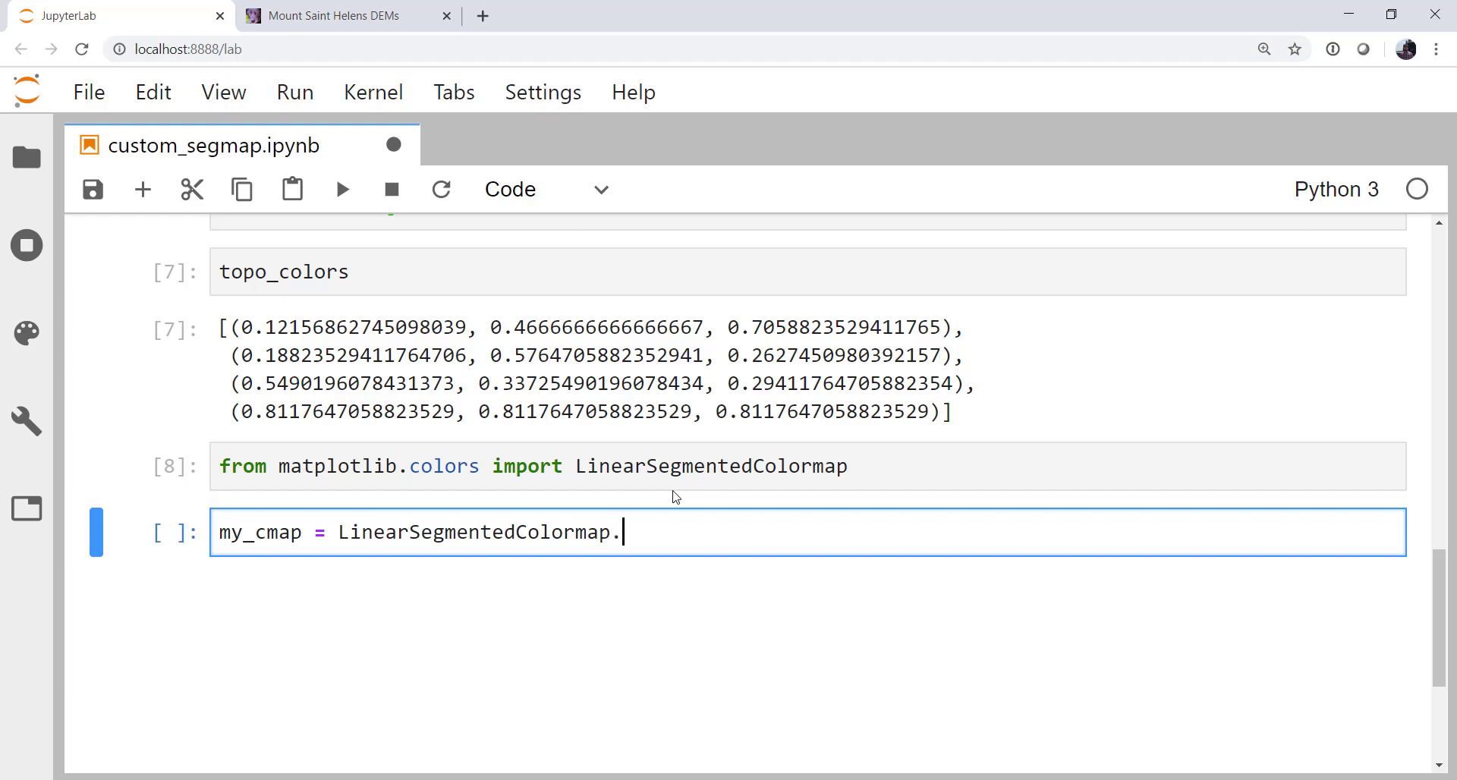
text(from_l)
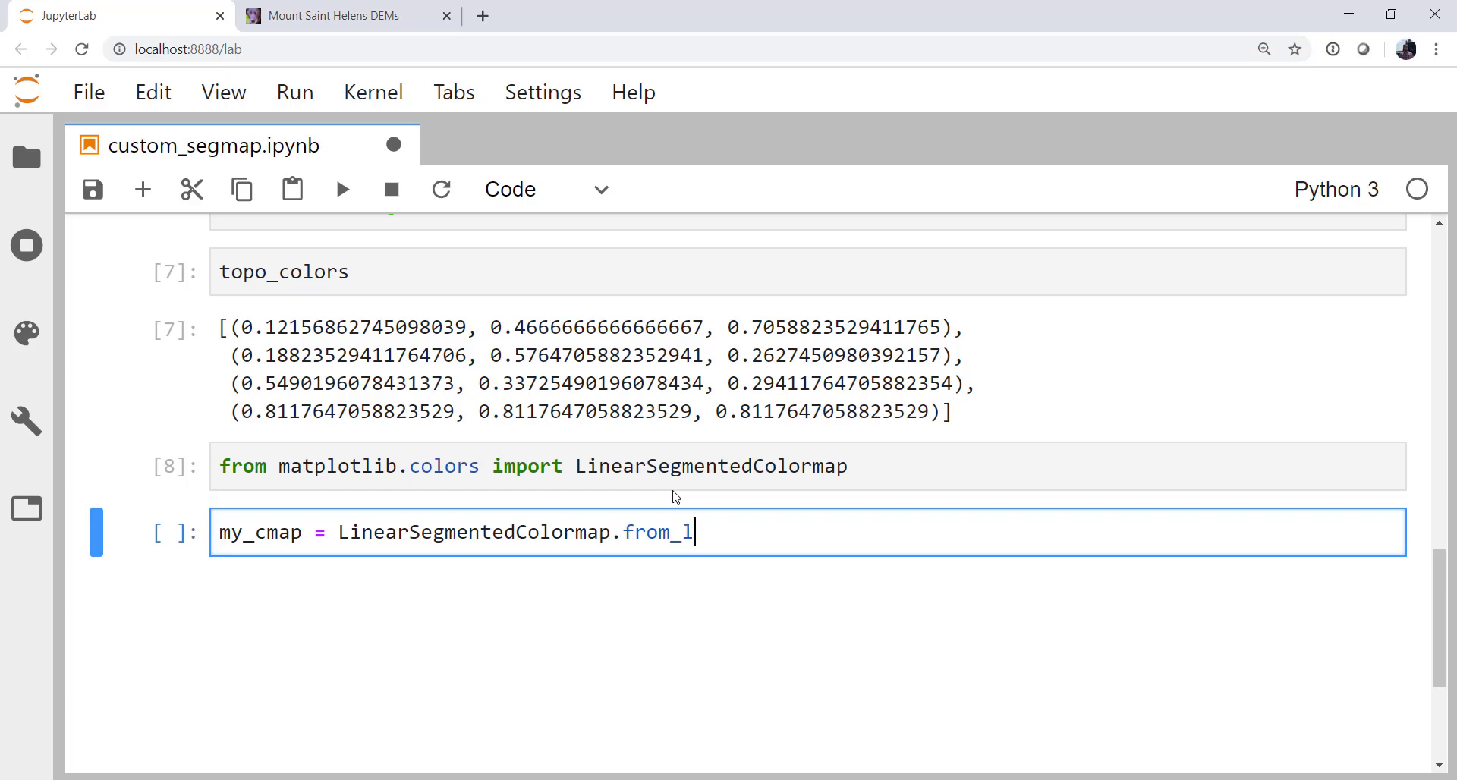
text(ist)
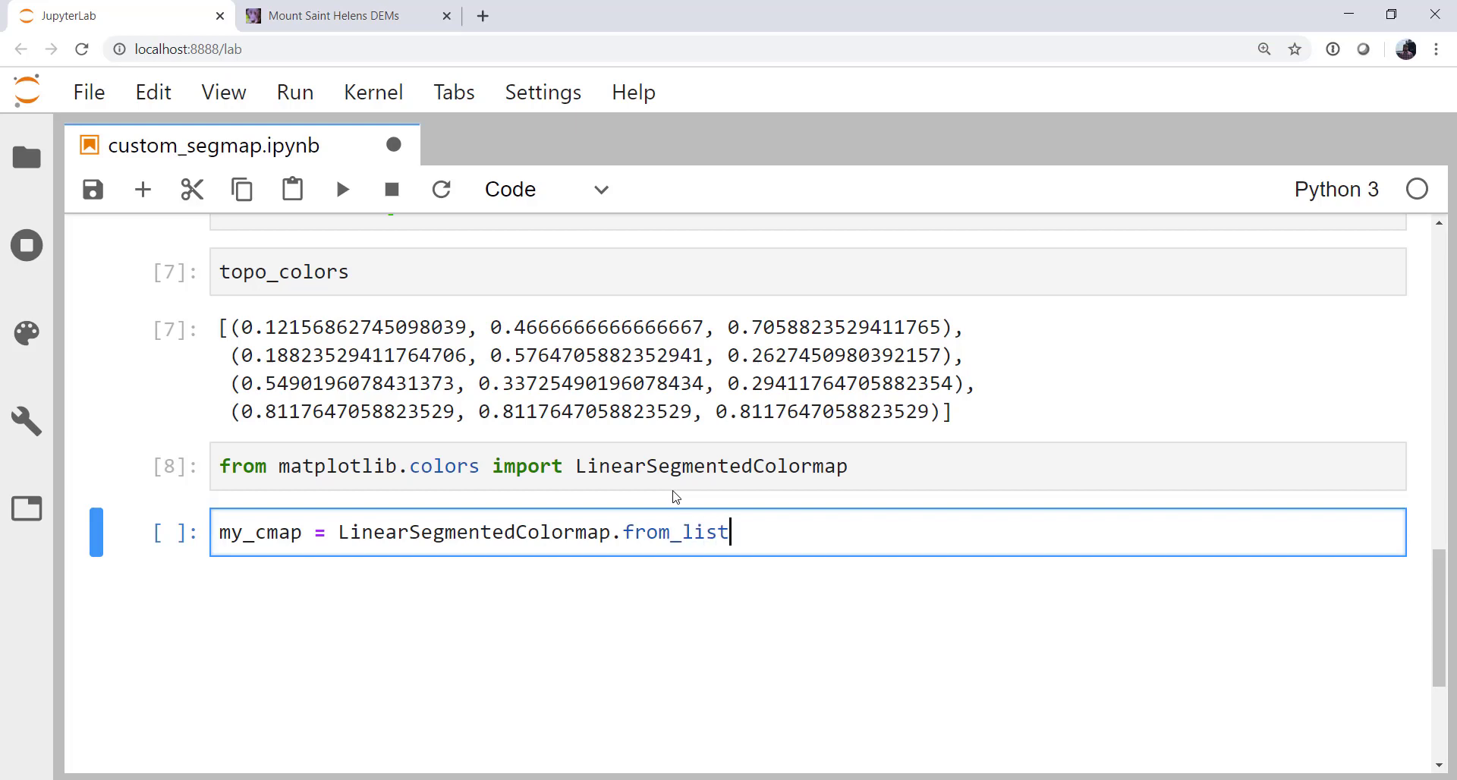
mouse_move(391, 145)
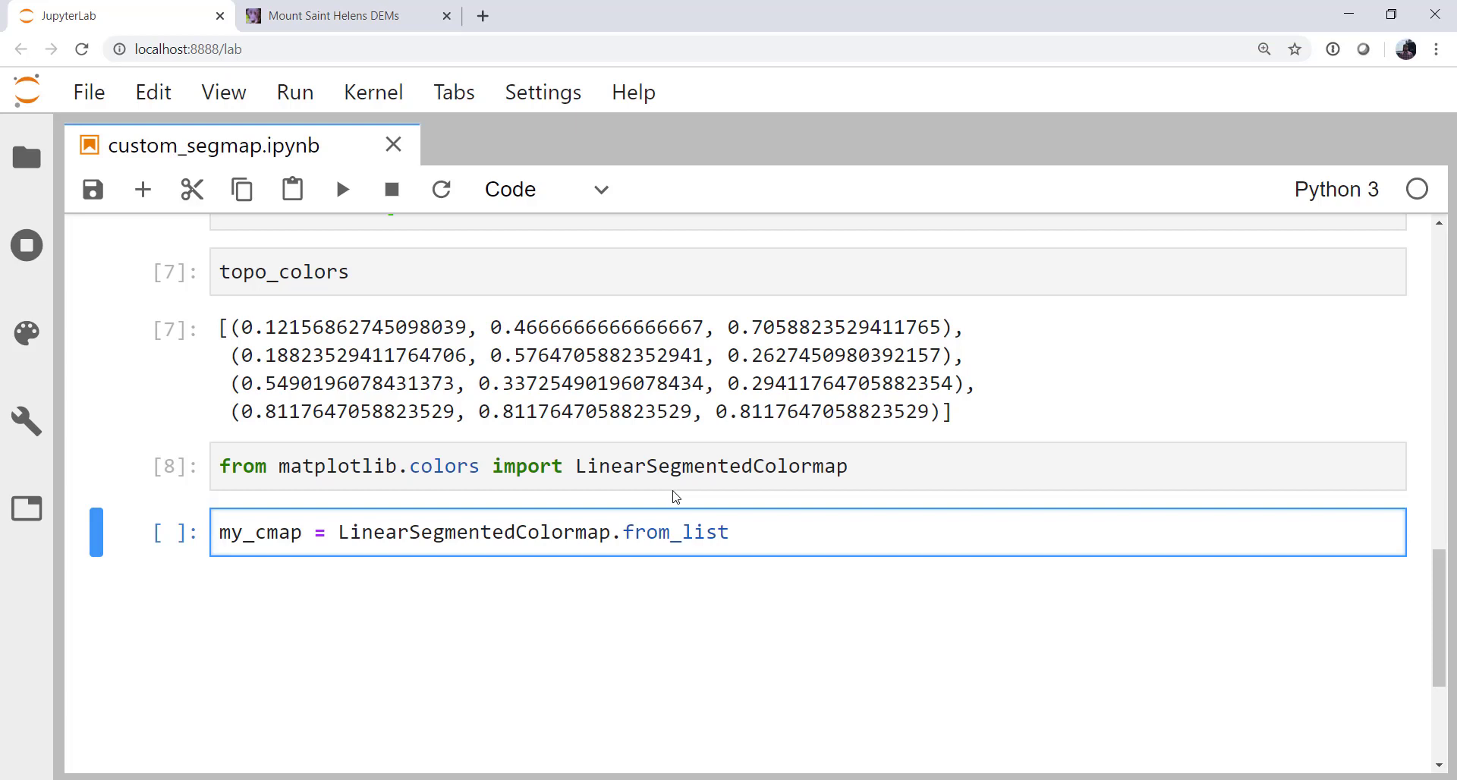
text(())
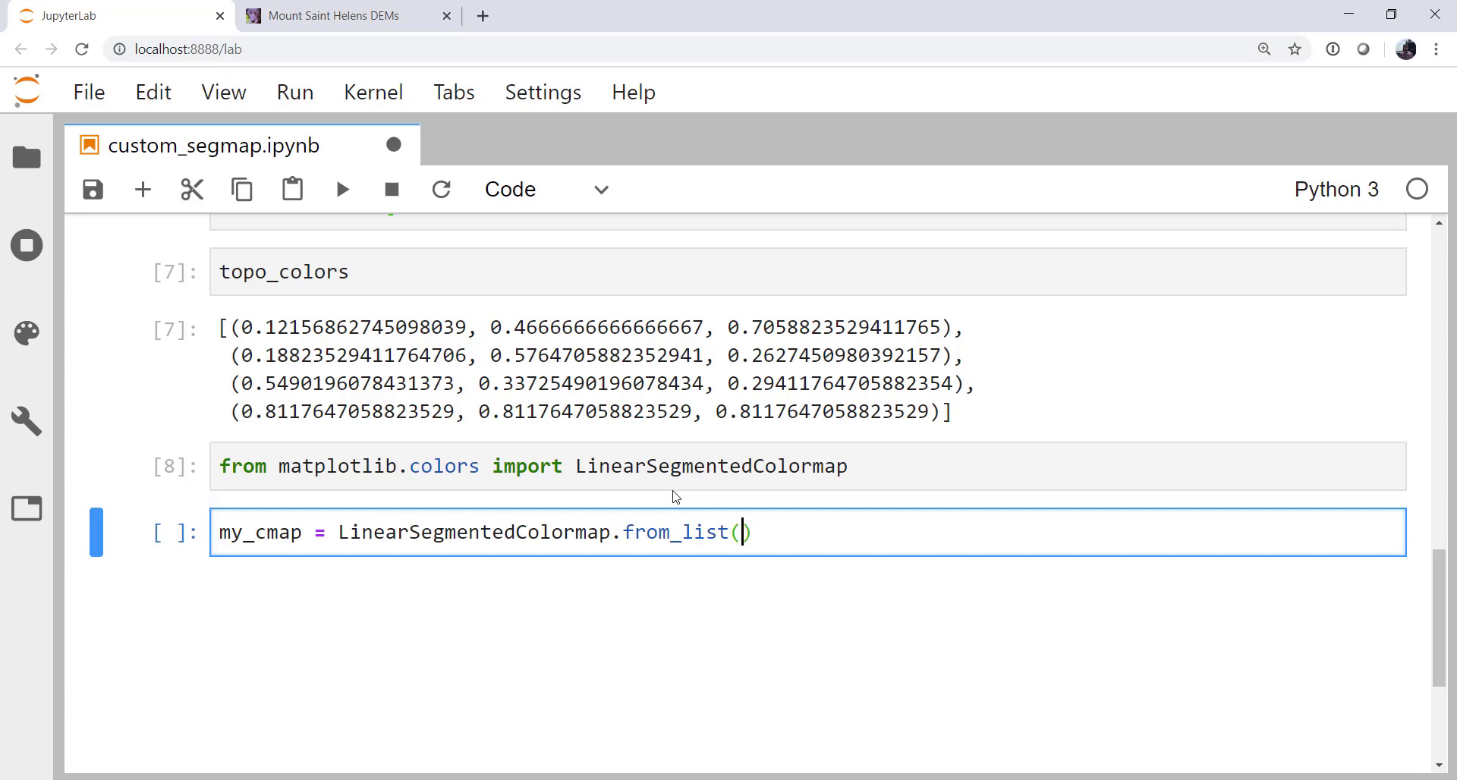
text('top')
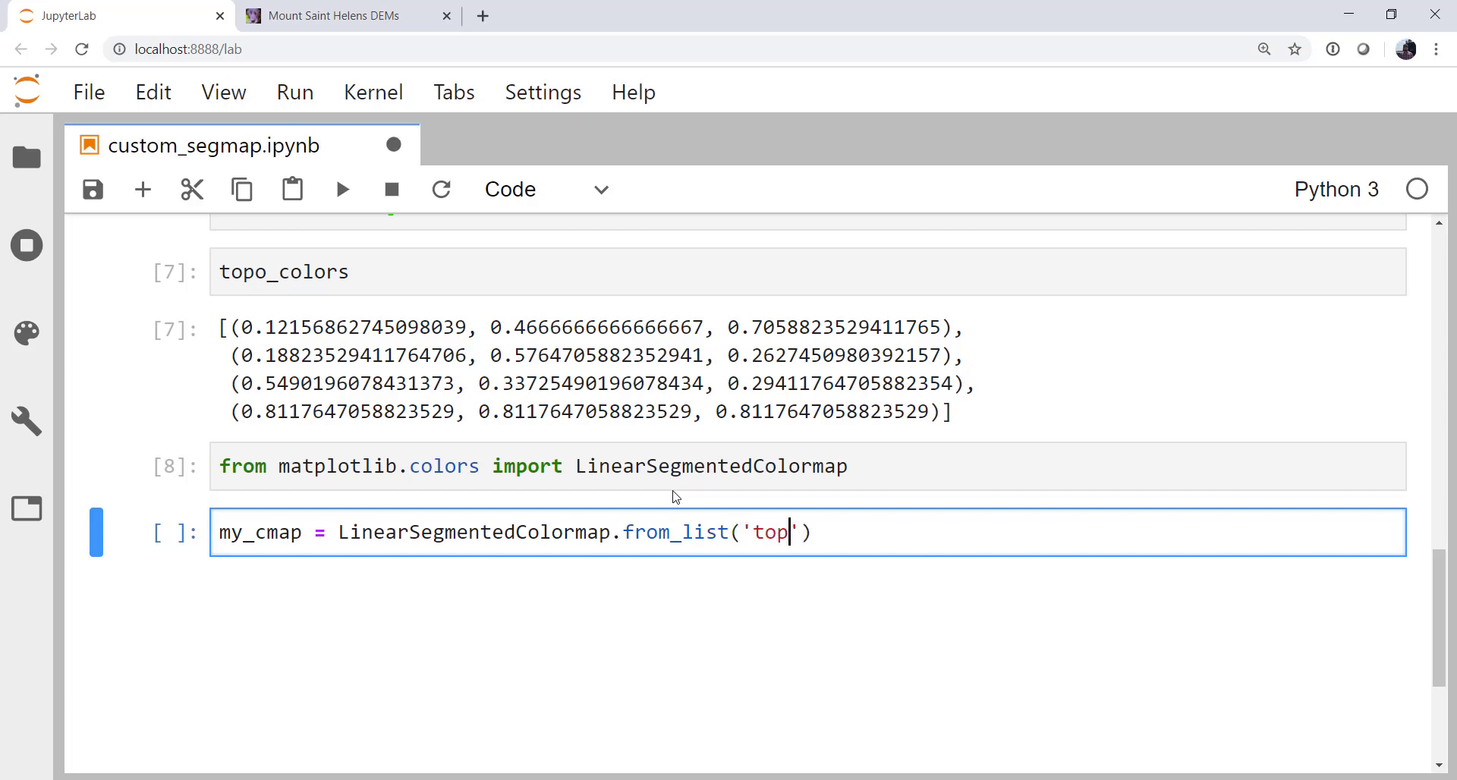
text(o_basi)
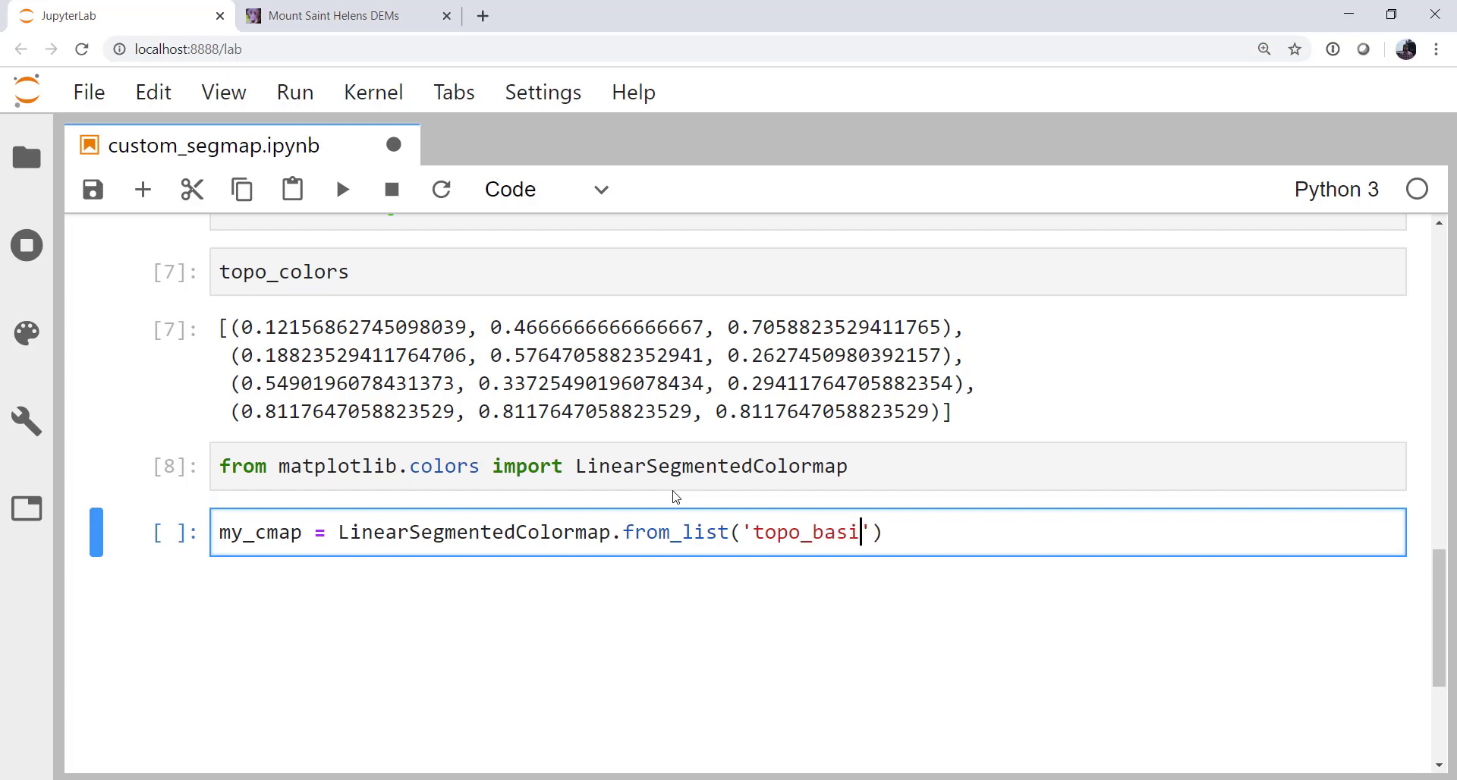
text(c', topo)
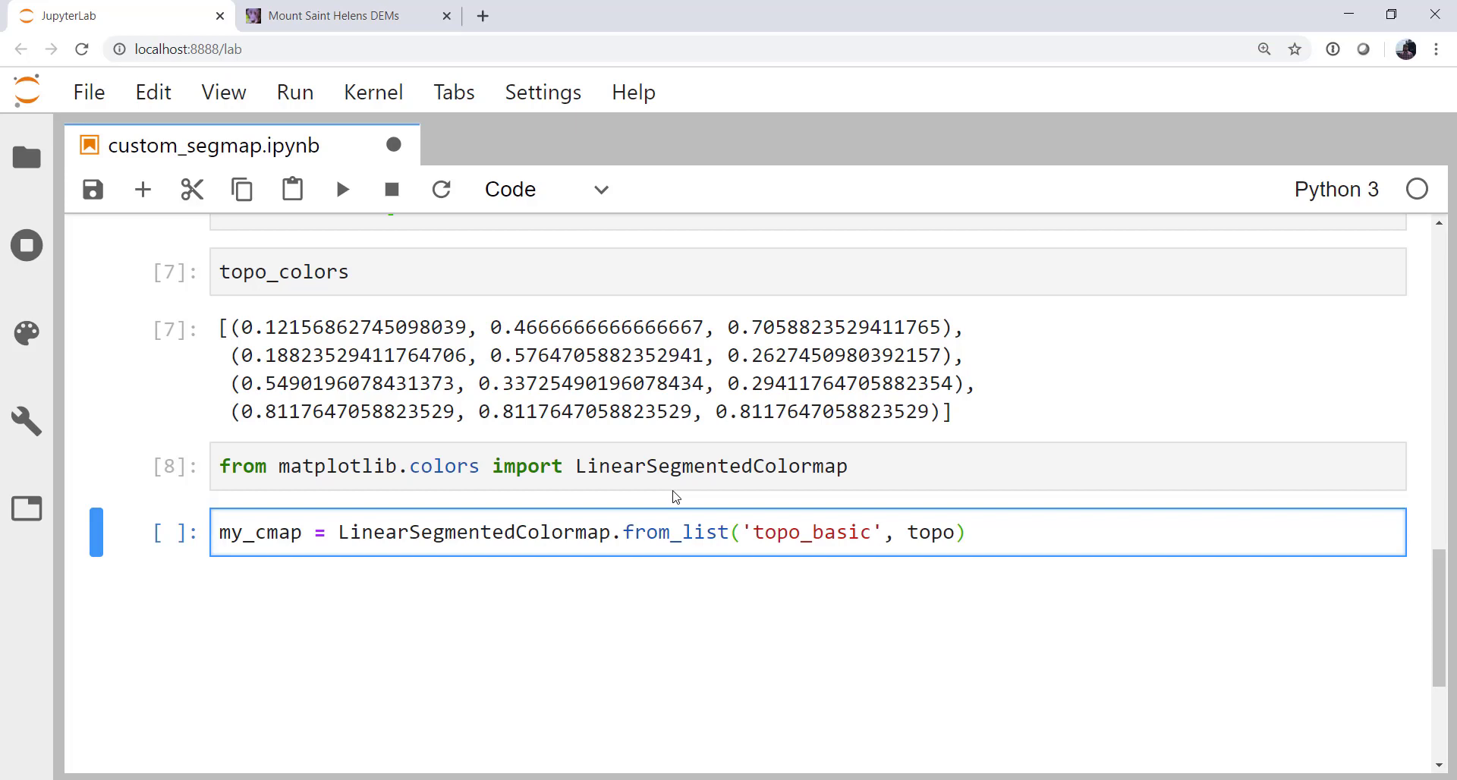
text(_colors)
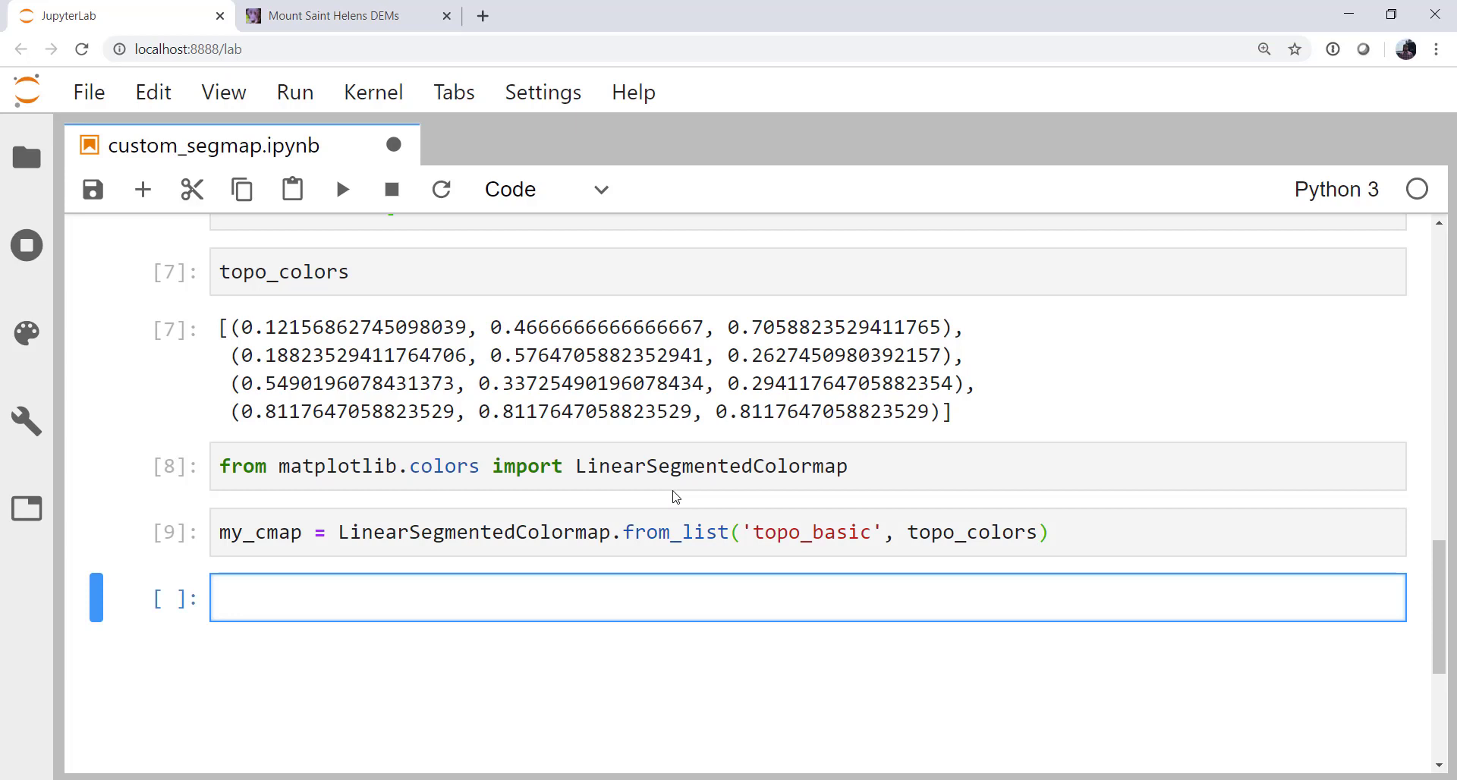
text(plt.i)
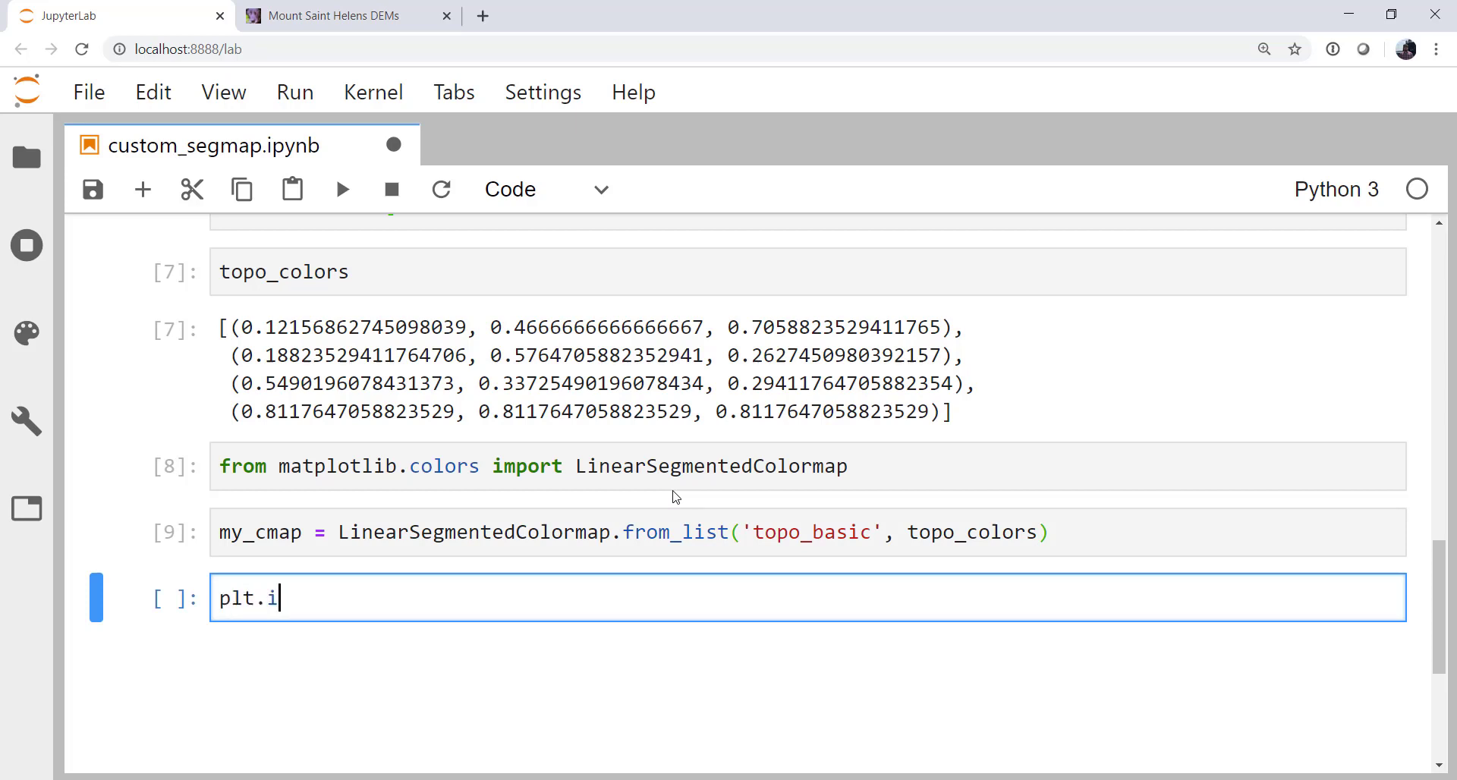
text(mshow(im, cmap)
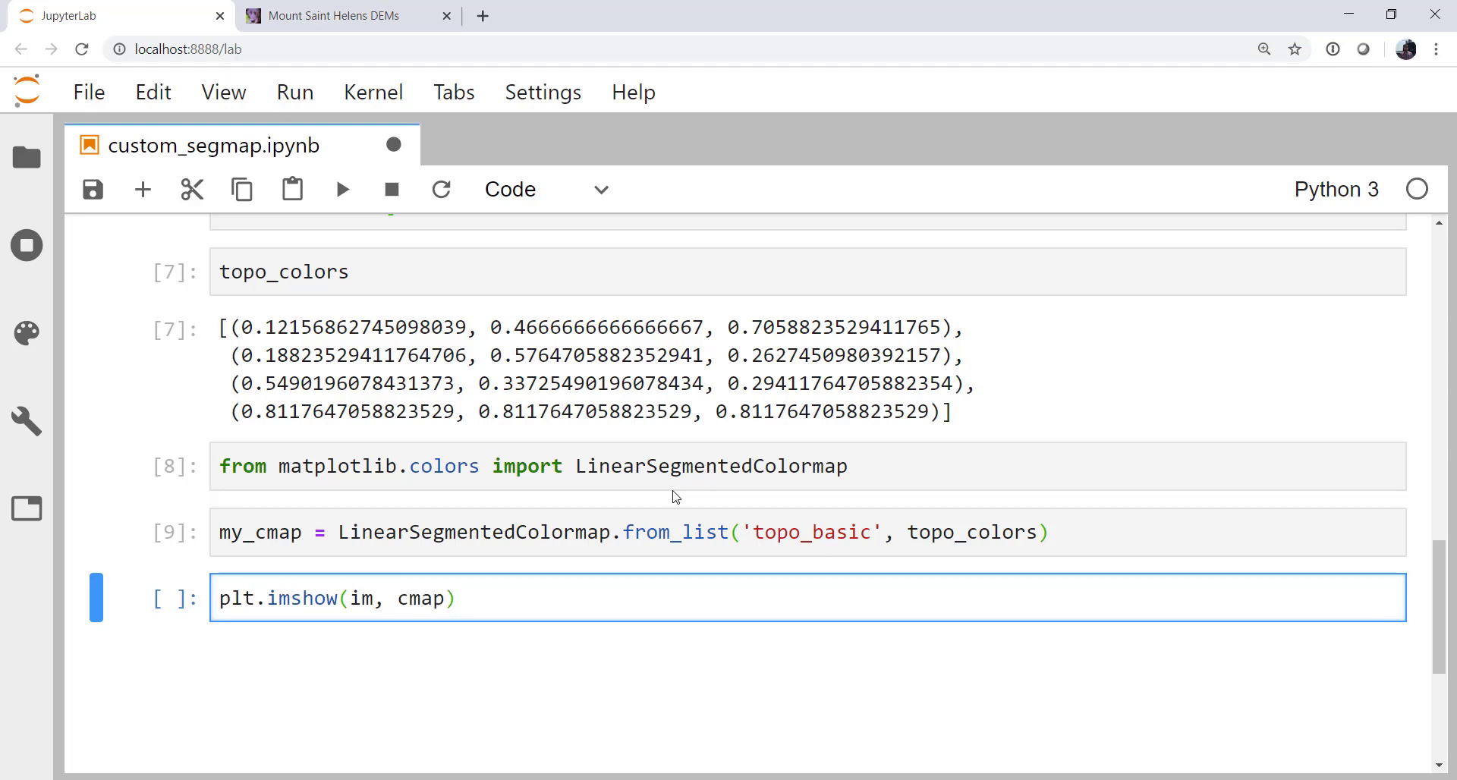
text(=my)
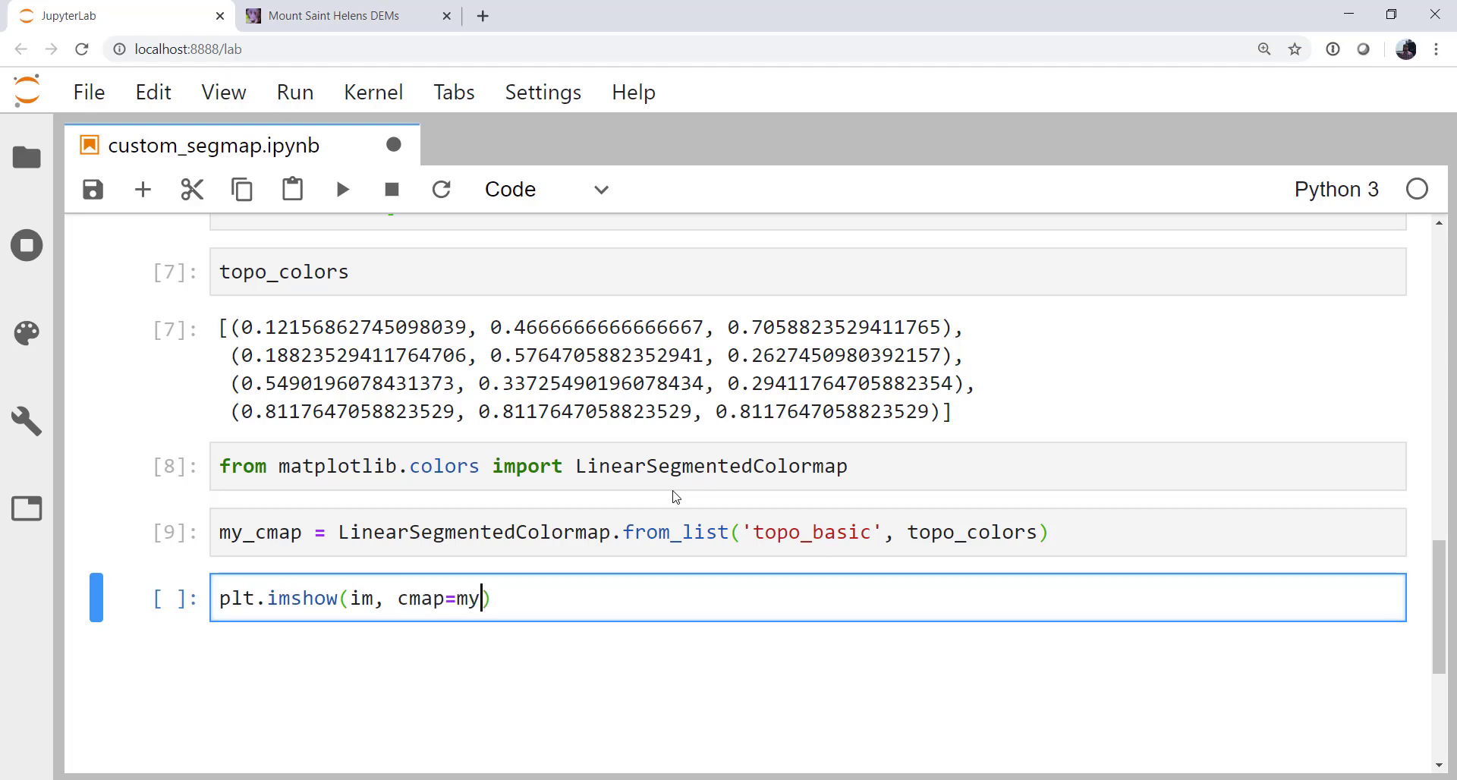
text(_cmap)
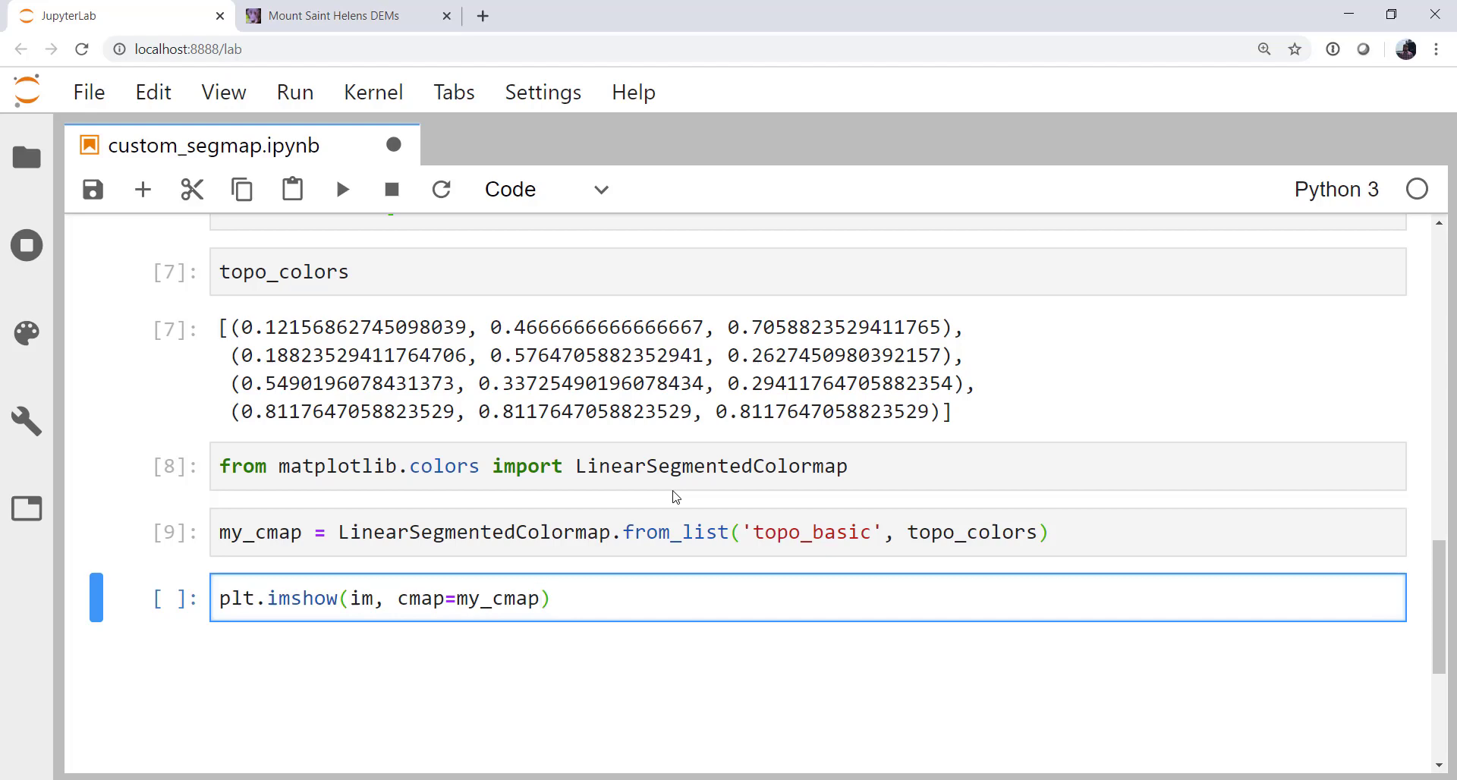
text(plt.color)
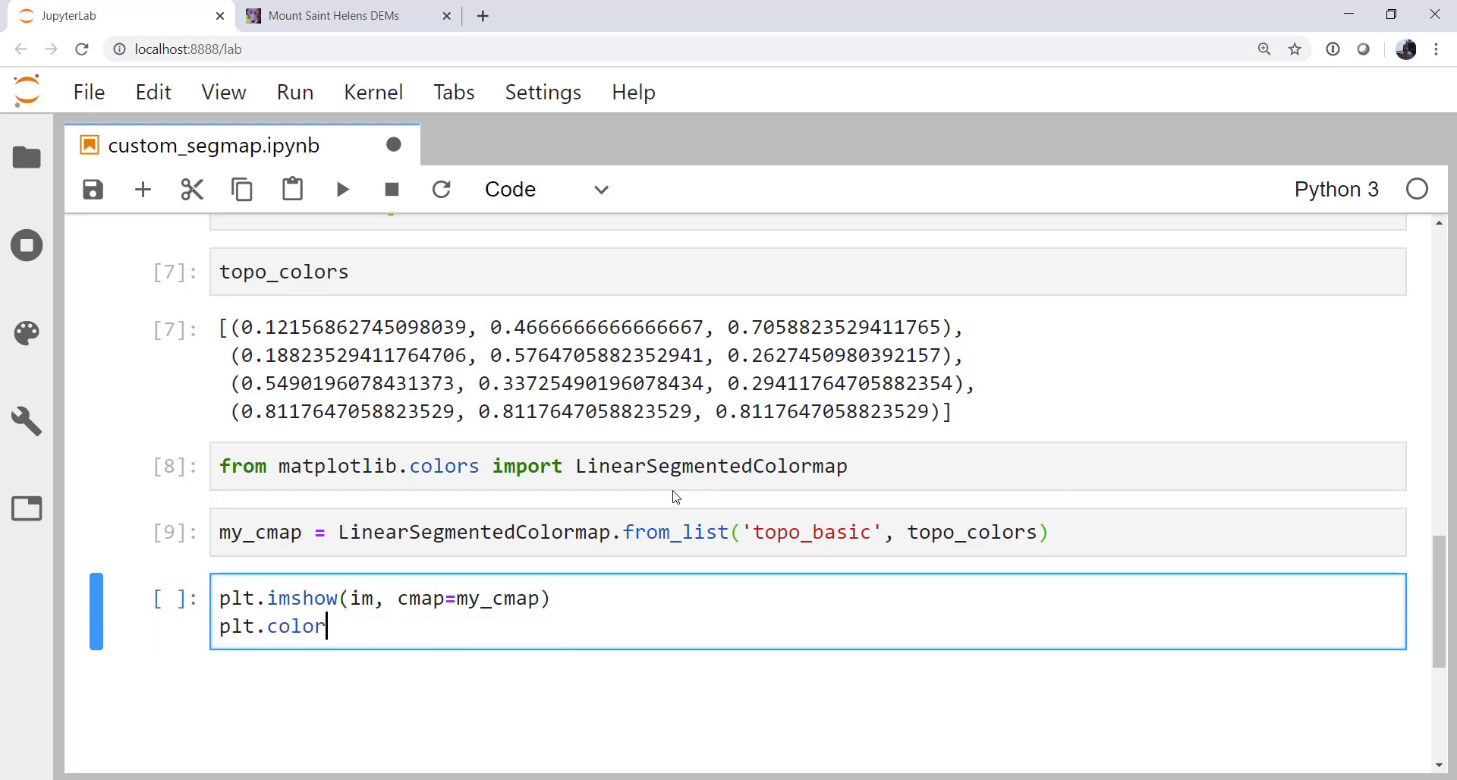
text(bar)()
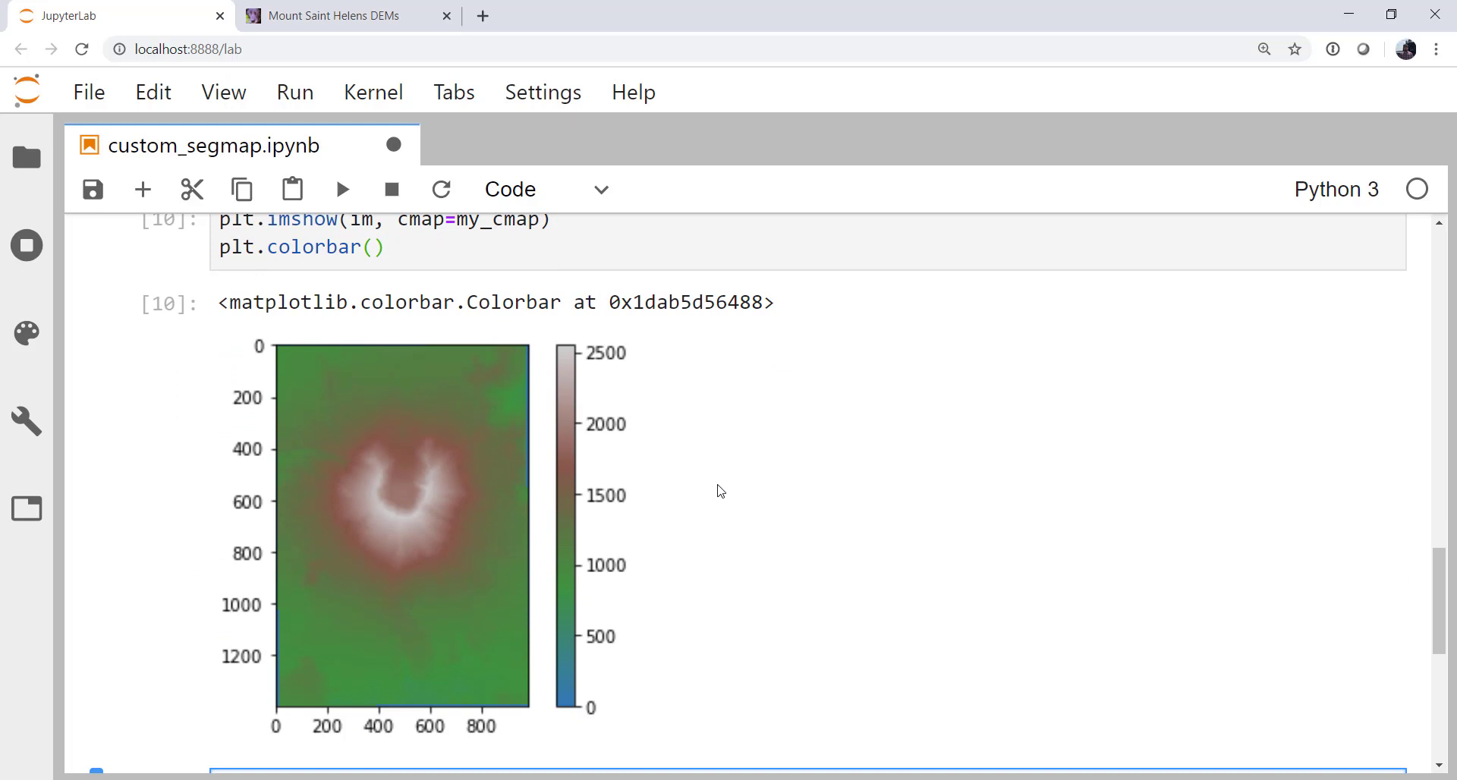
mouse_move(511, 601)
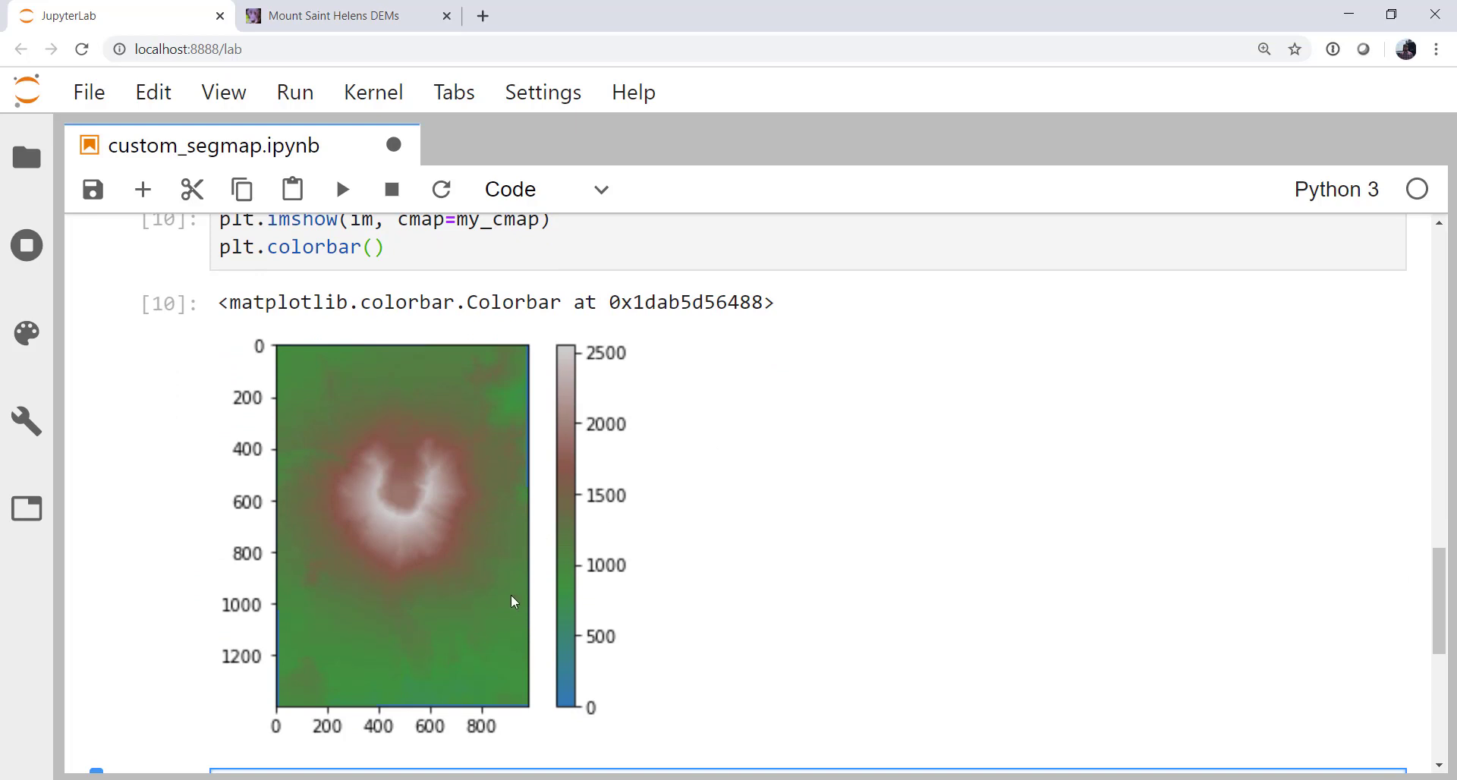
mouse_move(572, 634)
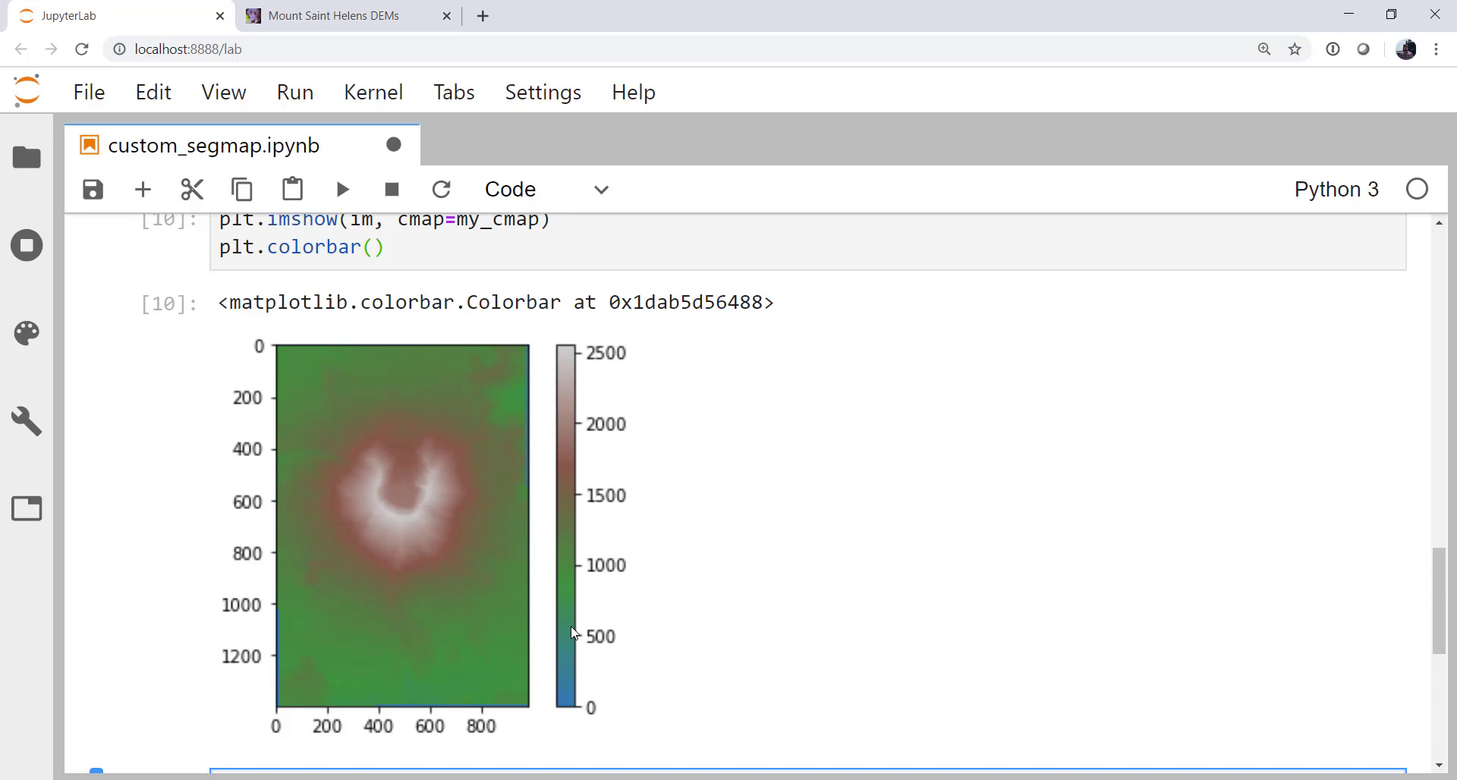
mouse_move(651, 591)
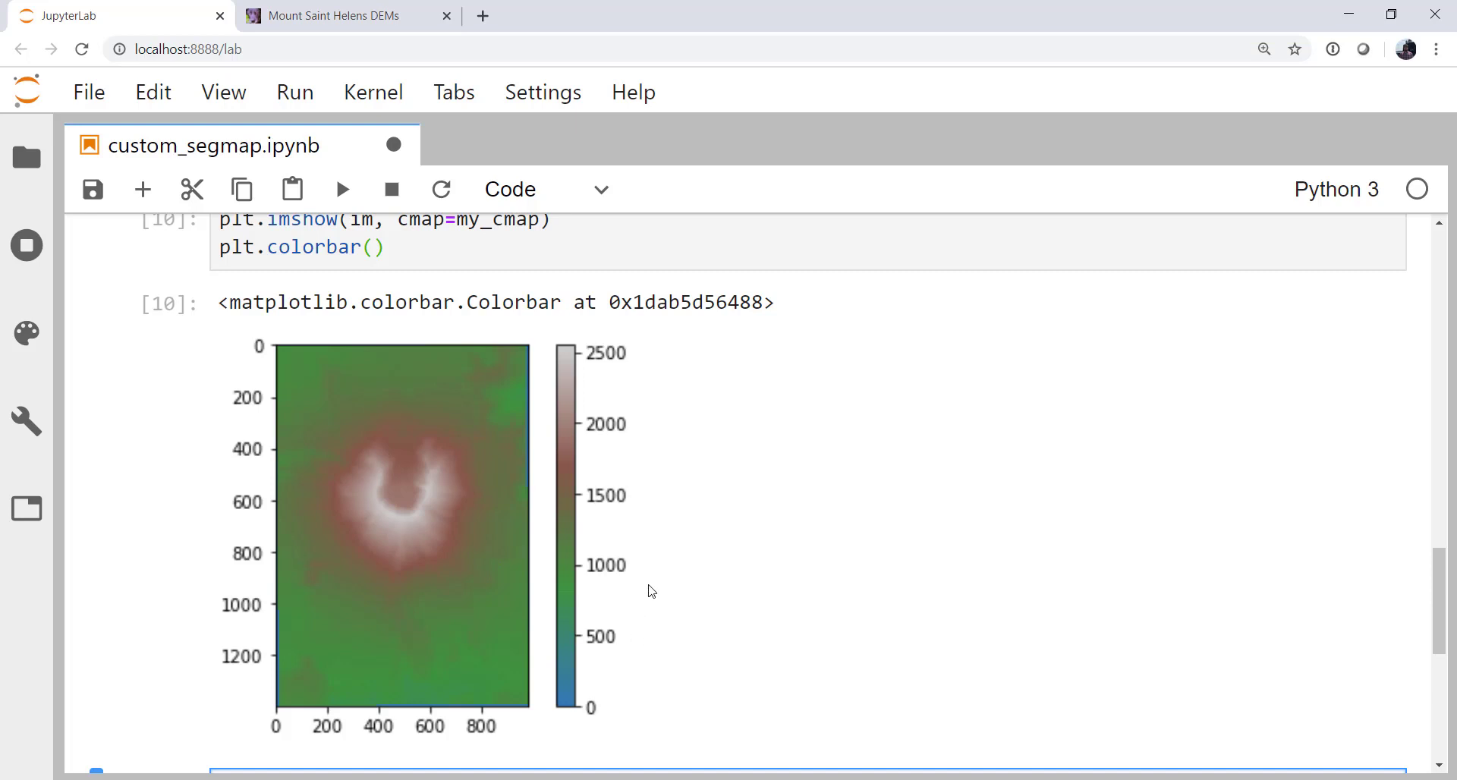
mouse_move(838, 751)
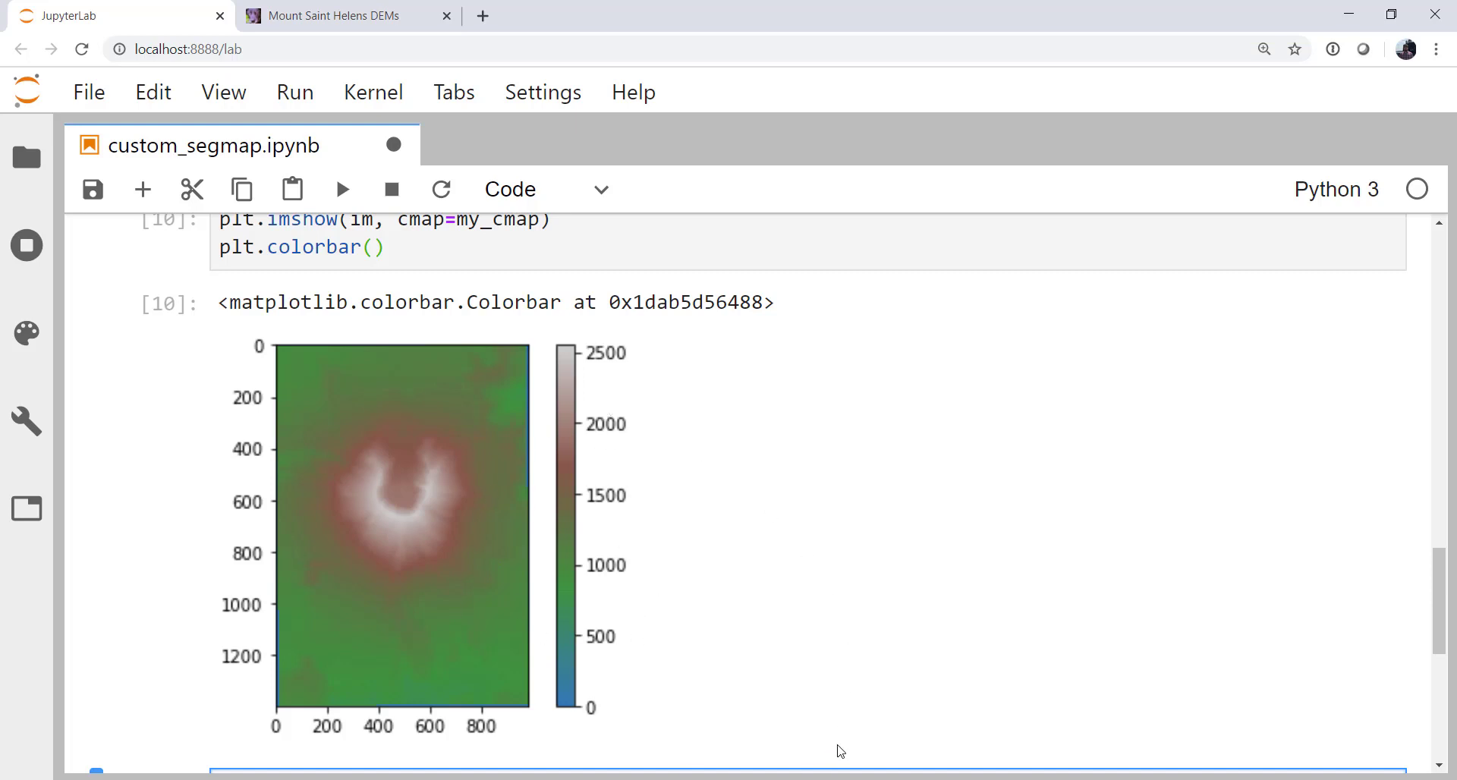
mouse_move(567, 713)
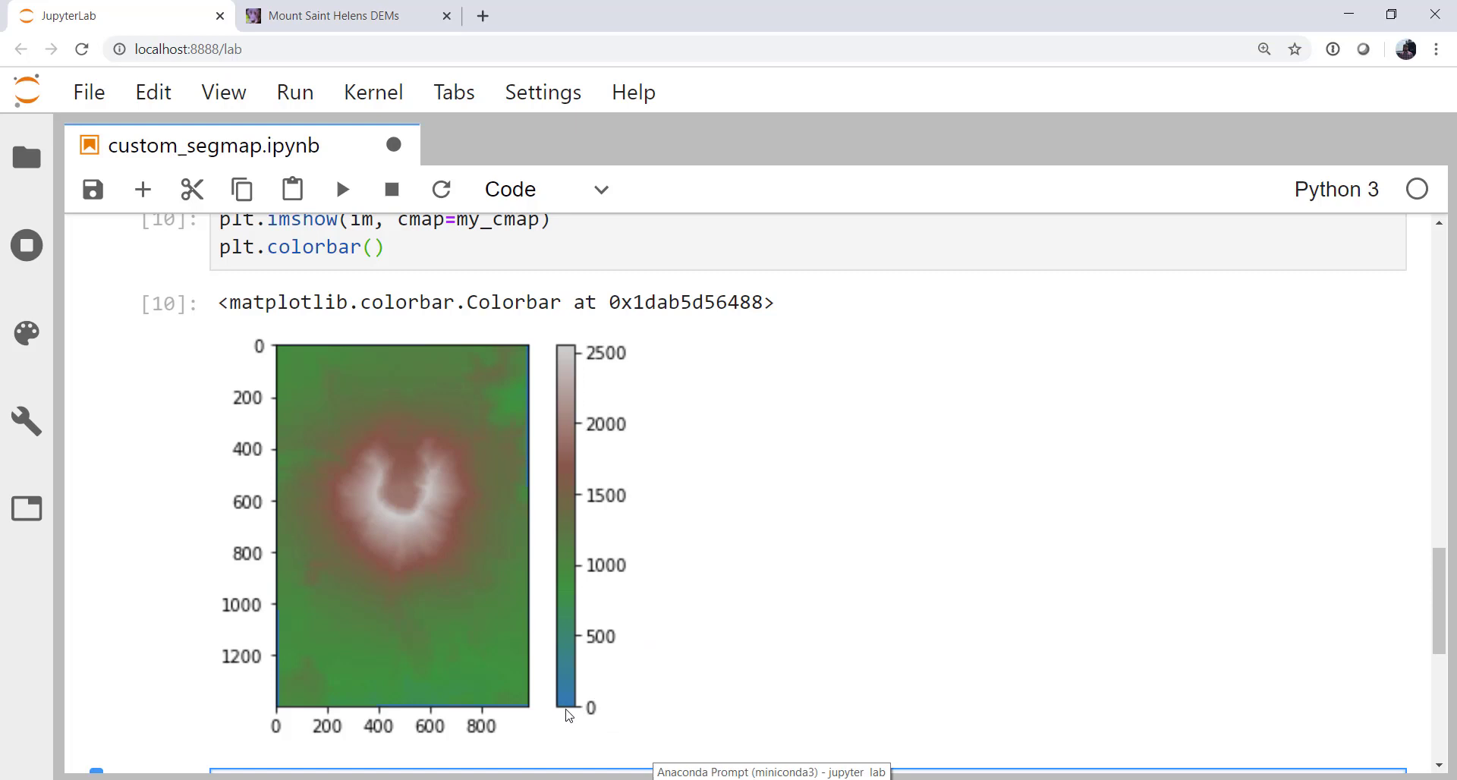
mouse_move(571, 653)
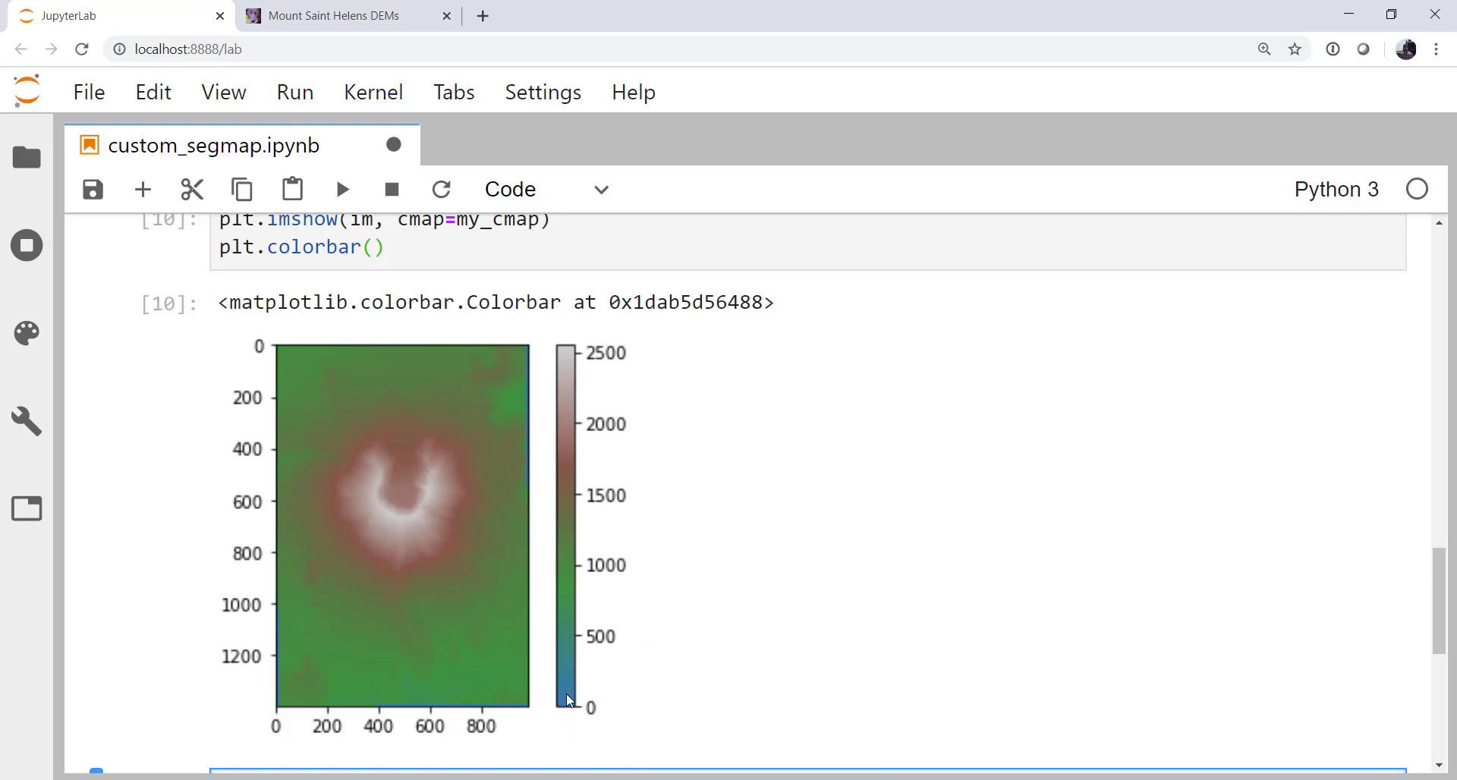
mouse_move(585, 701)
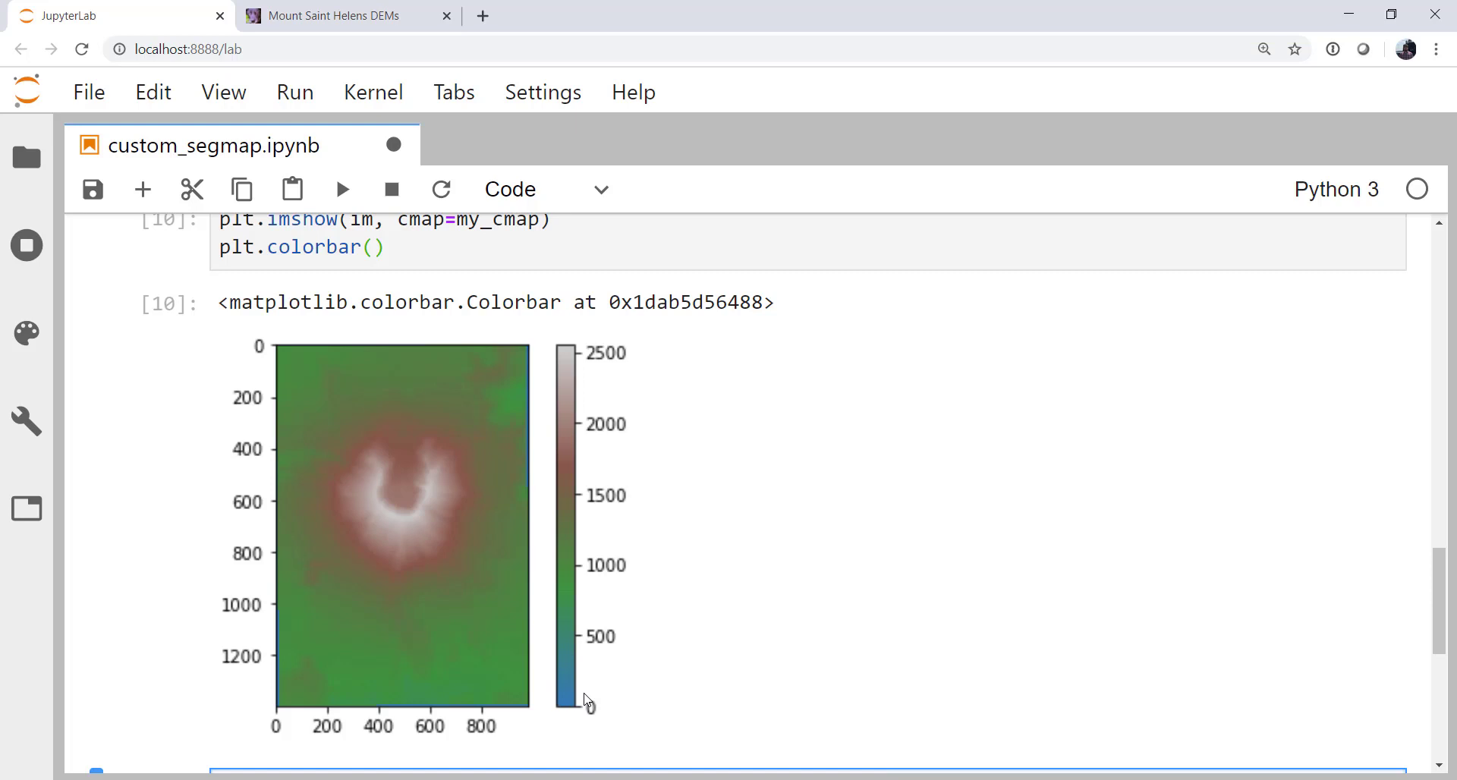
mouse_move(613, 737)
text(, vmin)
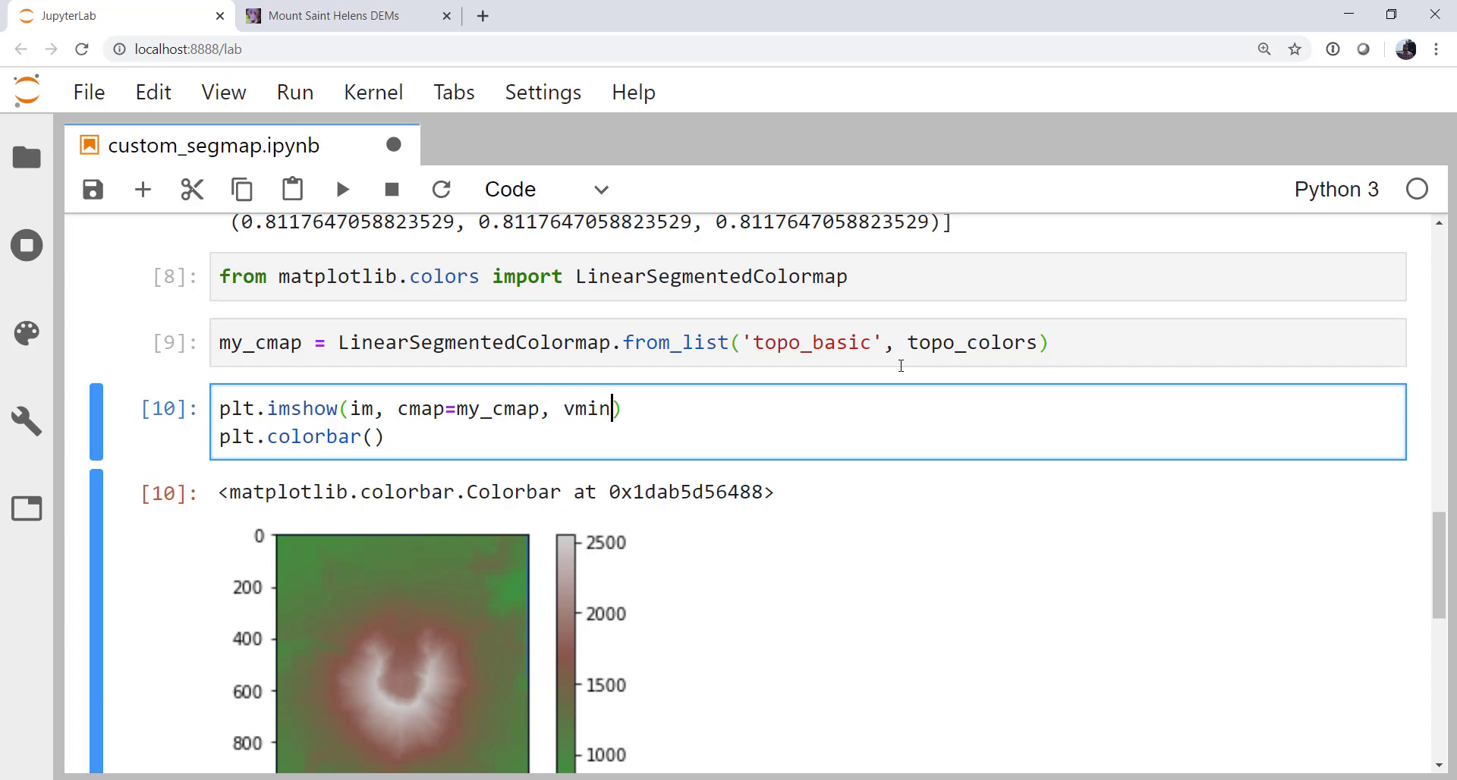
Add vmin=-1000 and vmax=3000 to the plt.imshow call.
text(=-1)
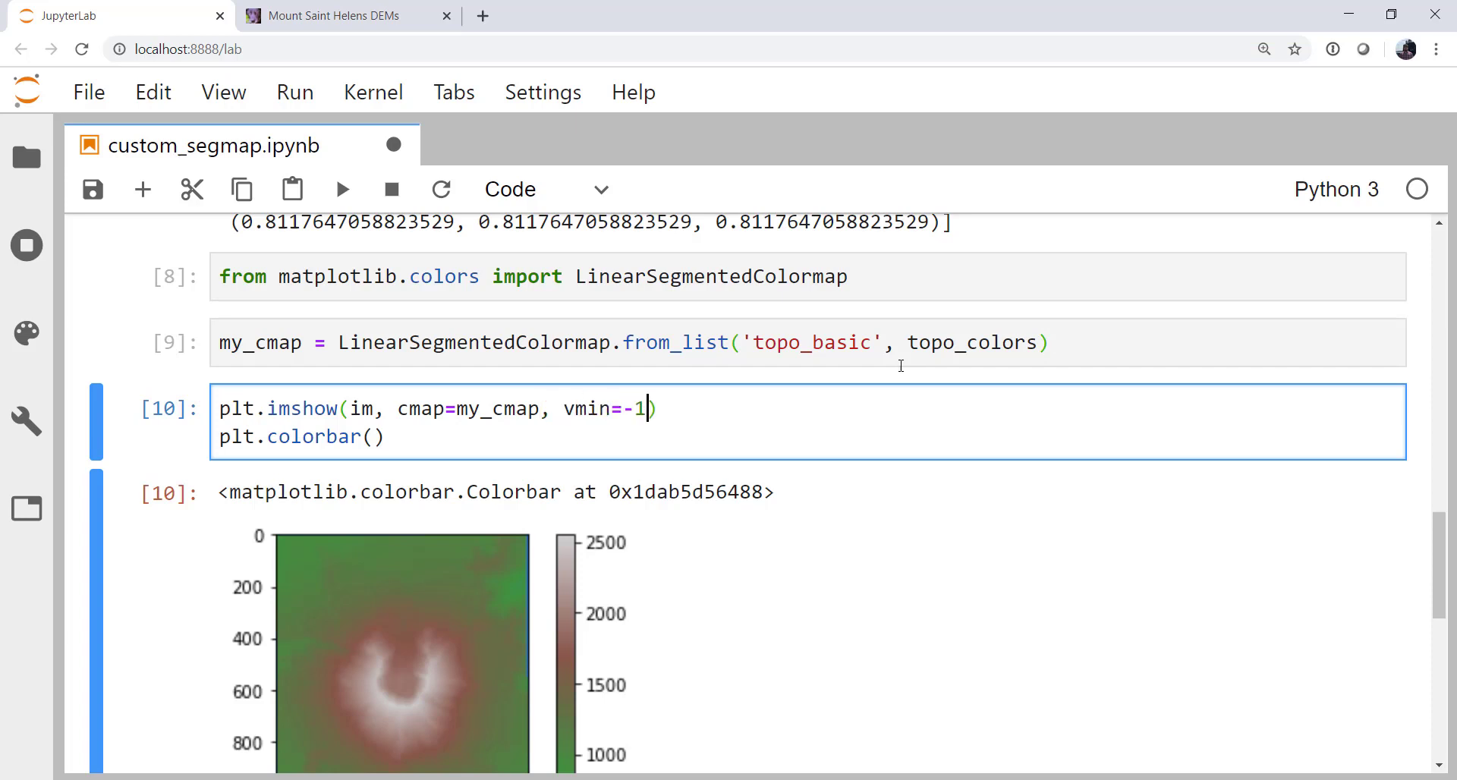
text(00, vmax)
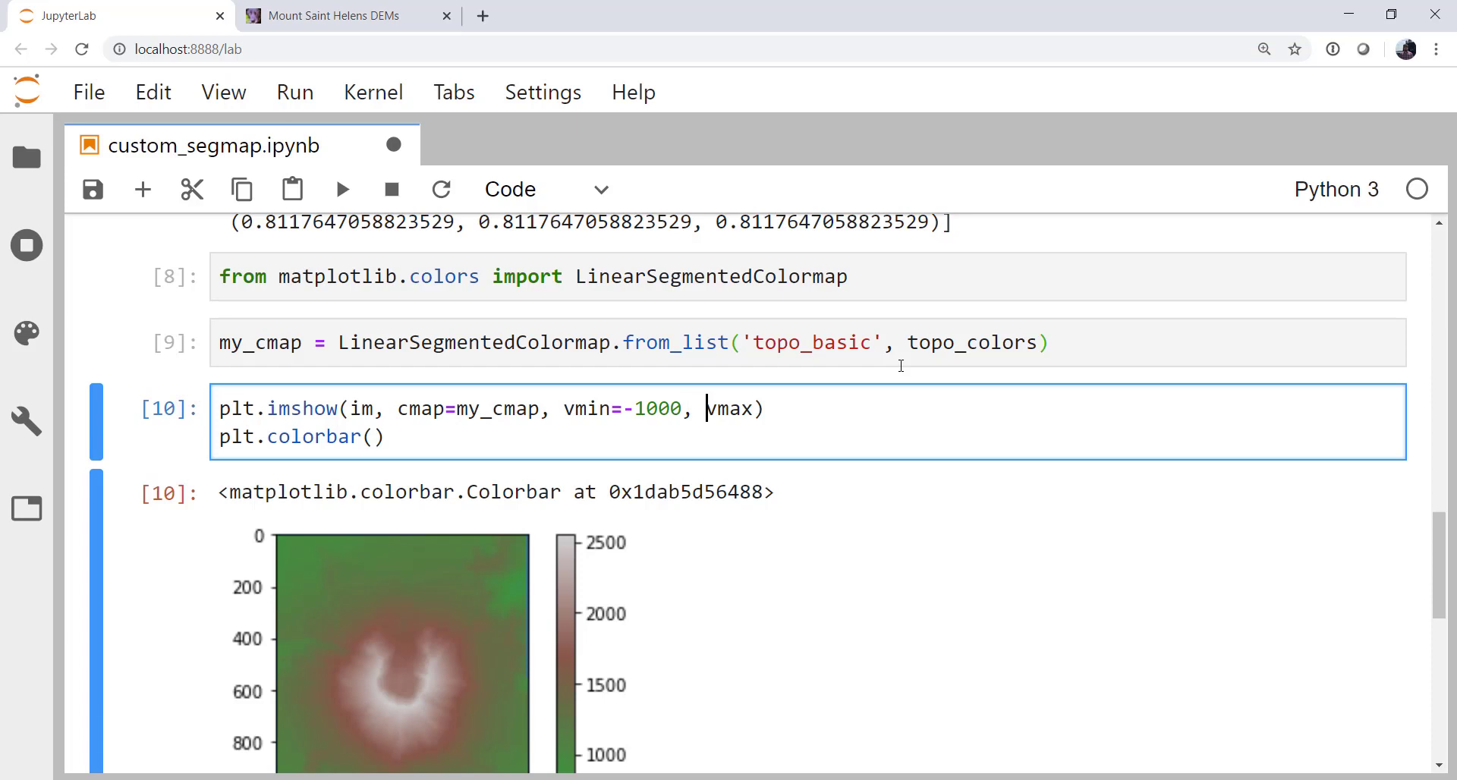
text(=30)
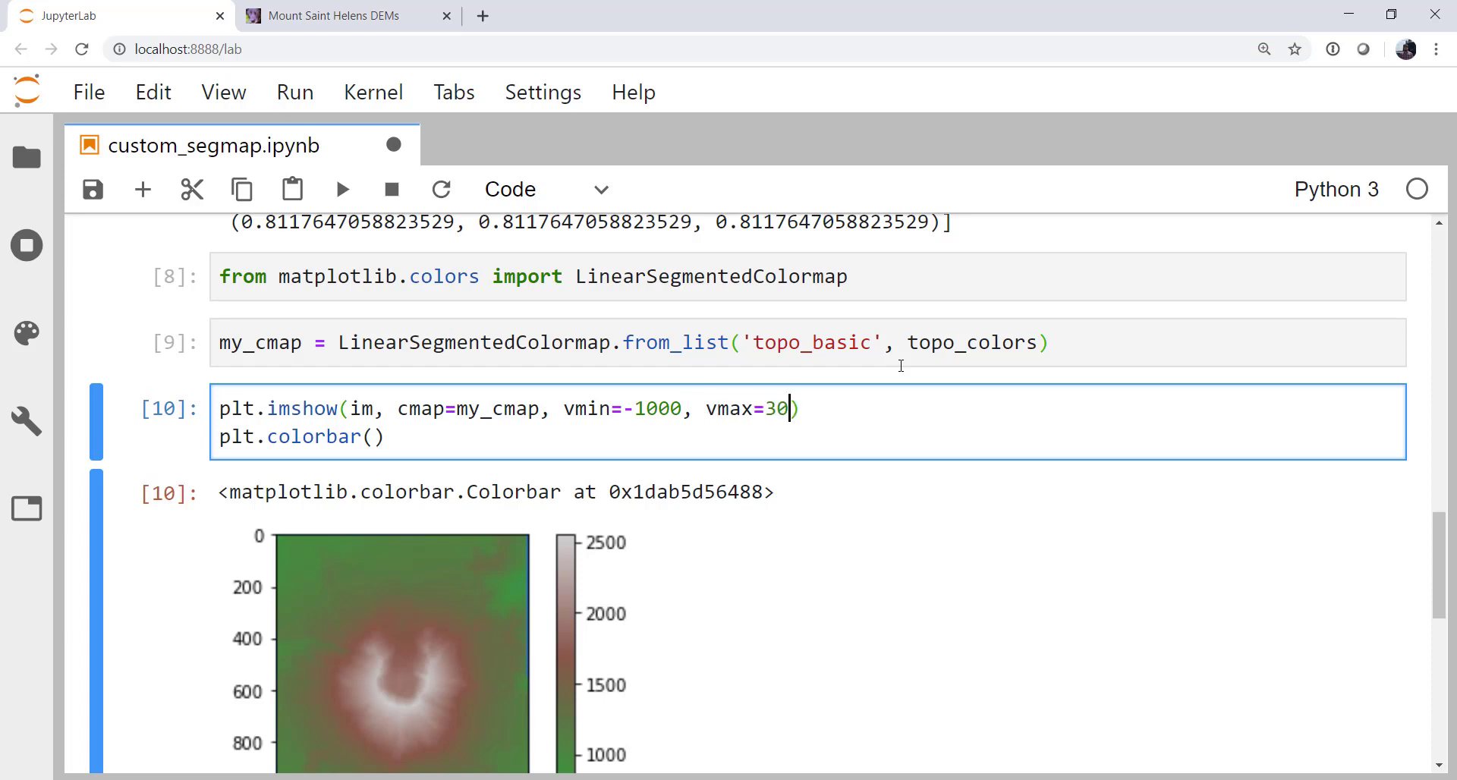
text(00)
click(808, 343)
text(, )
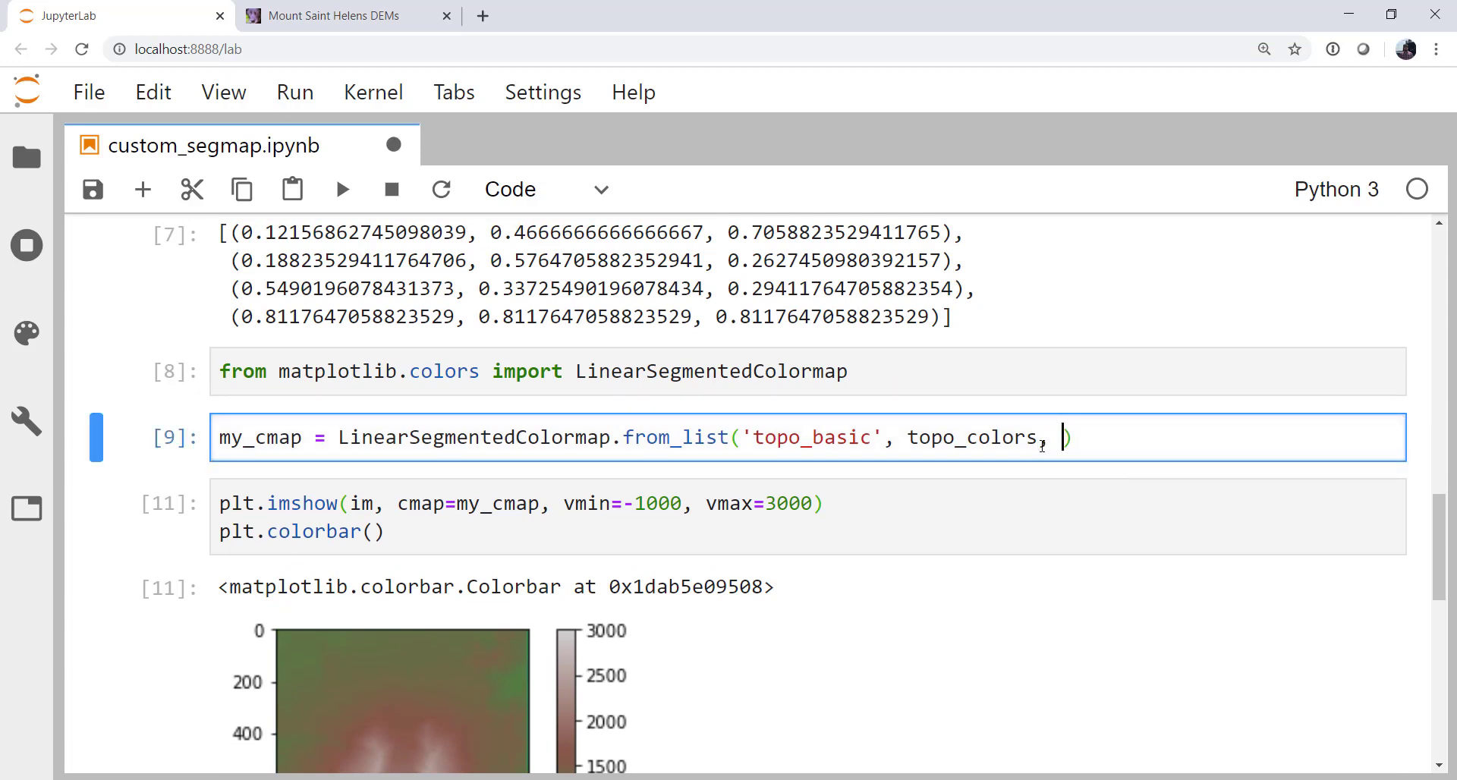
Add N=4 to the from_list call and review the replotted DEM below.
text(N)
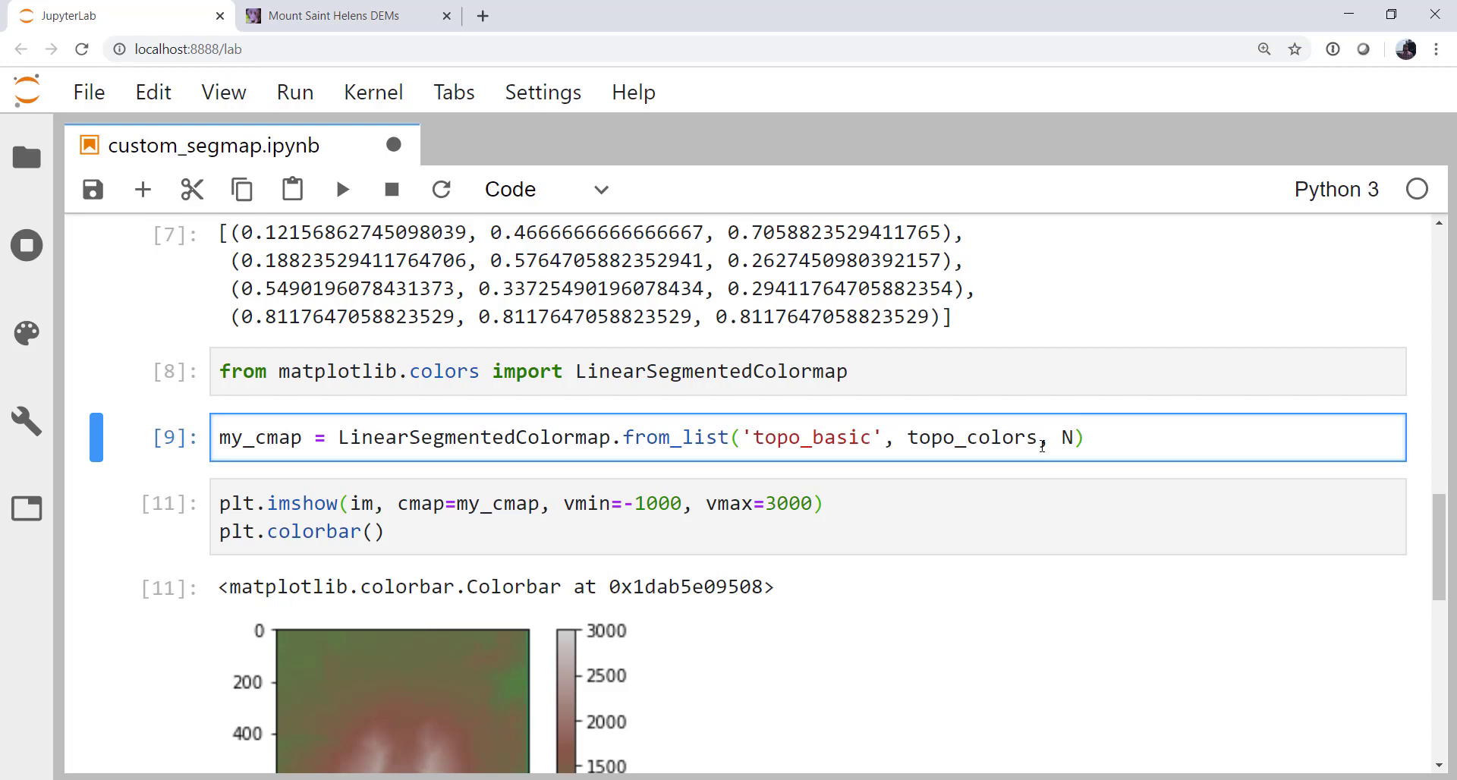
scroll(down, 3)
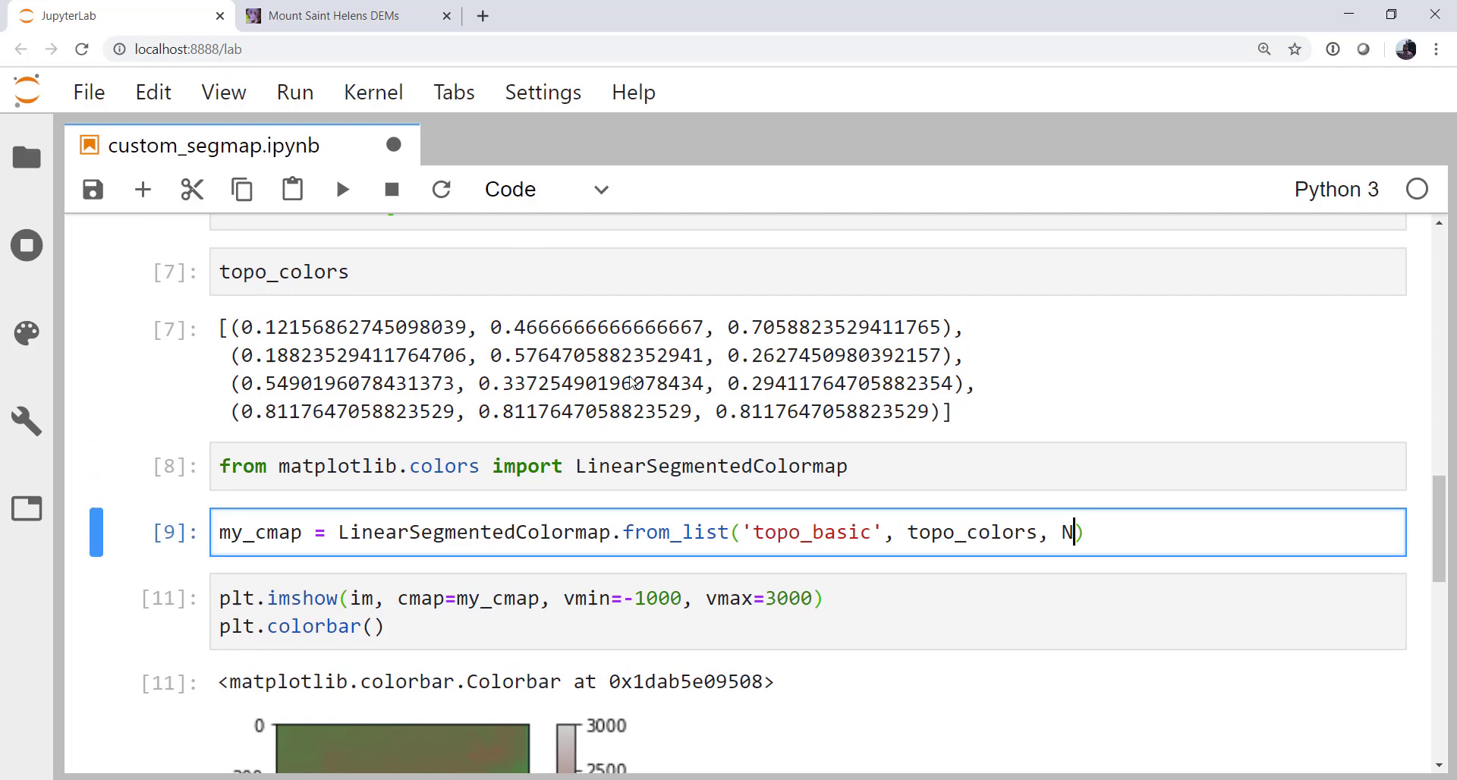
text(=4)
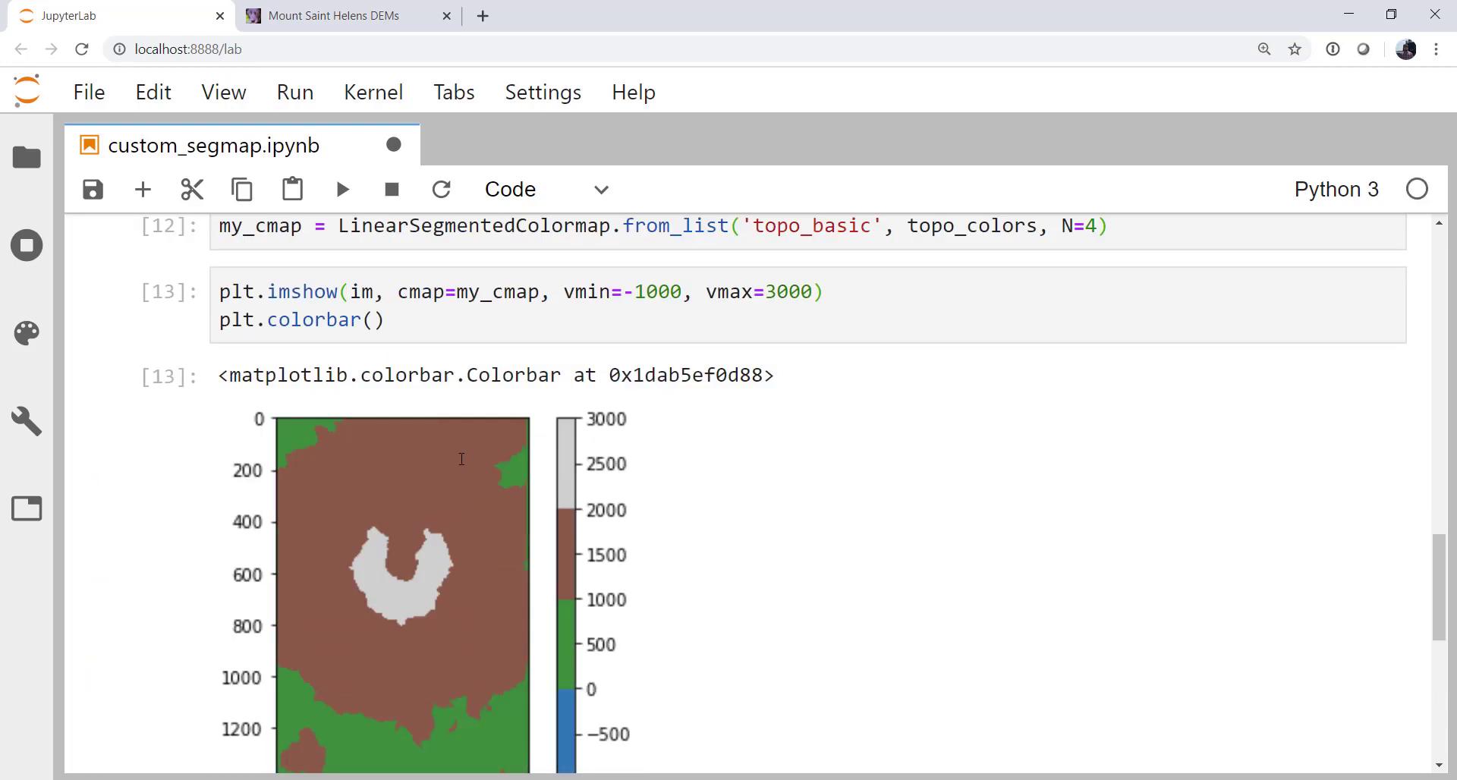
scroll(down, 3)
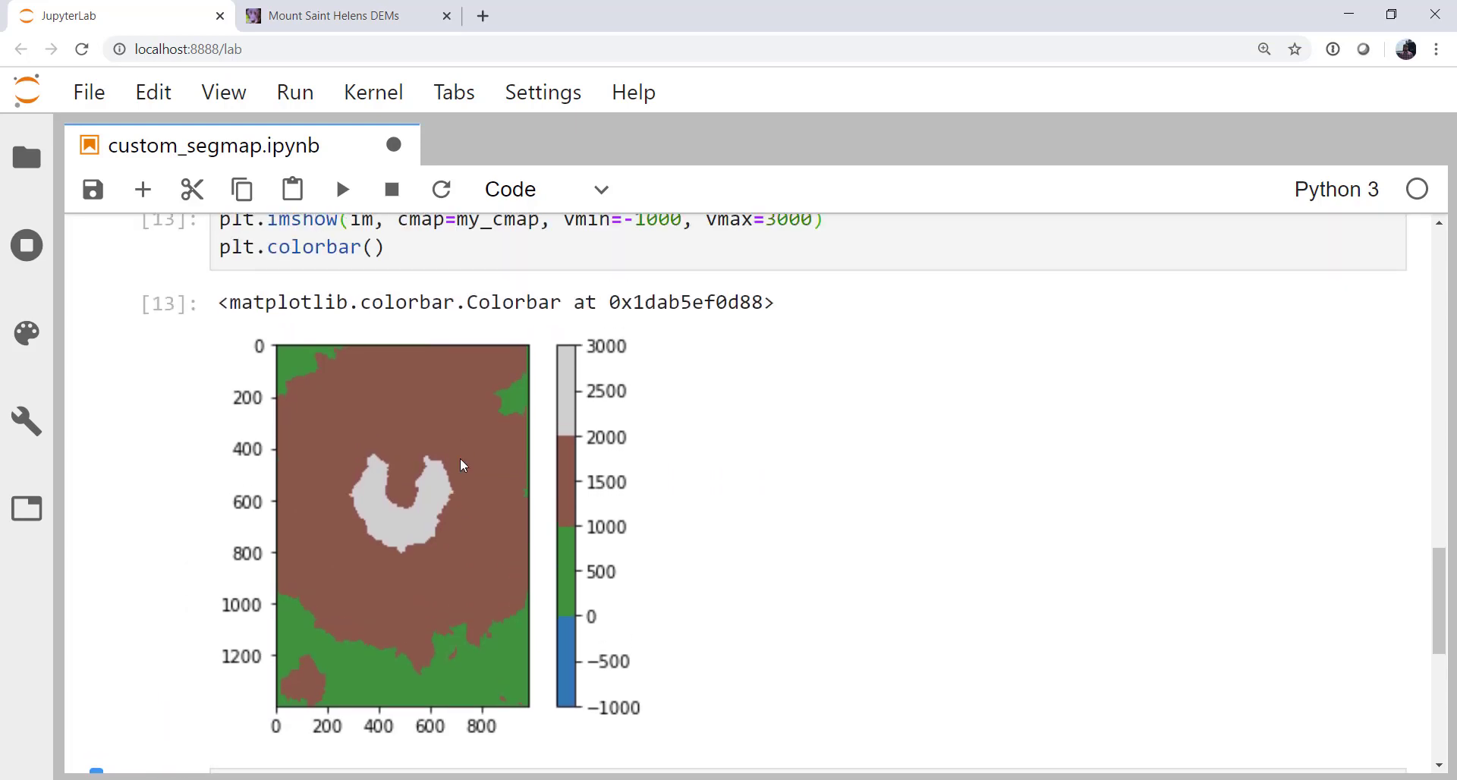
mouse_move(585, 714)
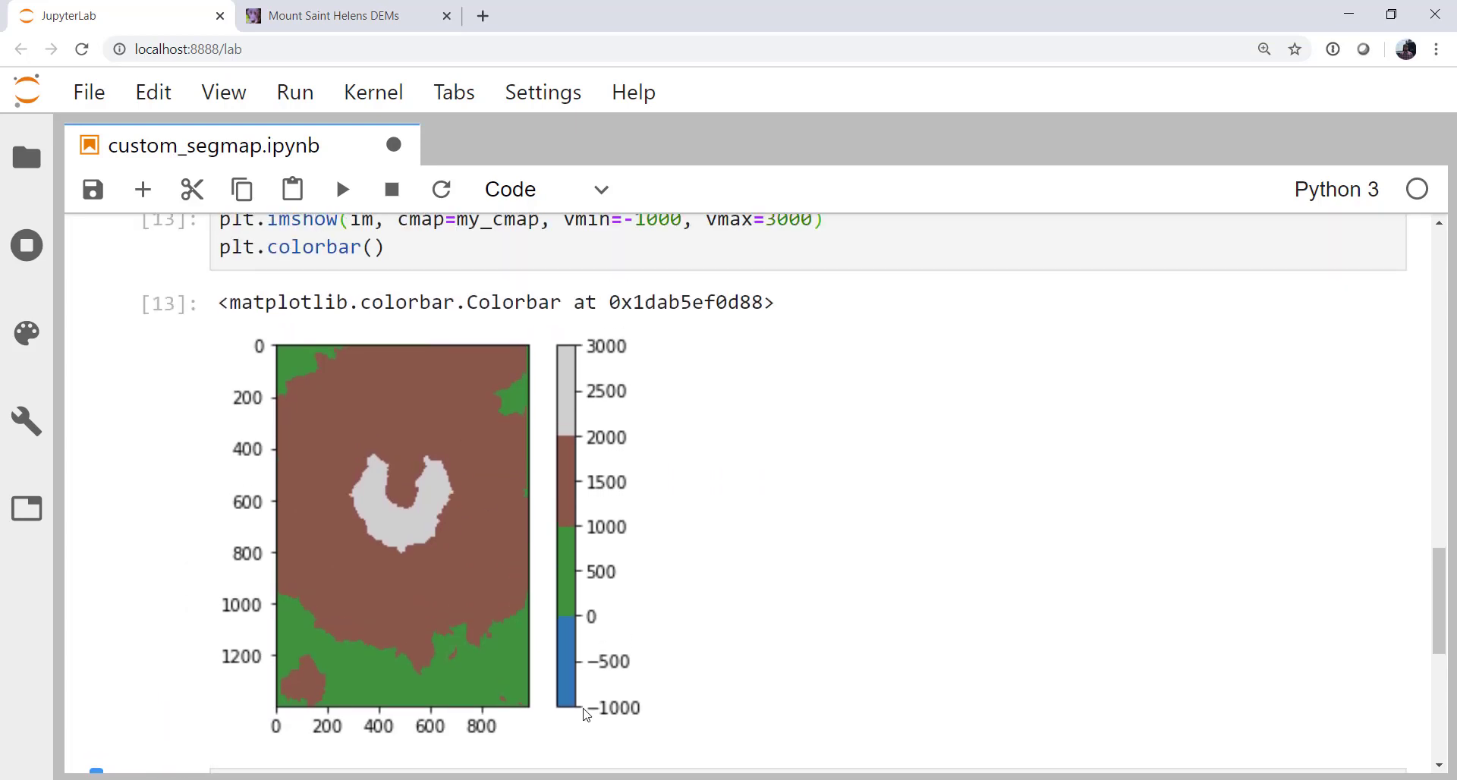
mouse_move(558, 603)
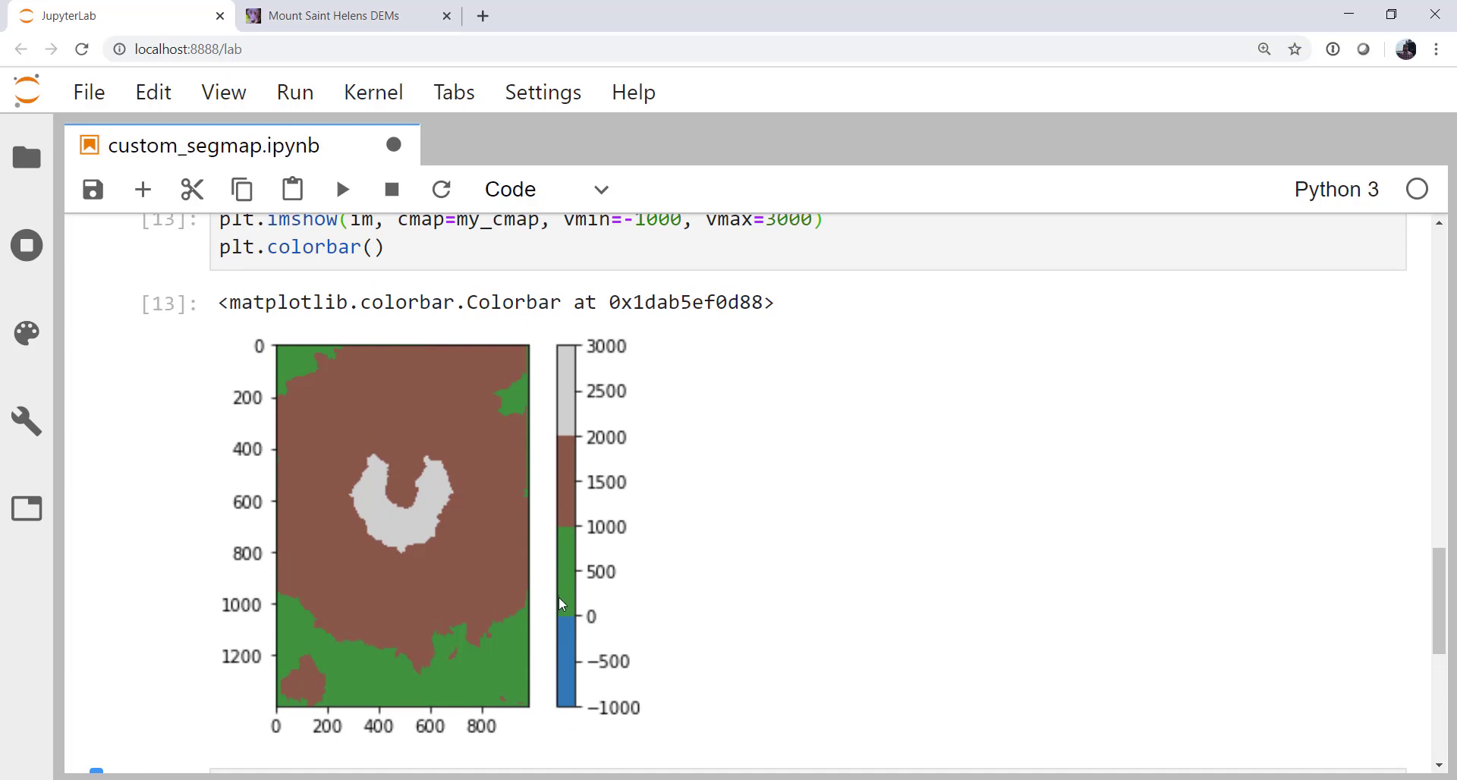
mouse_move(584, 634)
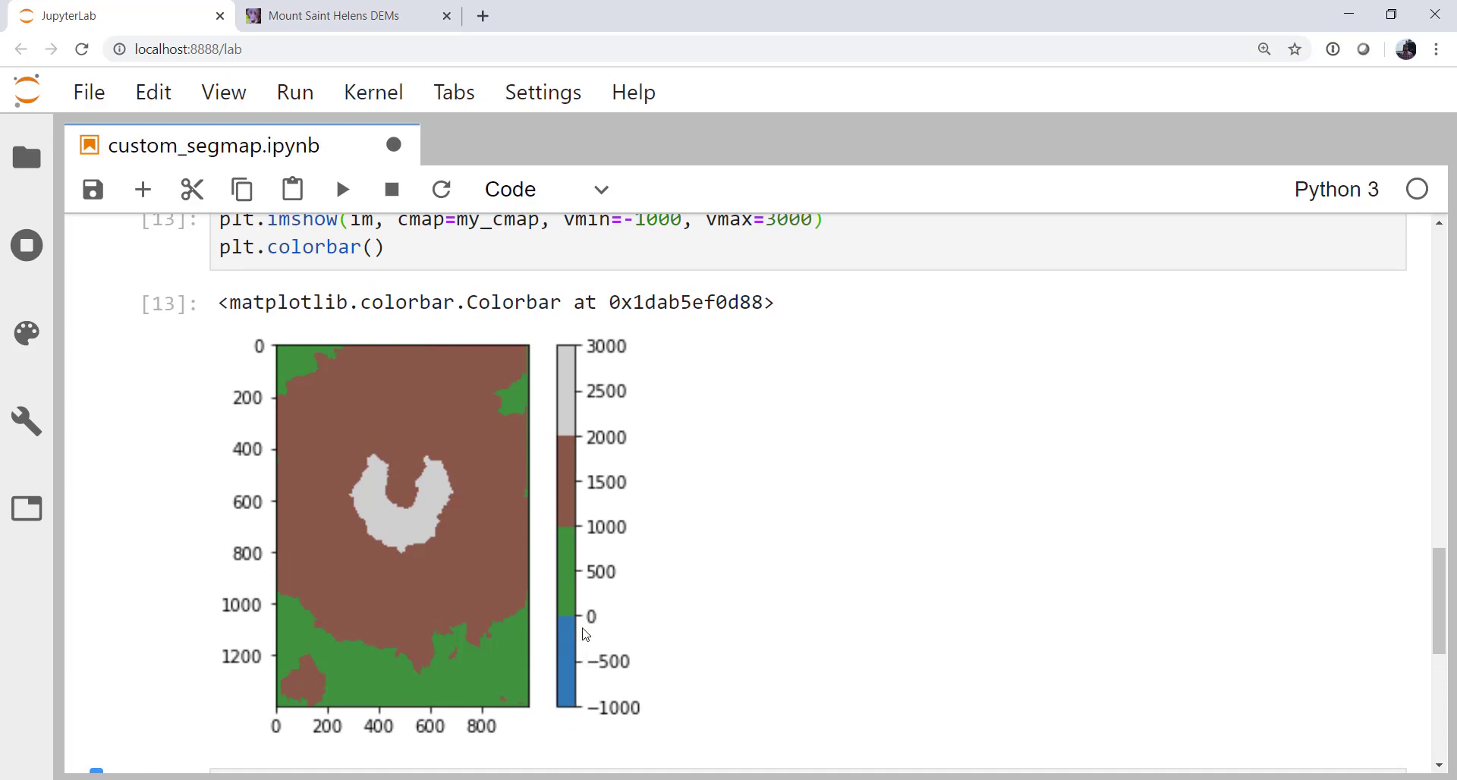
mouse_move(592, 528)
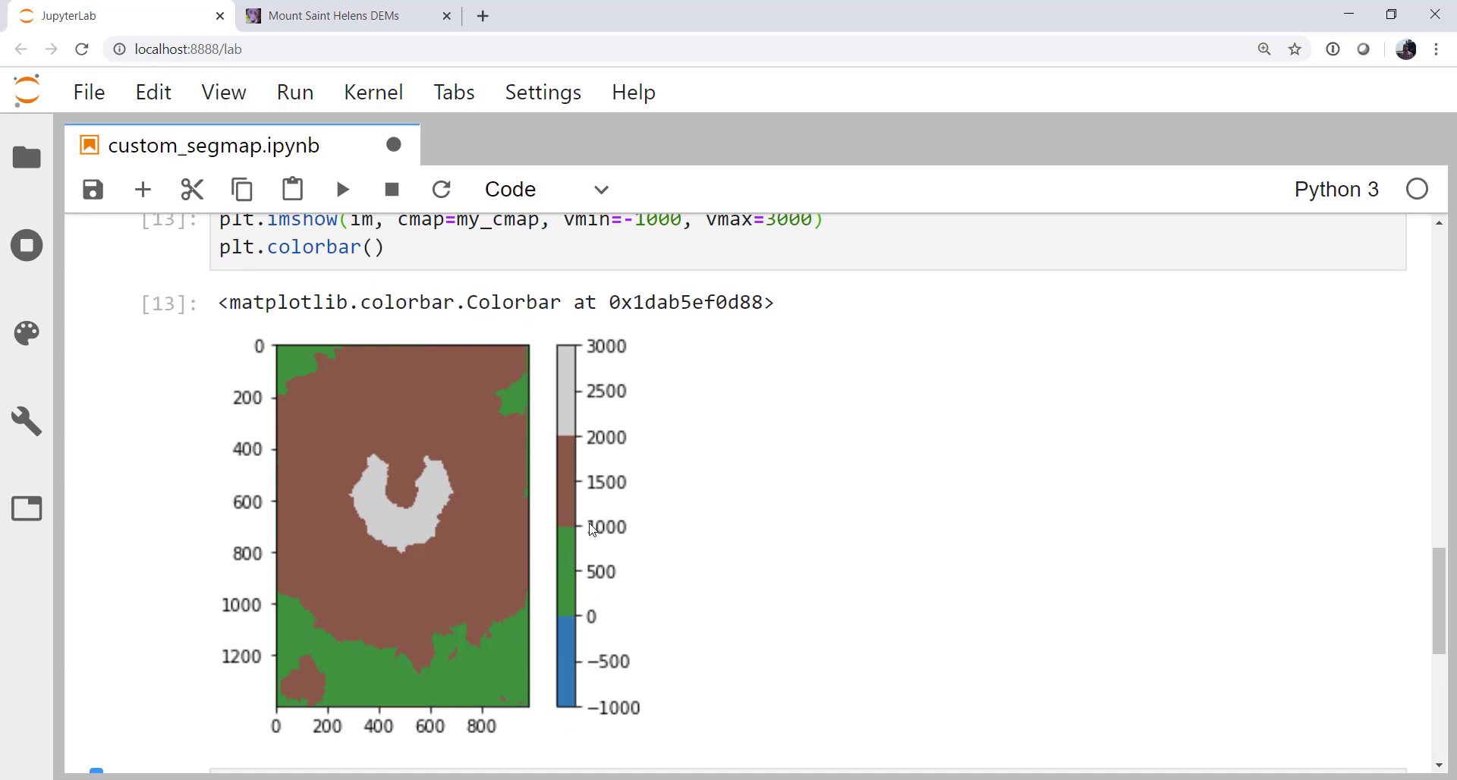
mouse_move(578, 451)
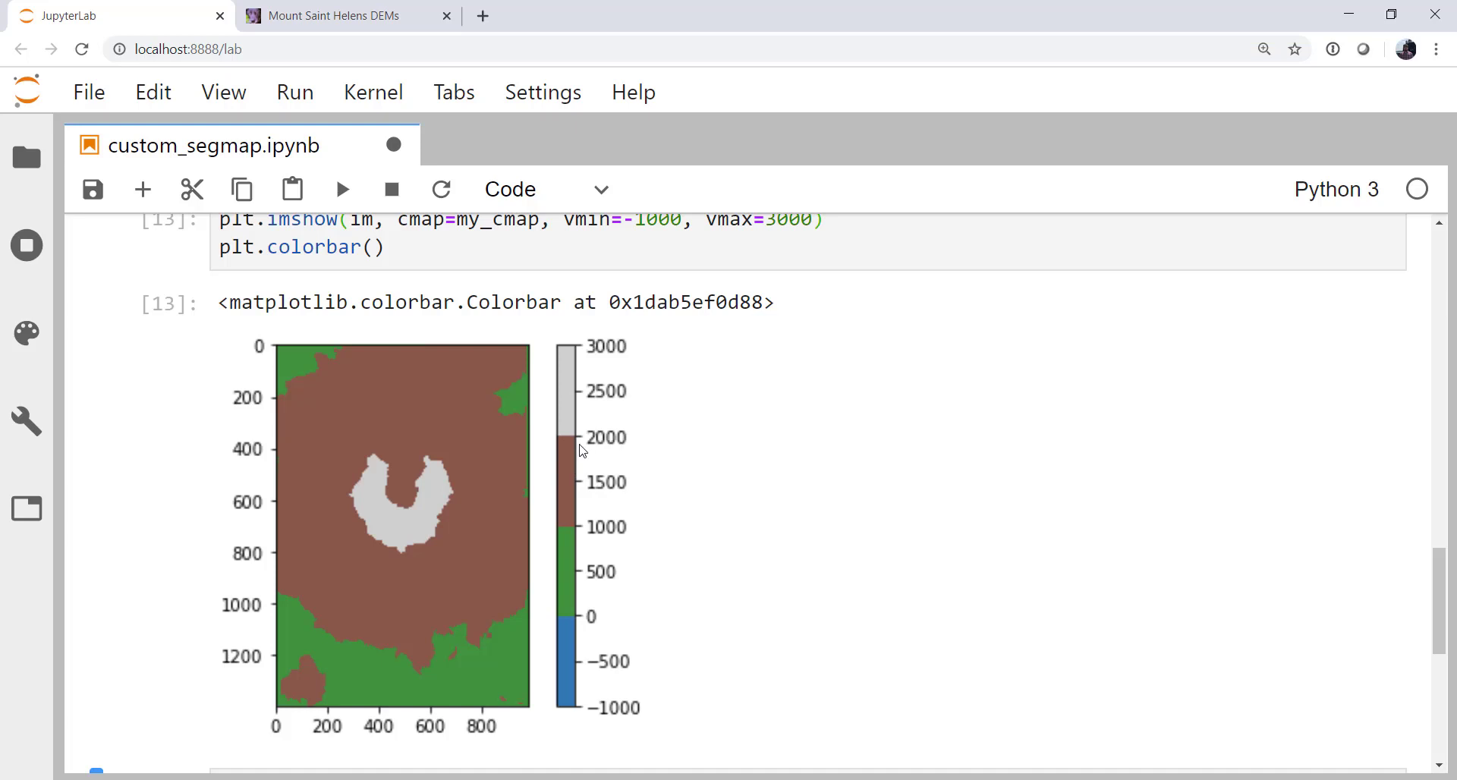
mouse_move(597, 448)
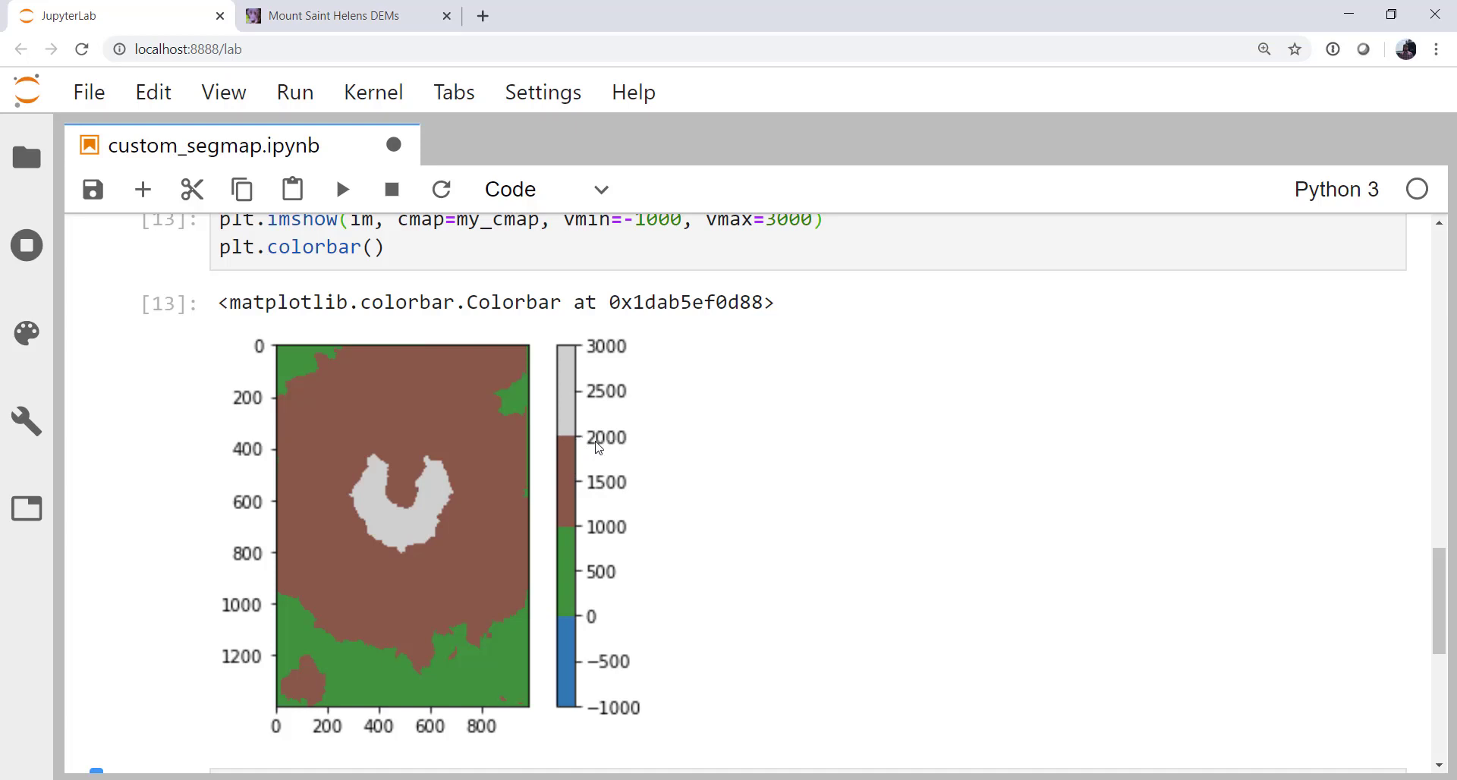
mouse_move(551, 510)
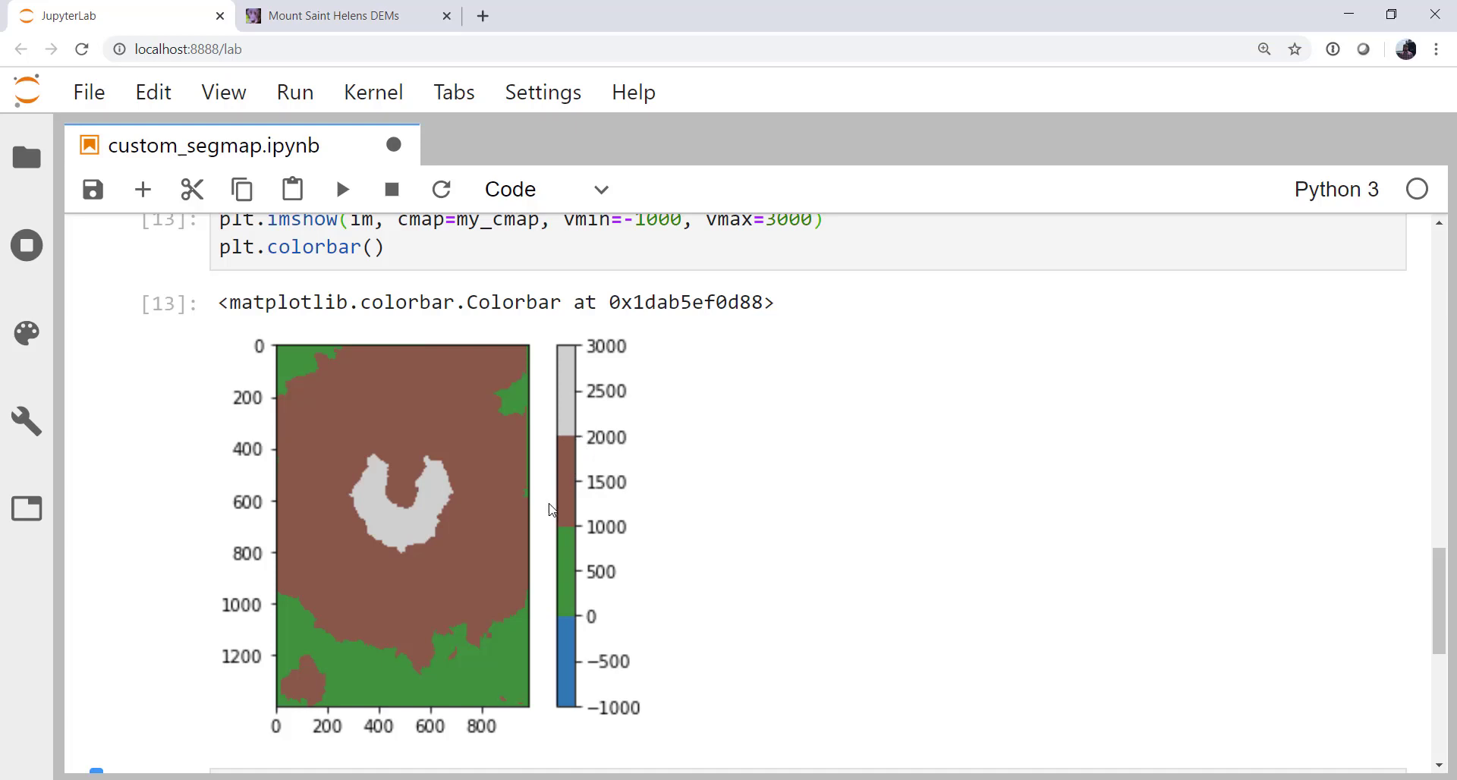
mouse_move(583, 514)
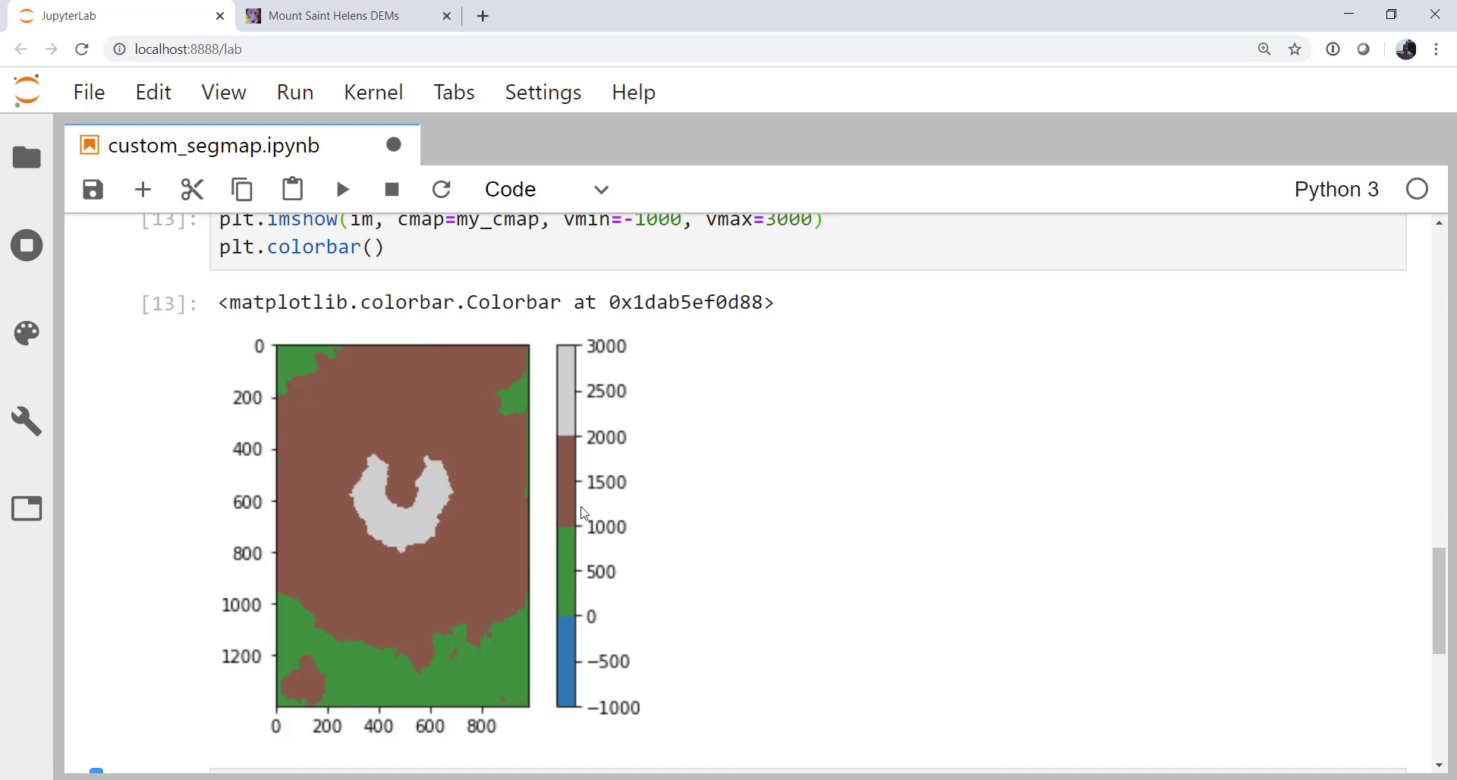
scroll(down, 3)
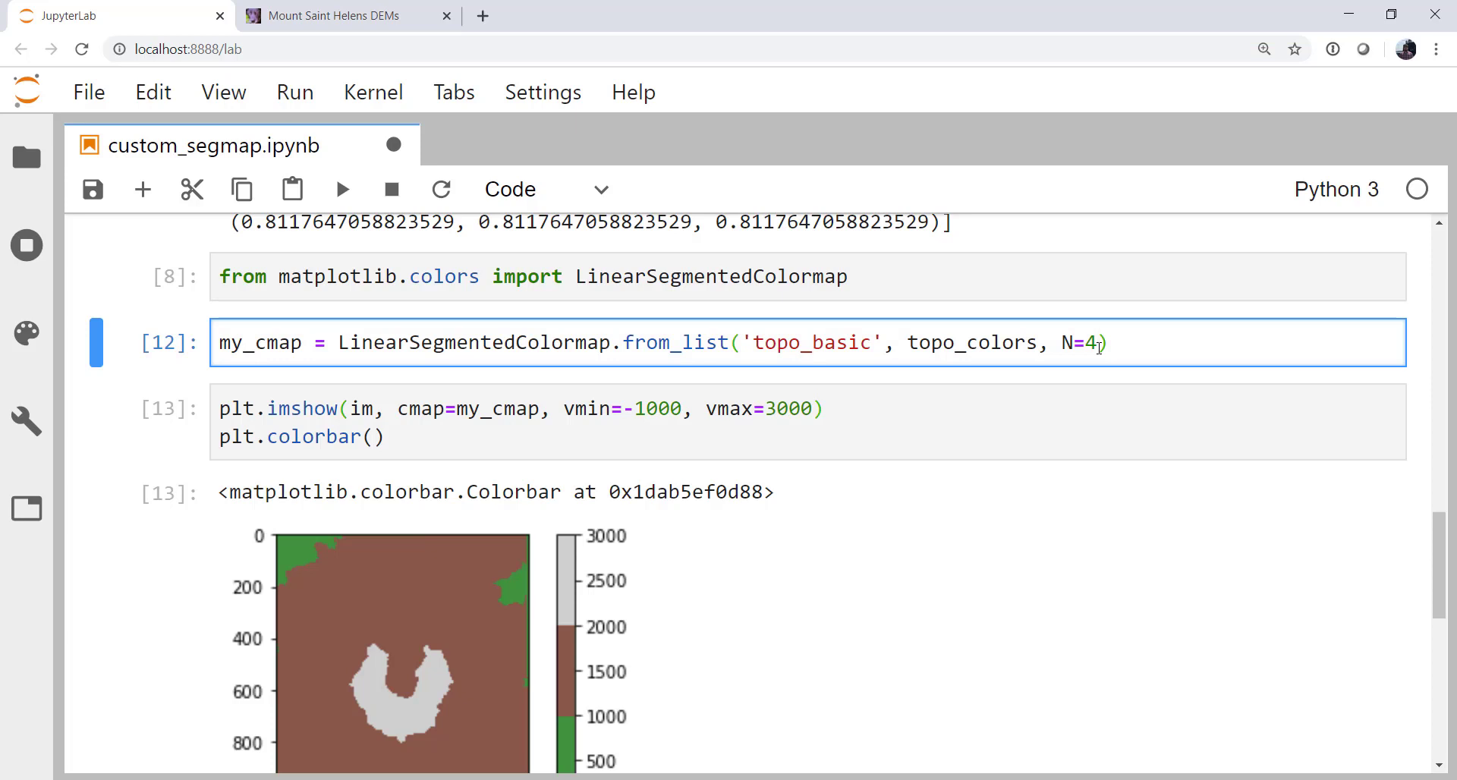
Change N=4 to N=10 in from_list and view the ten-band plot.
text(0)
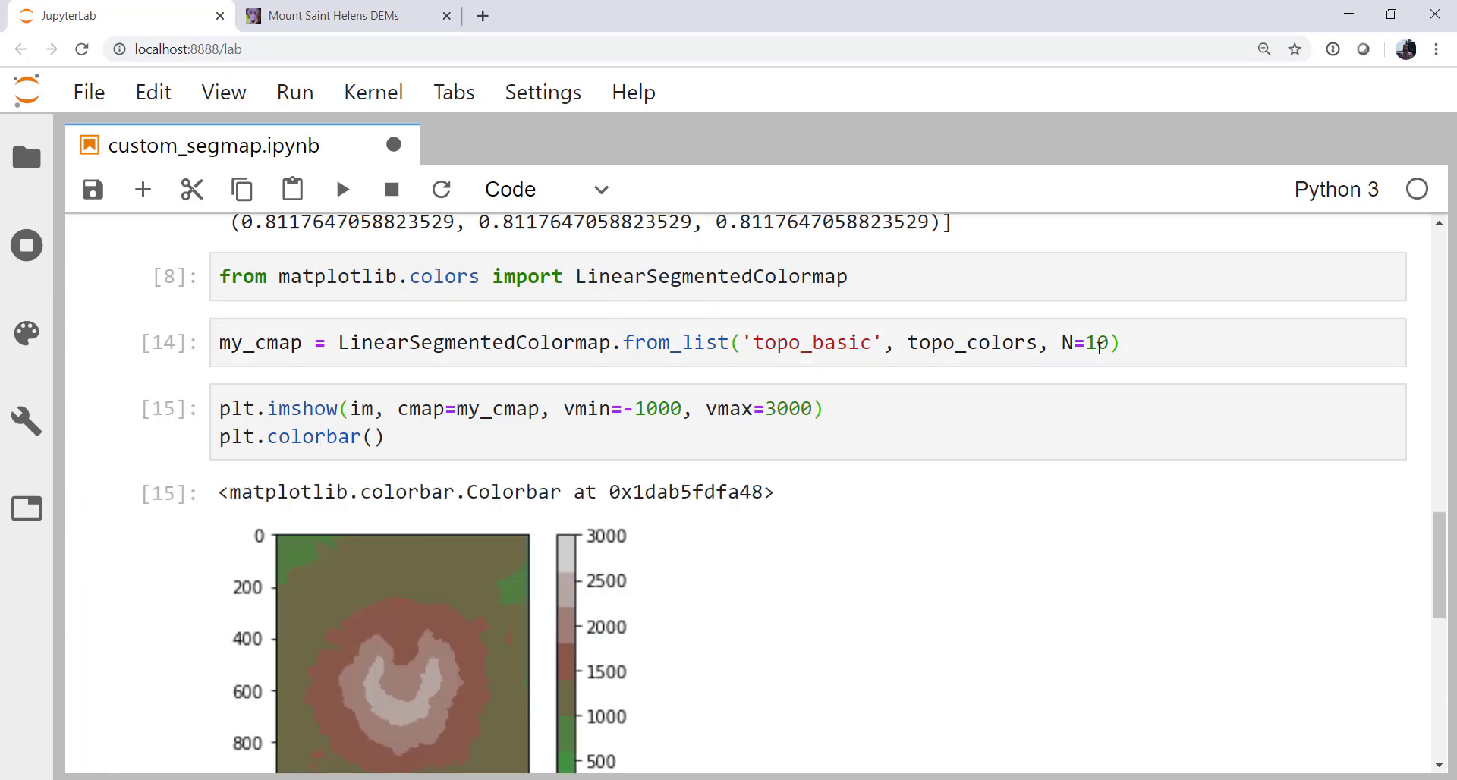
scroll(down, 3)
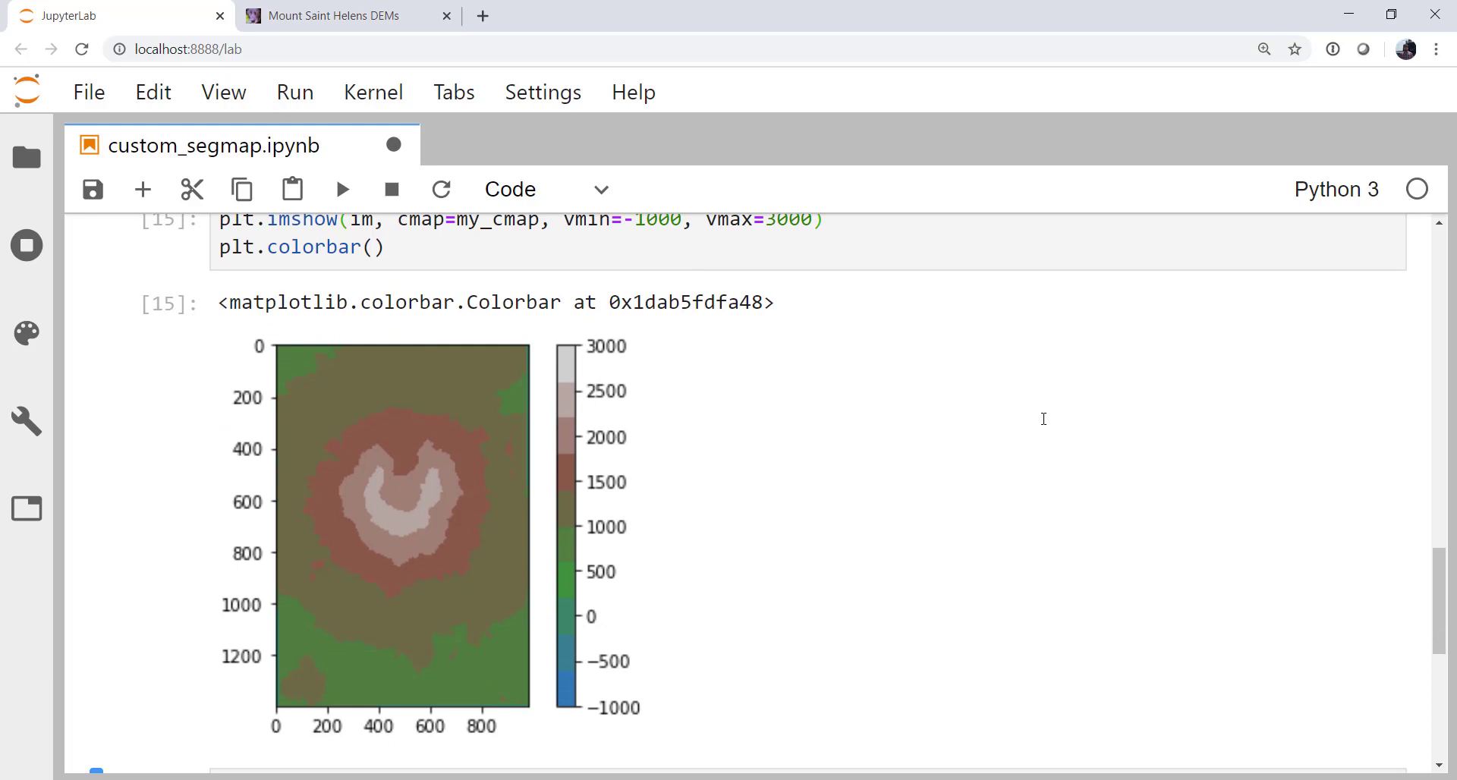